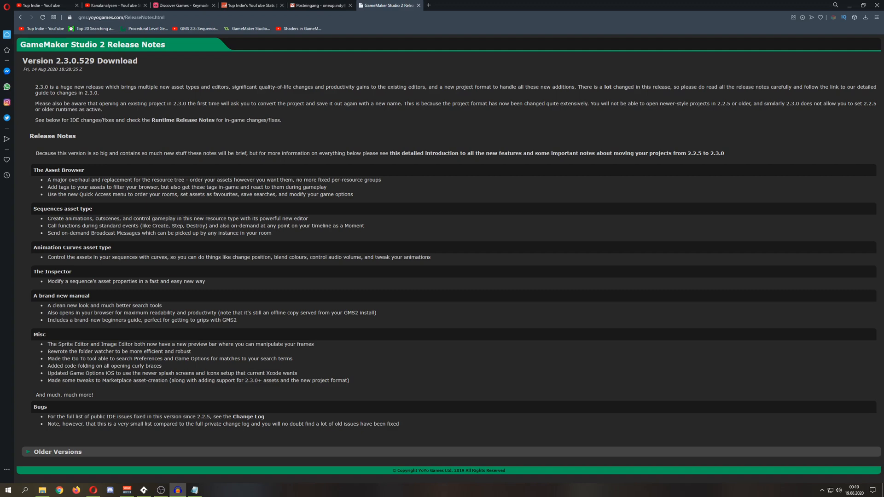
mouse_move(464, 128)
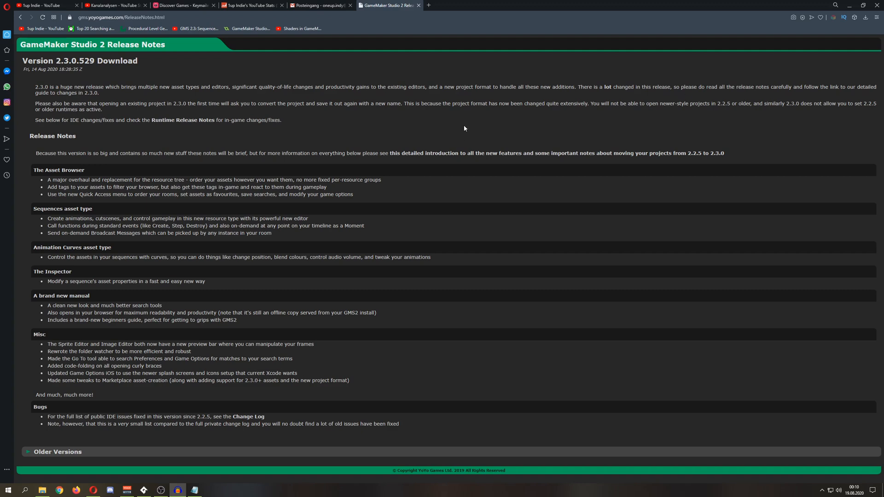
mouse_move(435, 140)
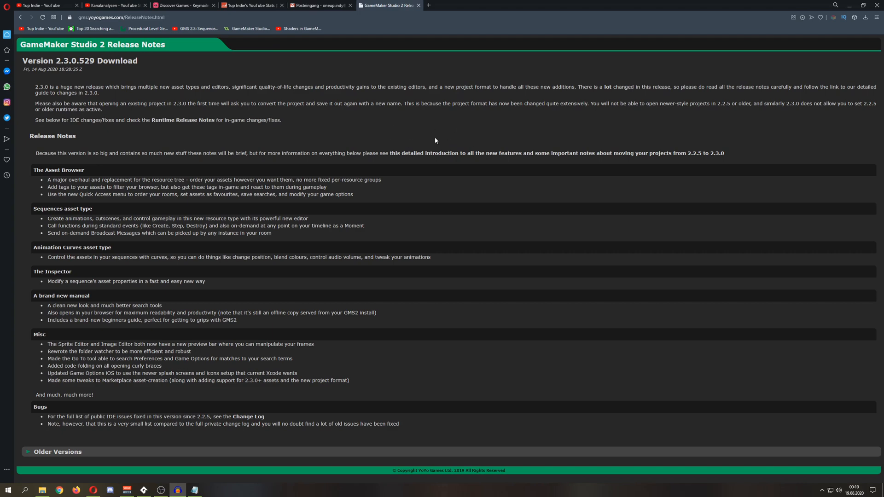
mouse_move(253, 110)
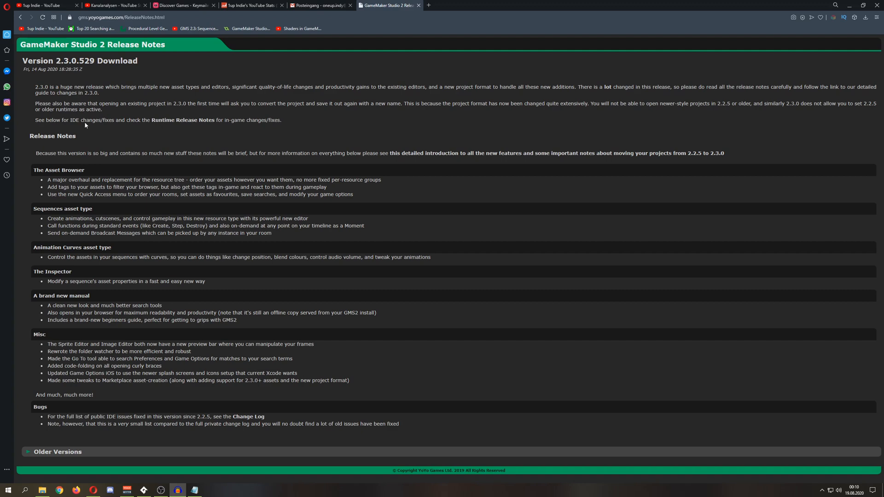
mouse_move(160, 142)
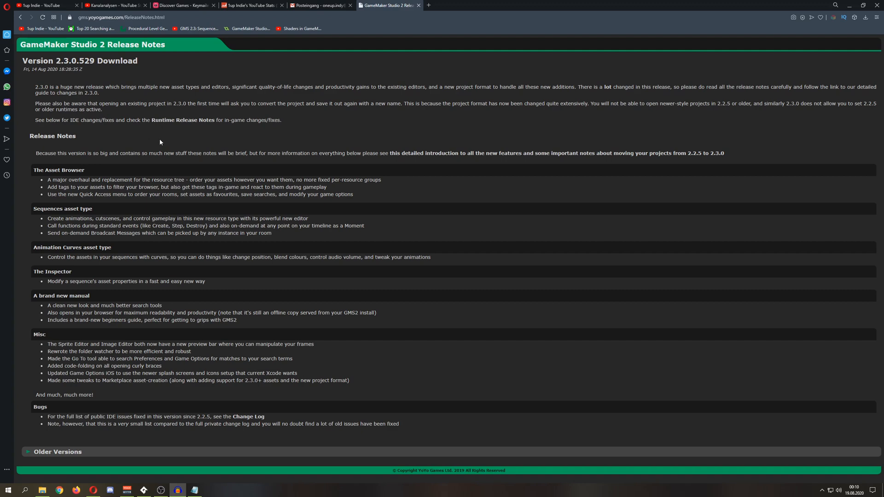
mouse_move(395, 139)
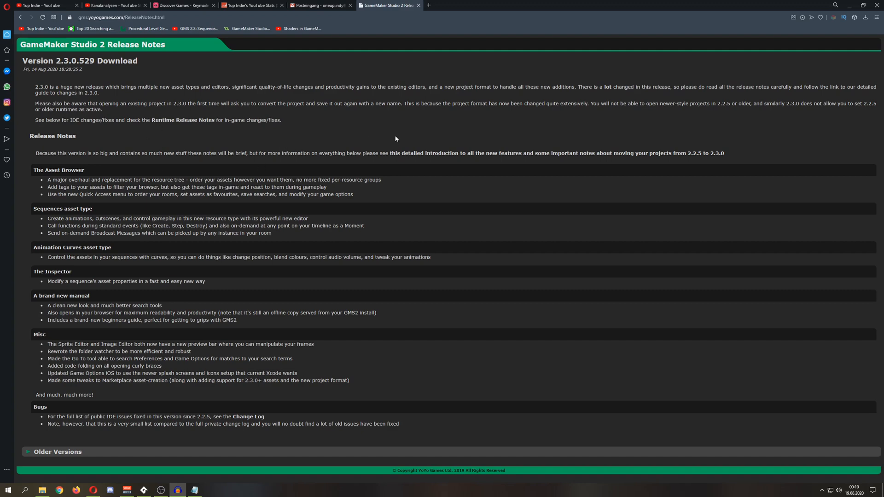
mouse_move(395, 139)
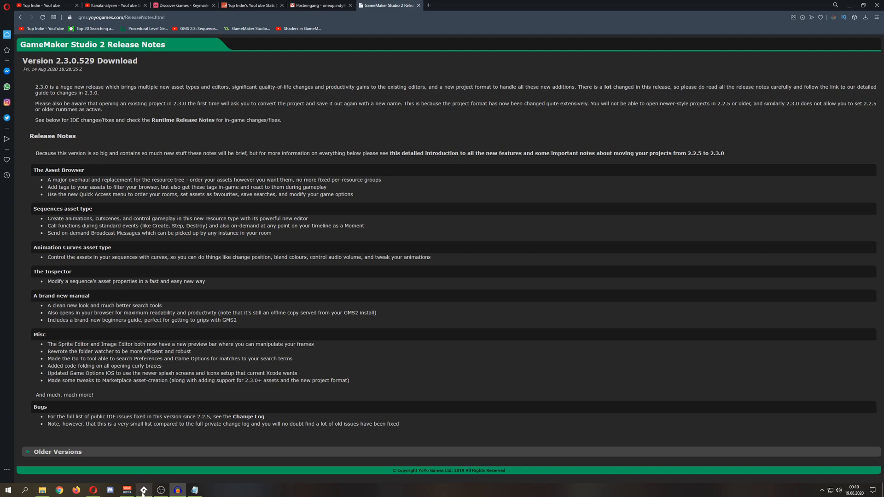
Switch to GameMaker Studio 2 and browse the Racer project's Rooms (room0) and Sprites folders
click(143, 490)
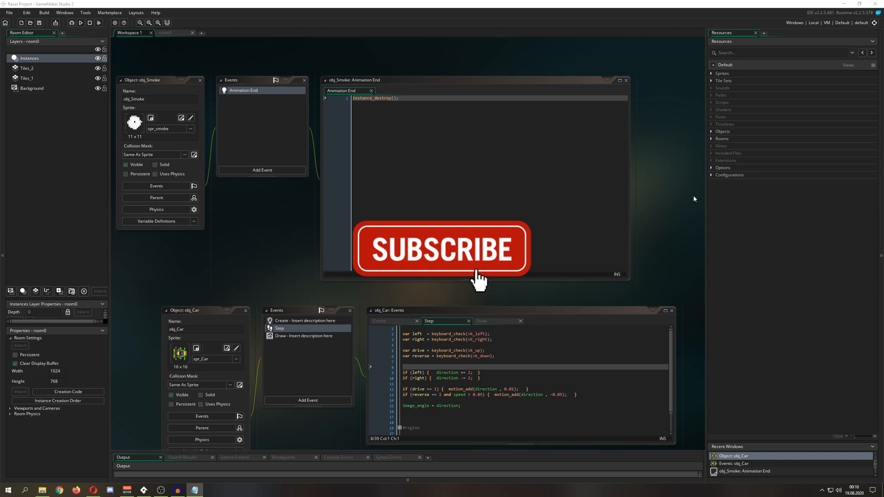
click(722, 139)
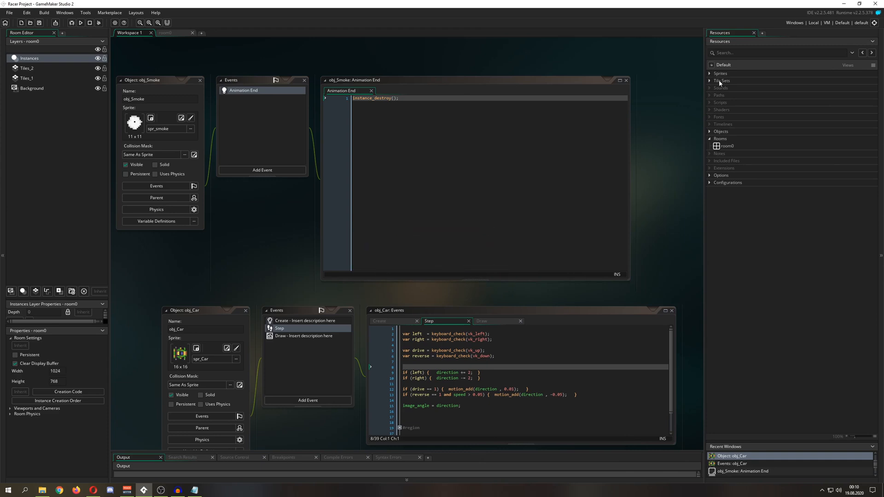
click(709, 73)
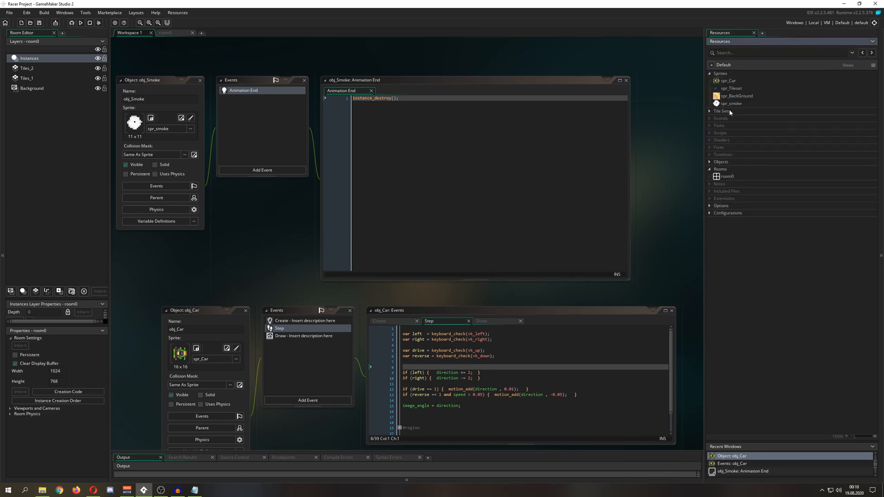
click(710, 73)
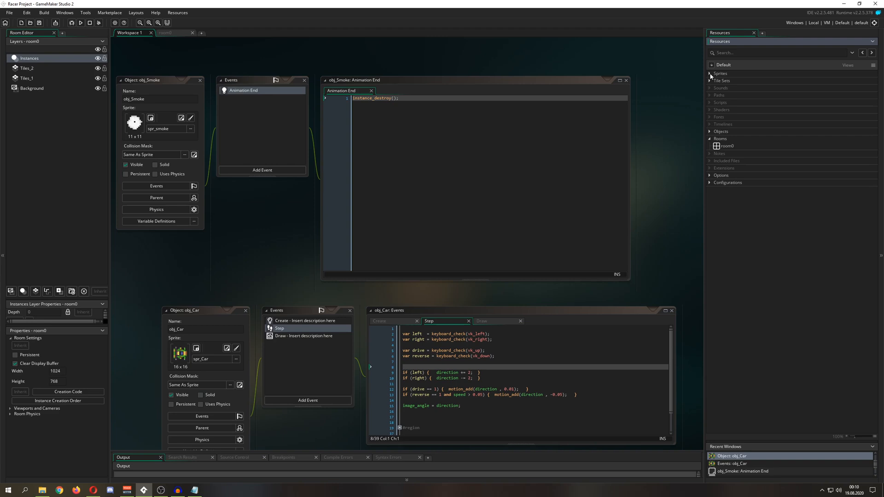
mouse_move(731, 80)
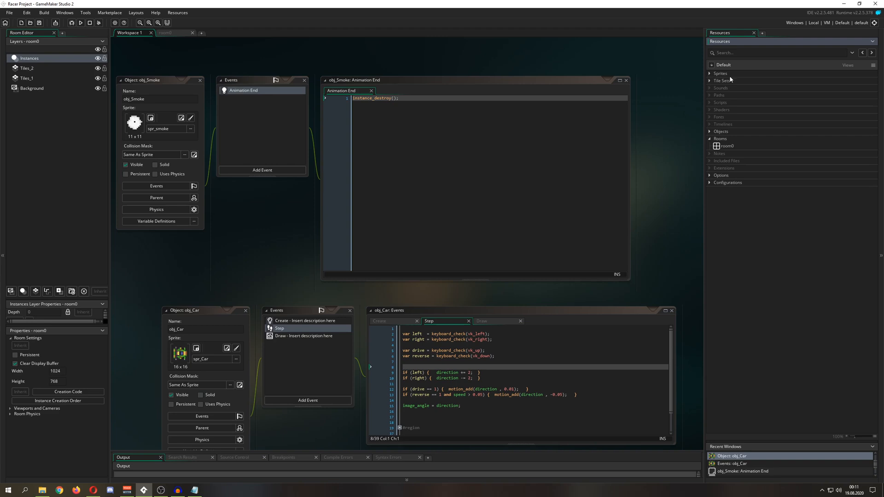
mouse_move(796, 191)
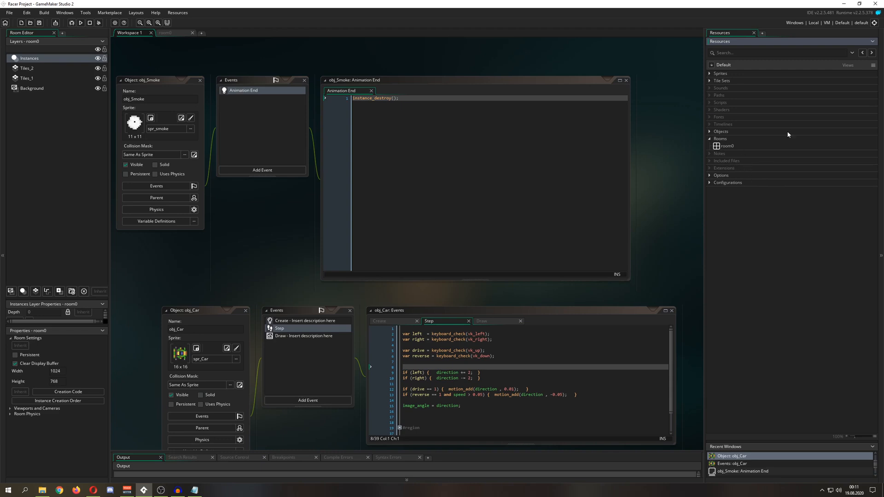
mouse_move(664, 191)
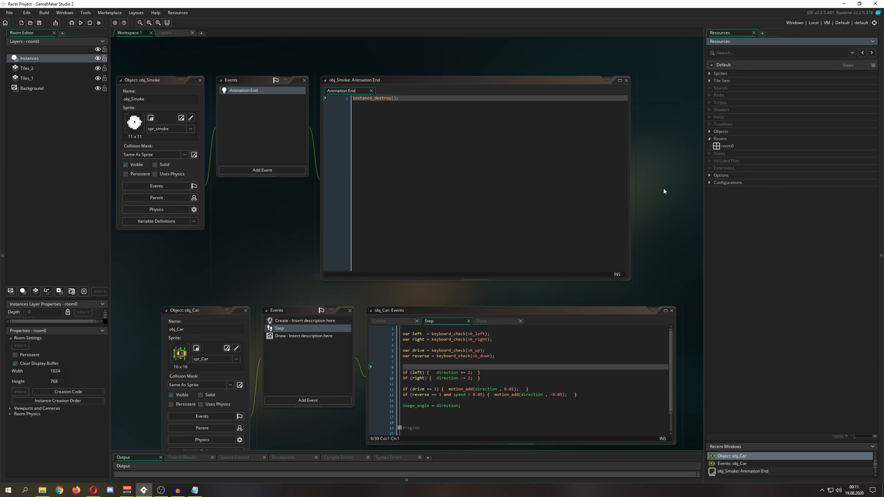
mouse_move(583, 170)
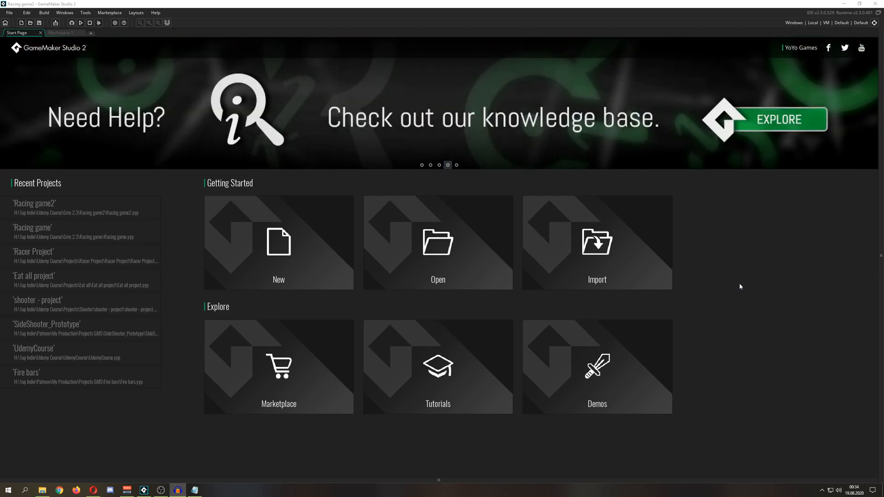
mouse_move(590, 335)
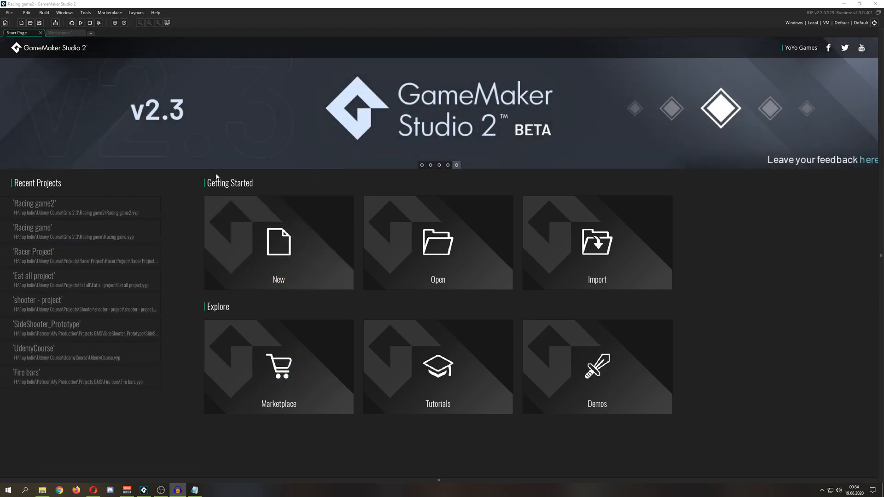
mouse_move(691, 194)
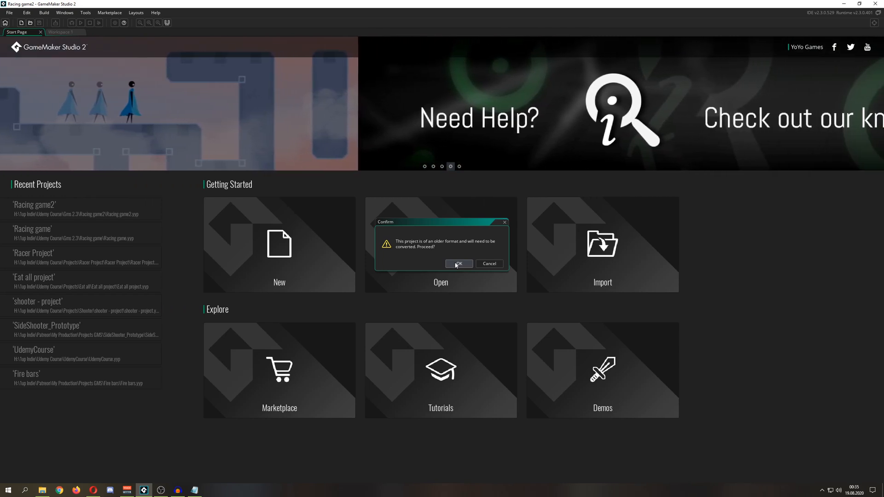
Accept converting the older-format Racer project to the new project format
click(458, 264)
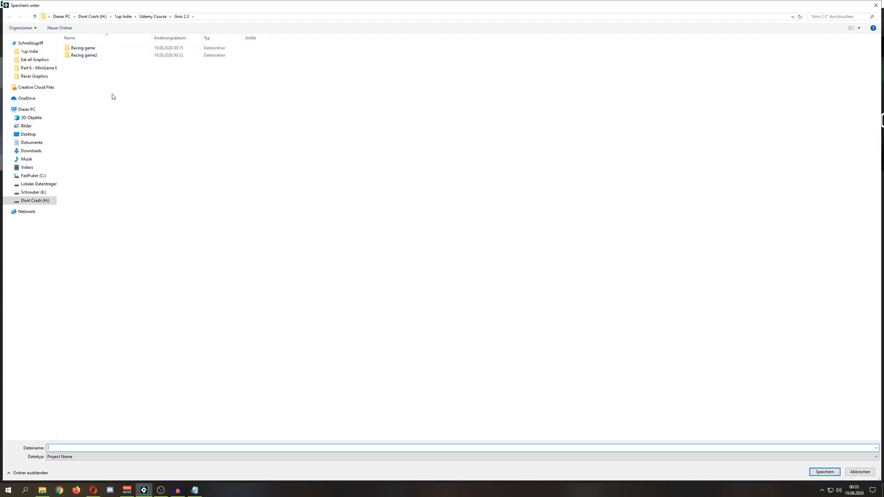
Save the converted project as 'Racing 3' and move the conversion success message aside
text(Racing 3)
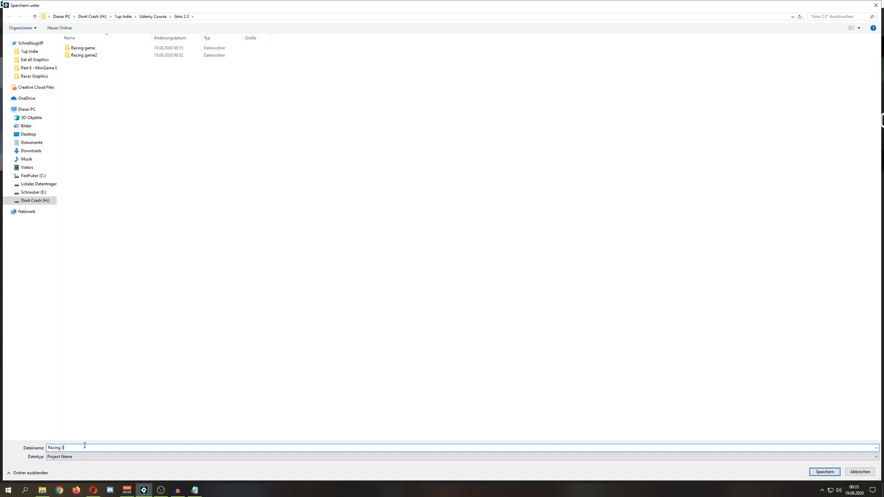
click(824, 472)
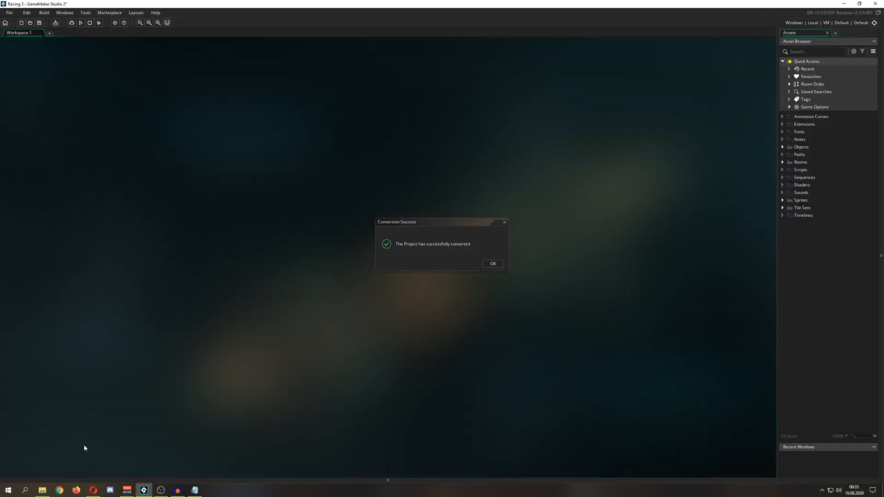
drag(441, 222, 461, 166)
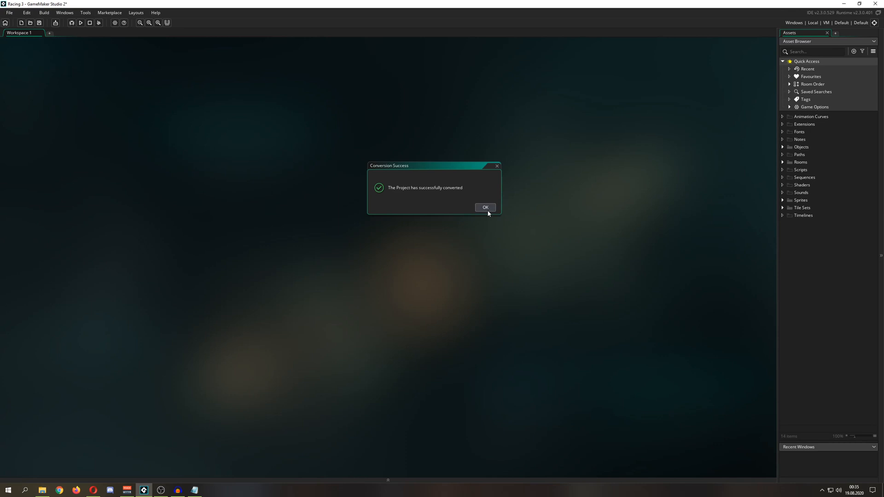
Dismiss the success message and delete all asset groups, confirming removal of 23 assets
click(484, 208)
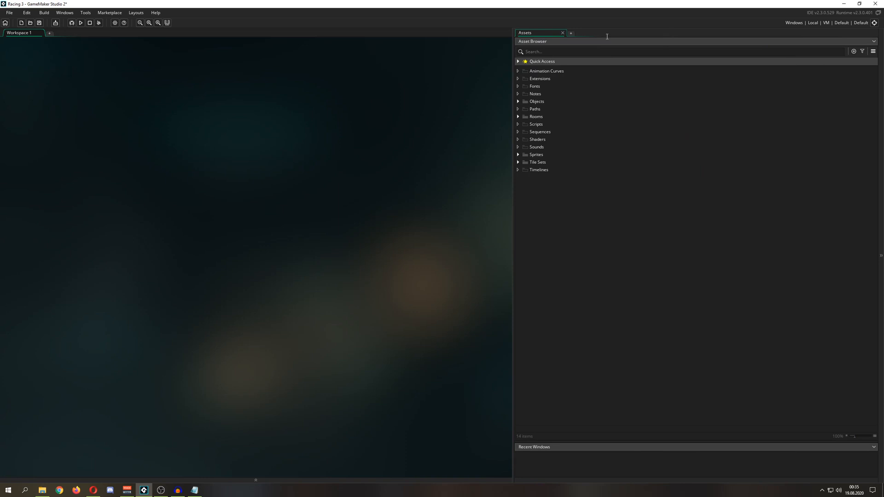
click(545, 70)
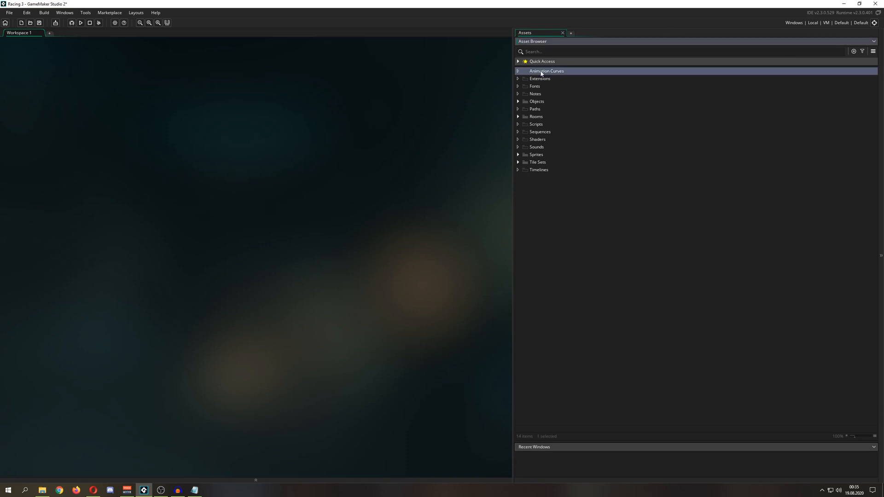
key(Delete)
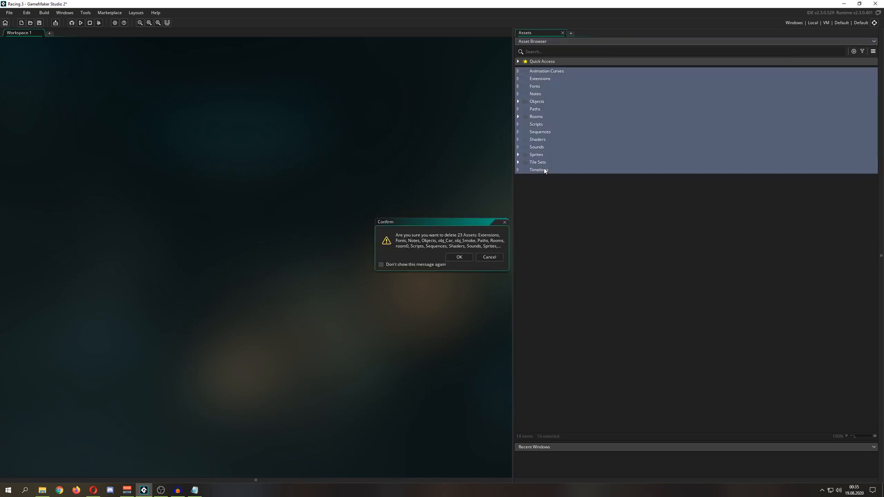
click(459, 257)
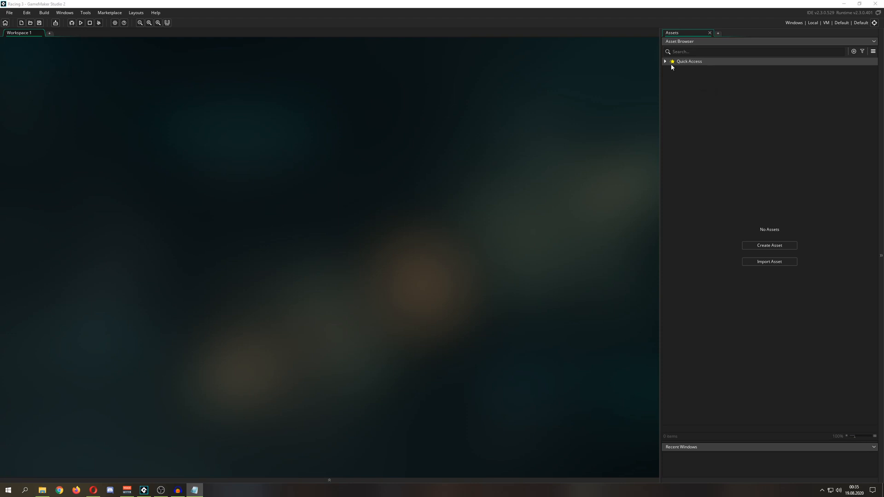
mouse_move(638, 199)
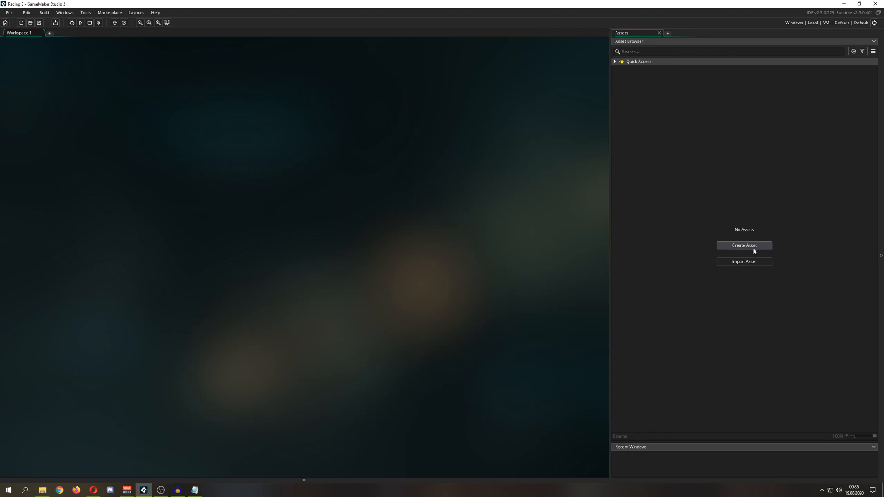
Create a new object asset and name it Obj_Player
click(744, 245)
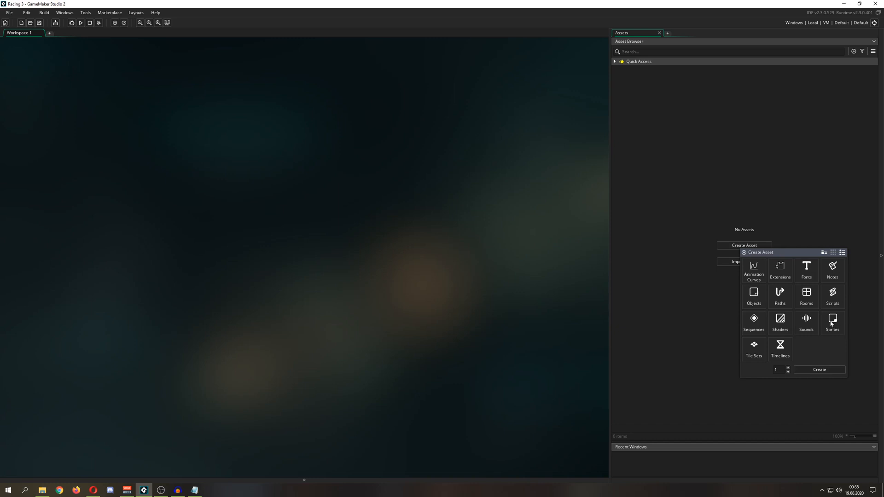
mouse_move(794, 371)
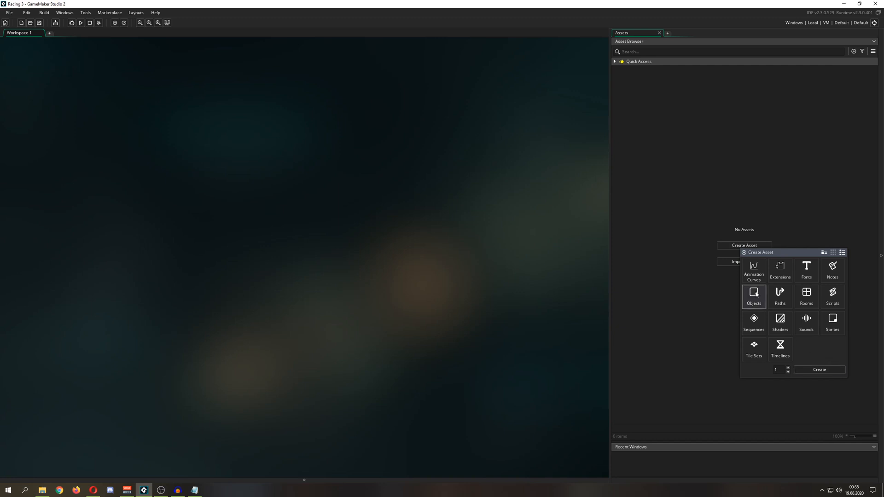
click(819, 370)
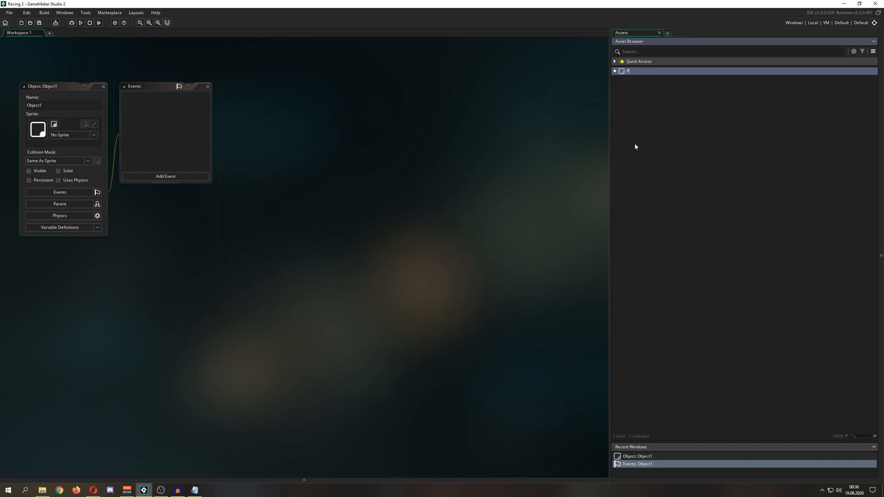
text(Obj_Player)
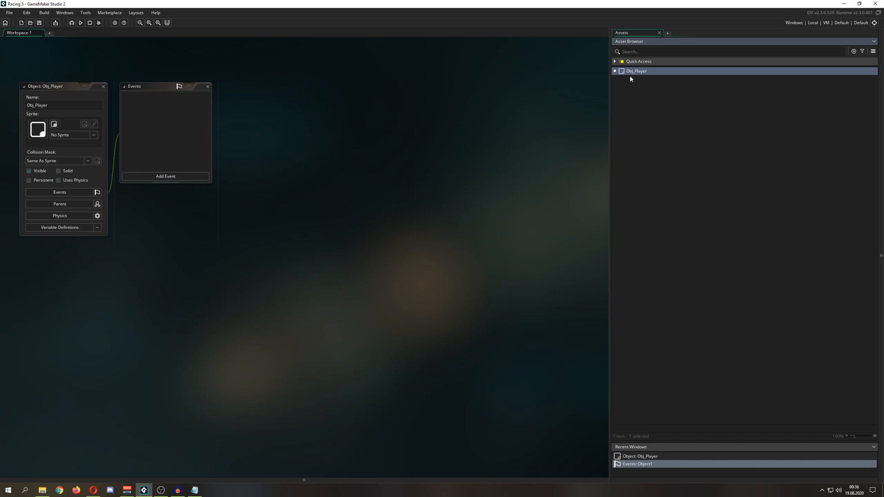
Add the tag 'stupid' to Obj_Player through its Edit Tags option
right_click(636, 71)
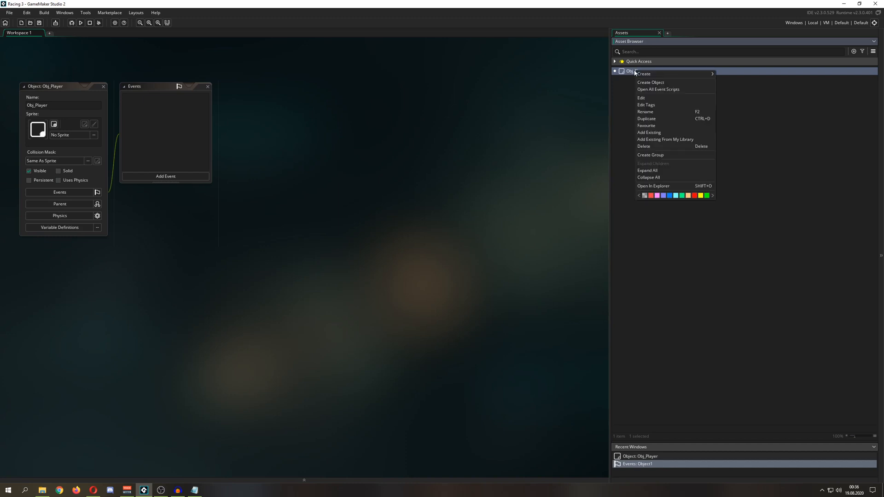
click(666, 153)
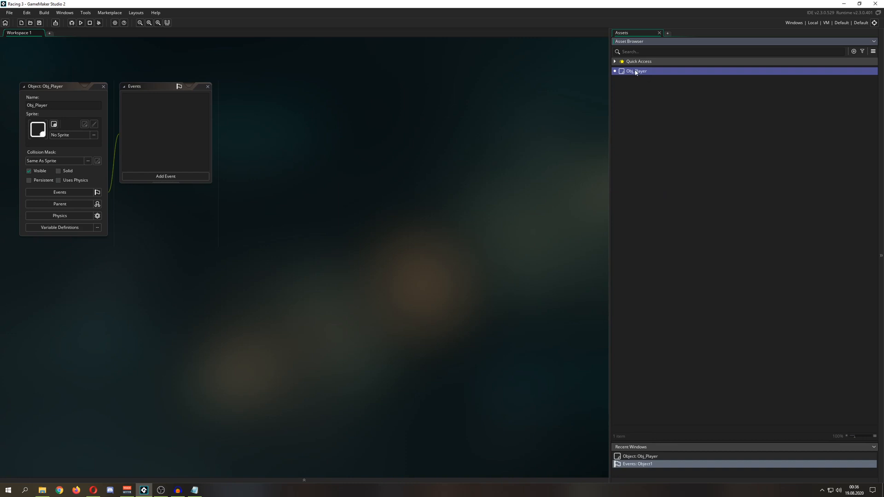
right_click(636, 71)
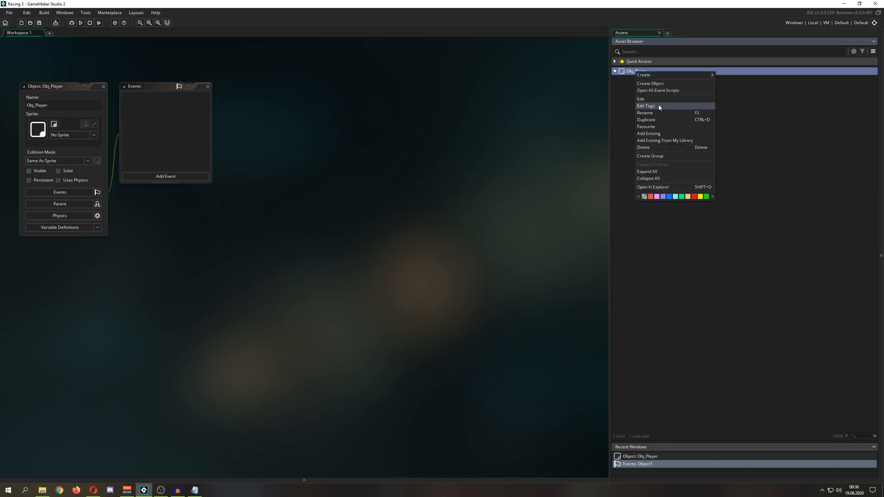
click(646, 105)
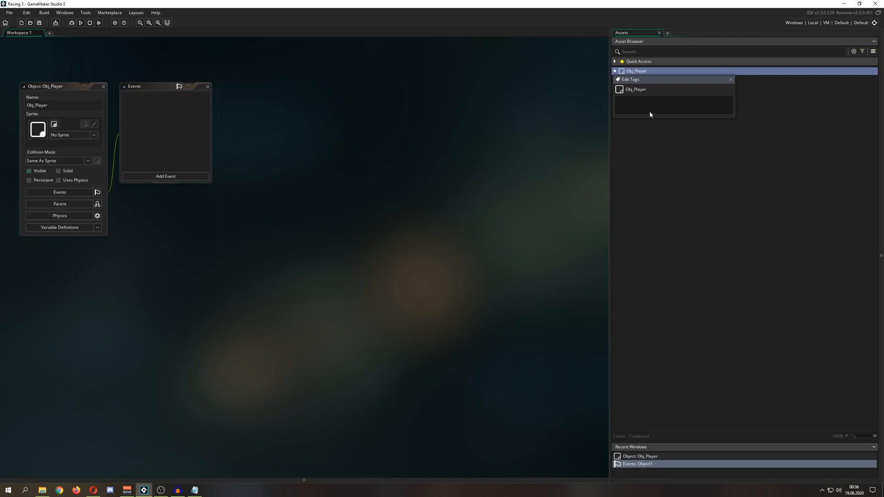
text(stu)
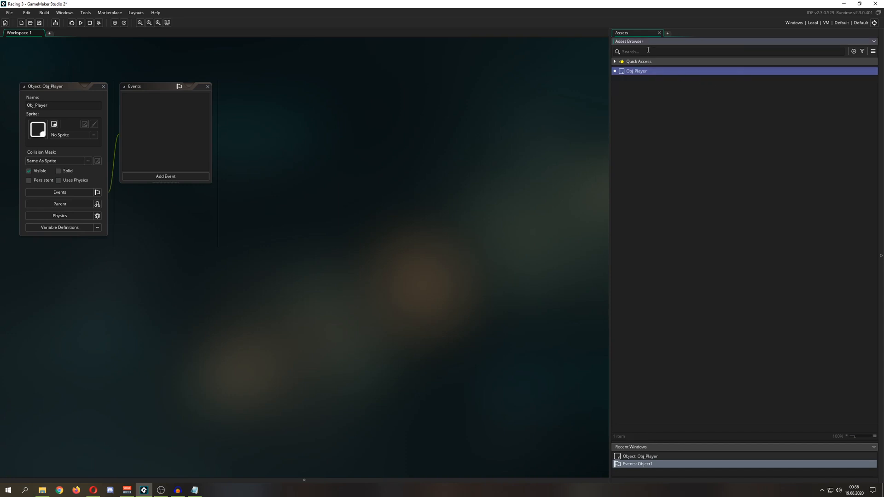
Clear the asset search and select the 'stupid' tag under Quick Access > Tags
text(stupid)
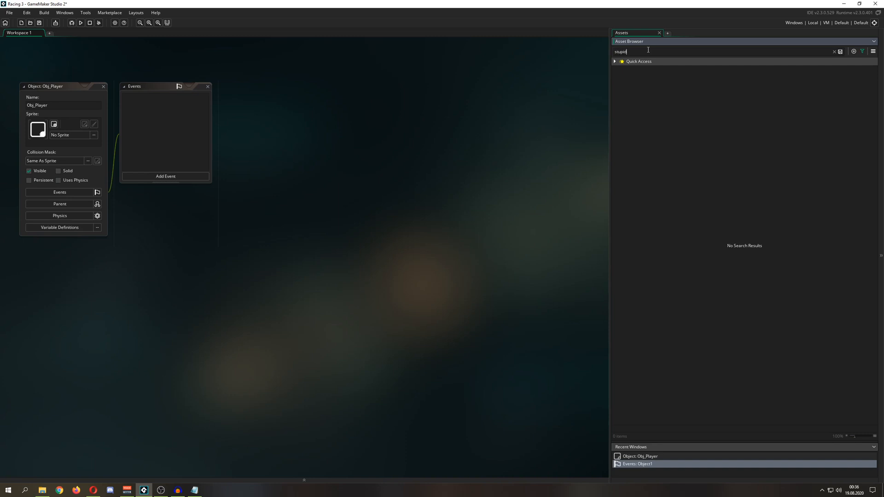
click(834, 51)
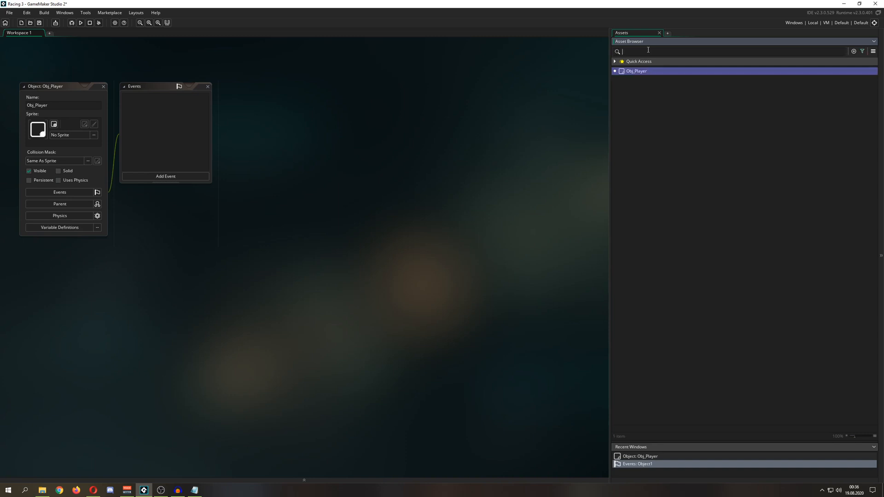
click(615, 61)
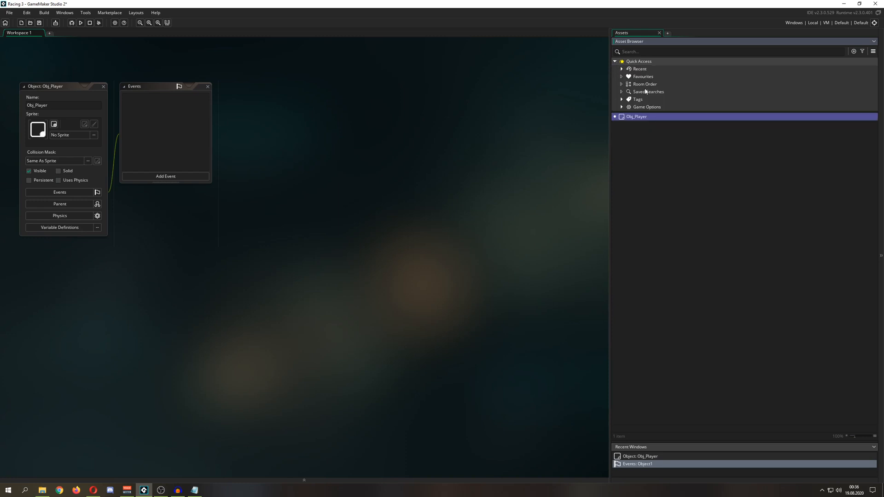
click(621, 99)
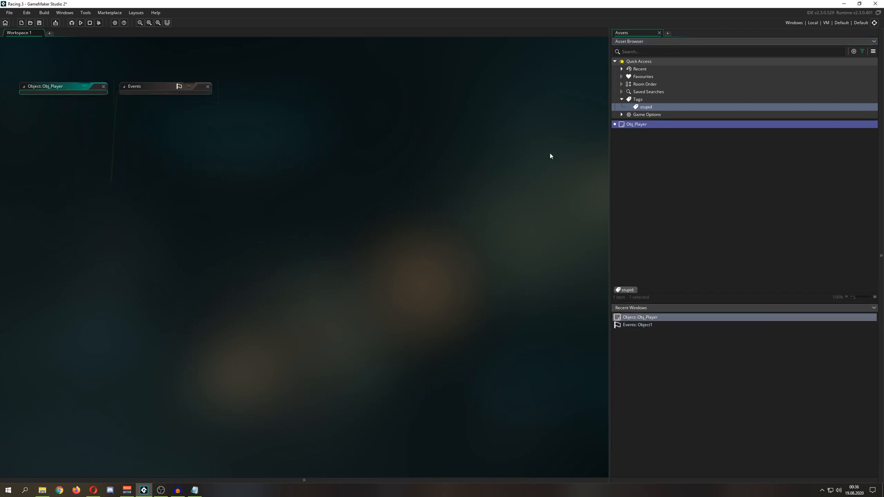
click(615, 61)
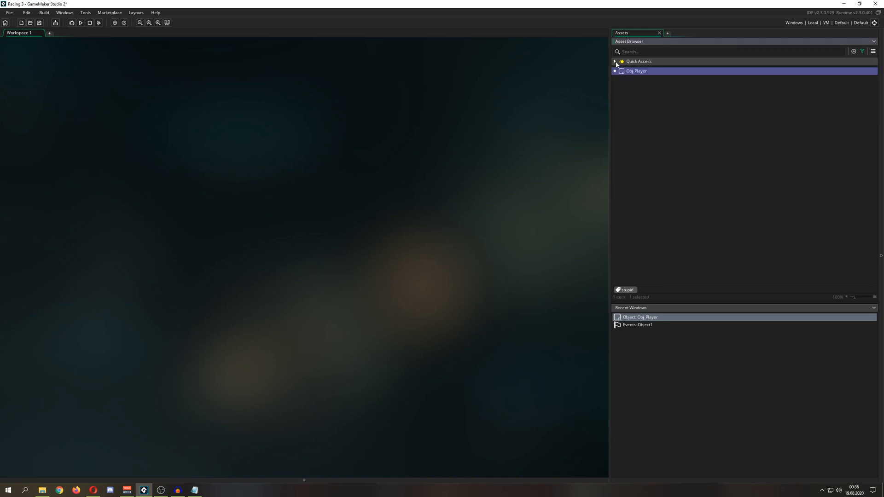
mouse_move(636, 76)
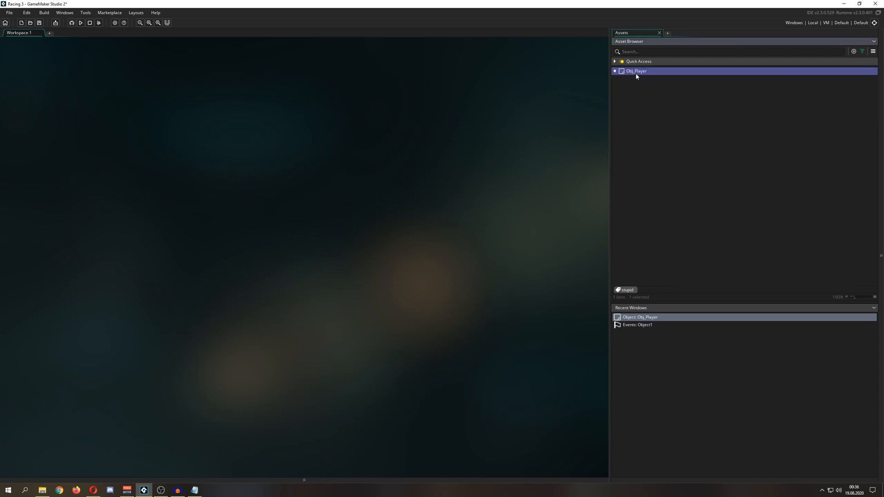
Create a new asset group for Folder_Player from the Asset Browser context menu
right_click(636, 71)
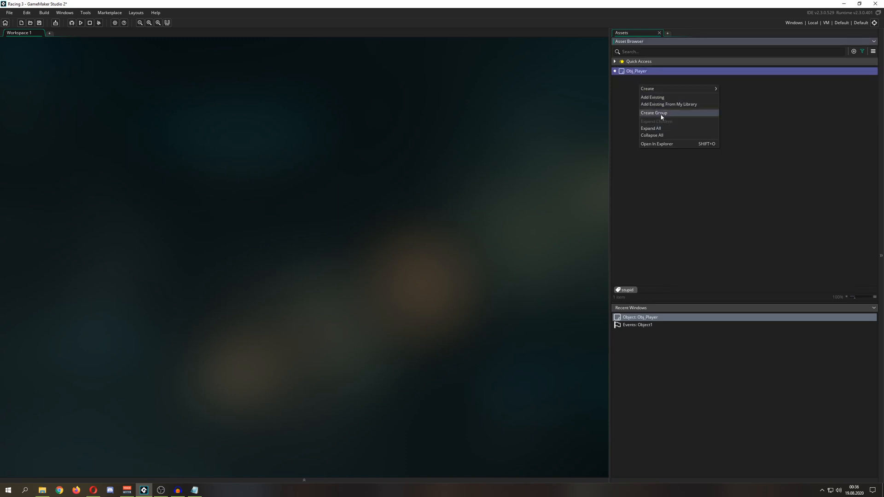
click(654, 113)
text(Folder_Player)
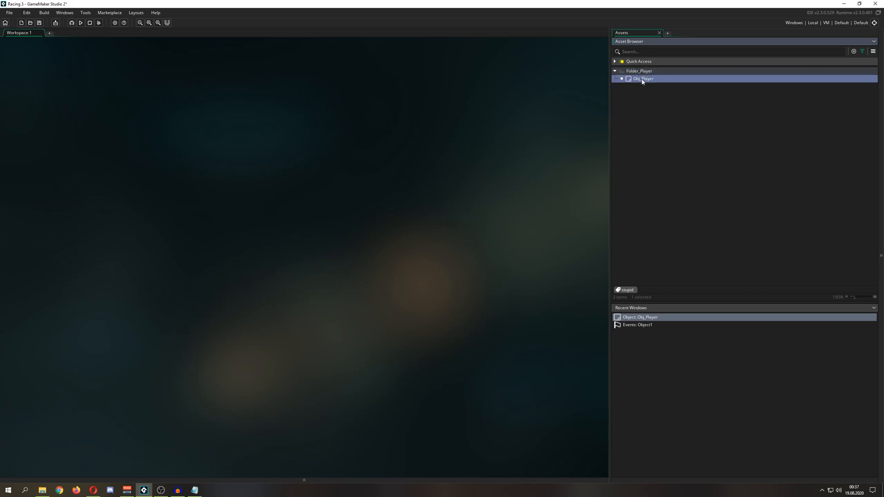
Create Room_1 and a second room inside the Folder_Player group
right_click(641, 78)
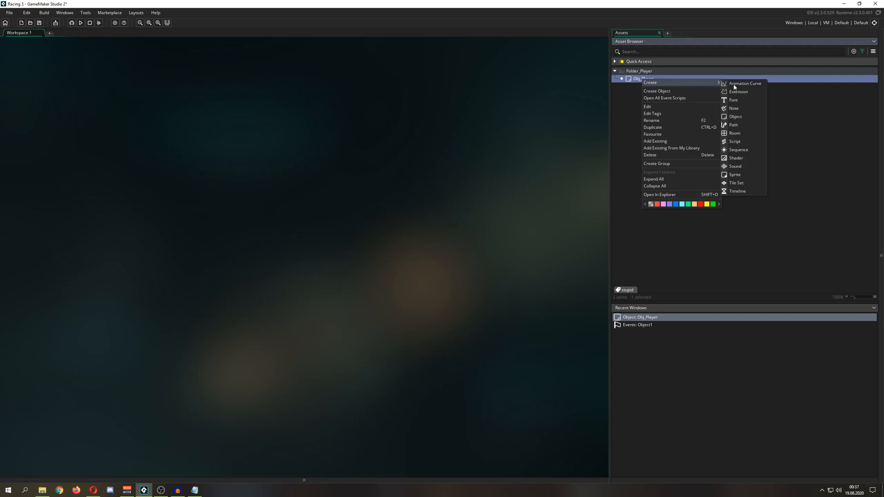
click(734, 133)
text(Room_1)
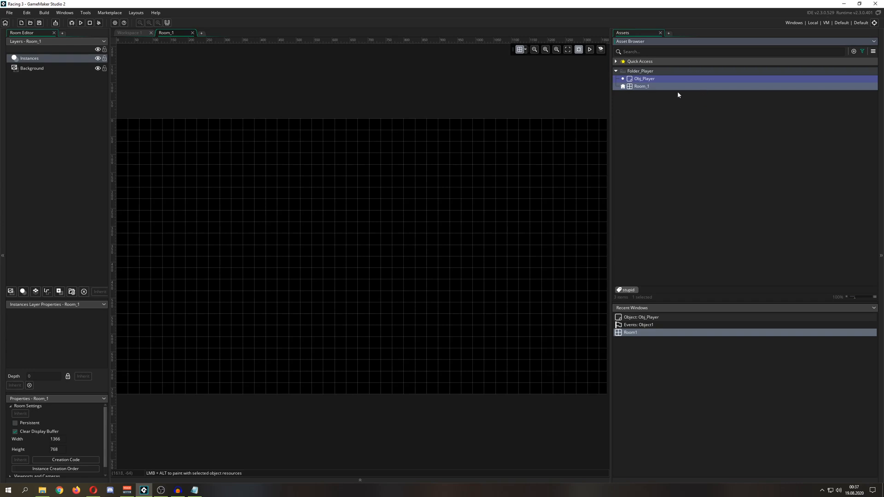
right_click(641, 86)
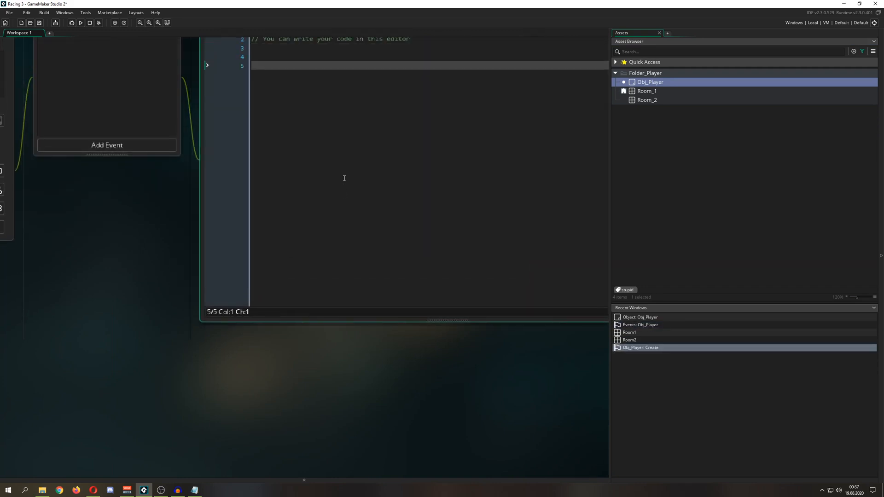
Write a room_goto call with Room_1 in Obj_Player's Create event, fixing a mistyped goto
text(gc)
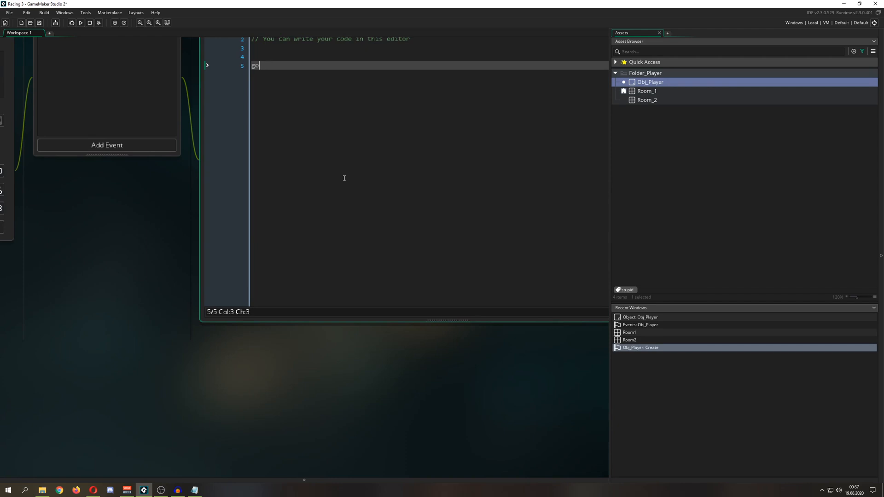
text(to)
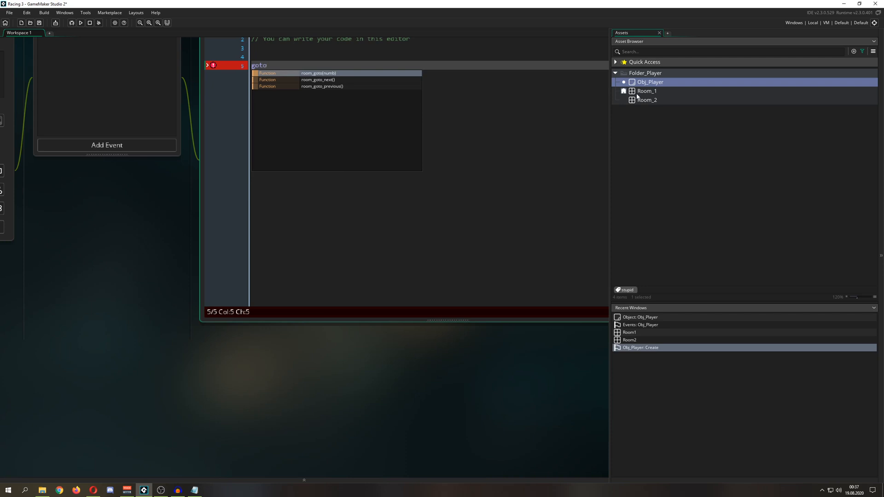
mouse_move(381, 111)
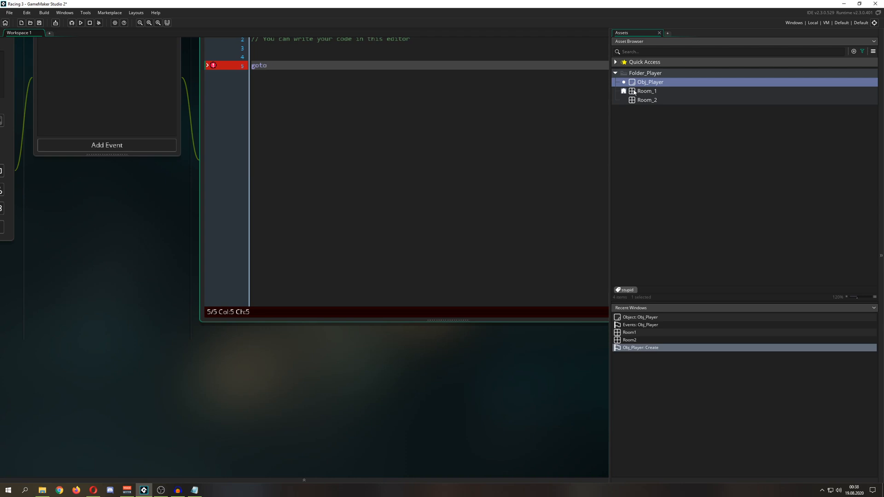
click(647, 91)
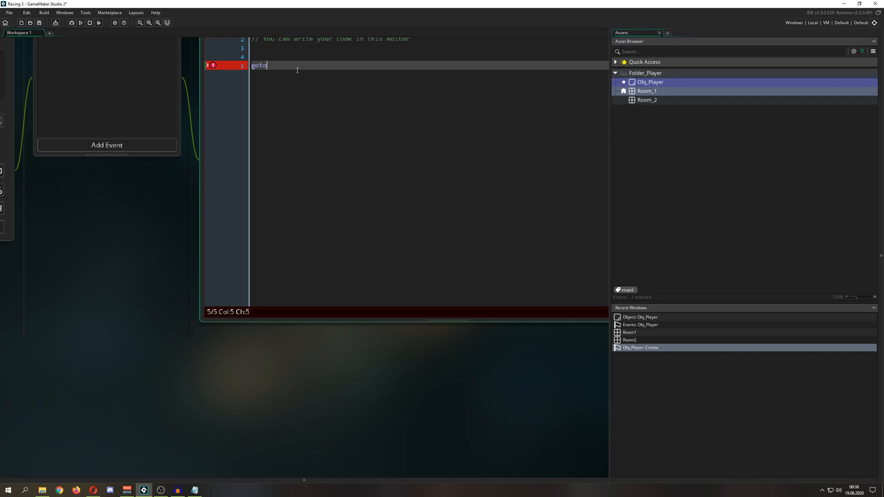
text(_r)
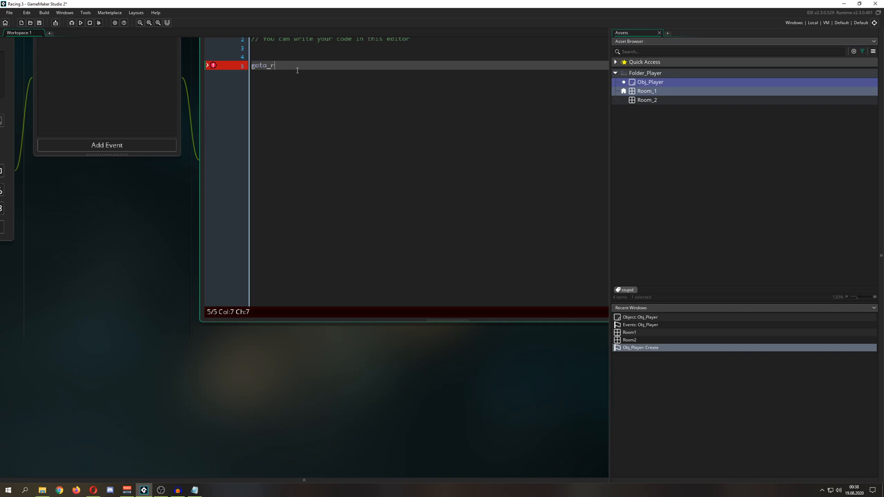
key(BackSpace)
text(r)
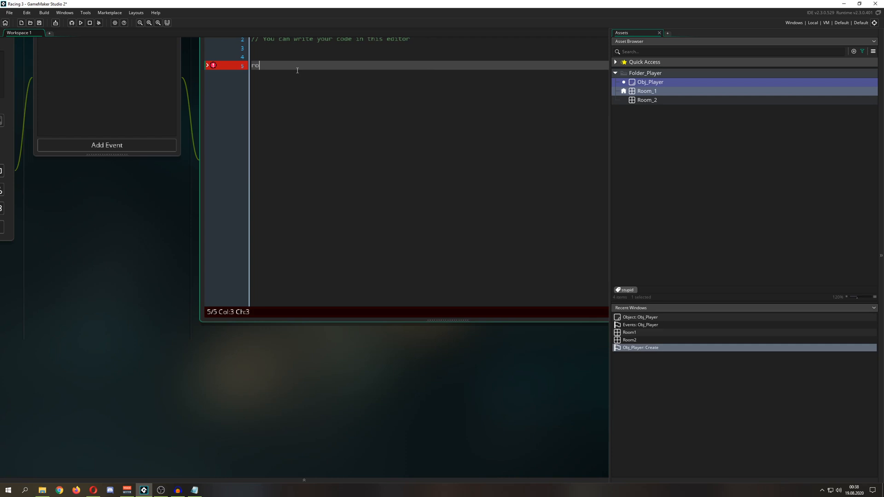
text(om_)
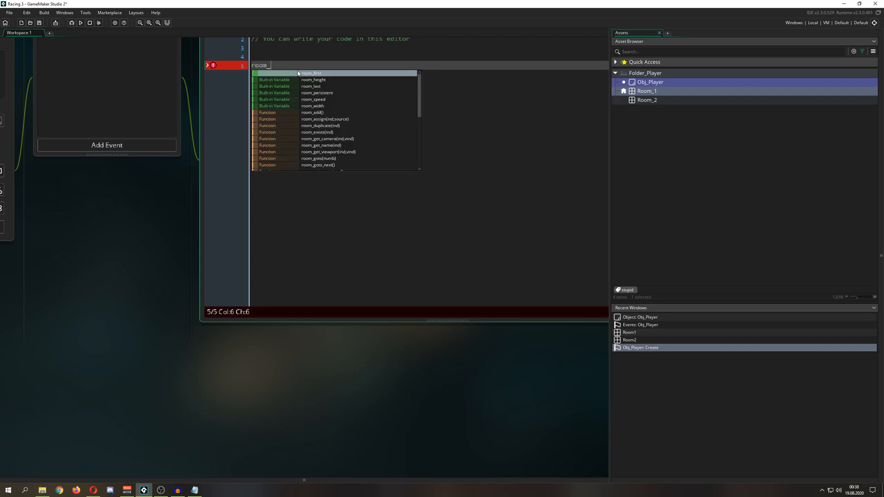
mouse_move(366, 146)
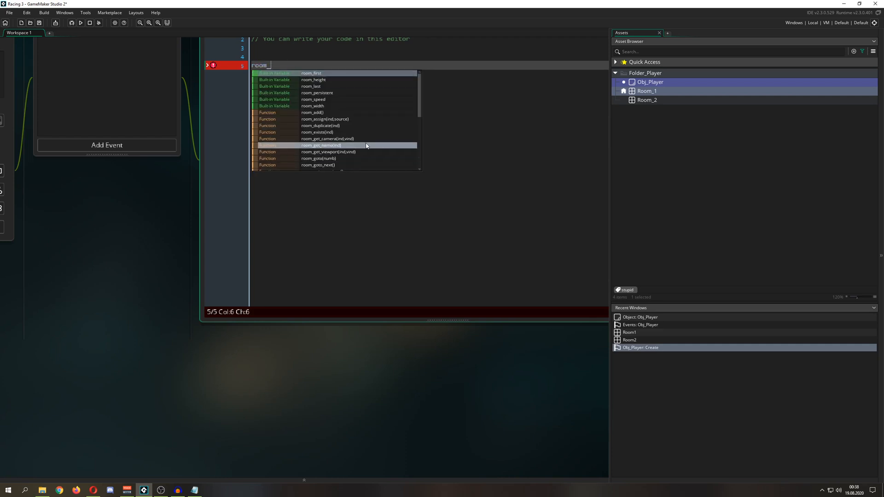
scroll(down, 3)
text(goto()
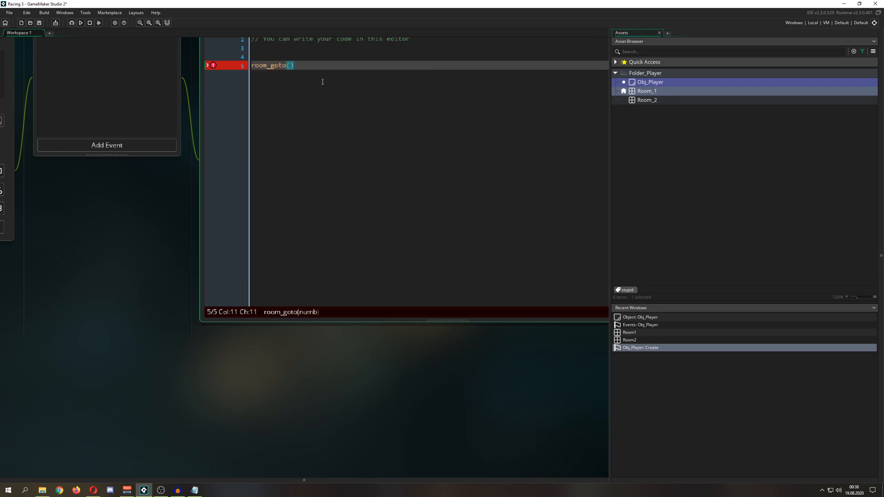
text(Room_1)
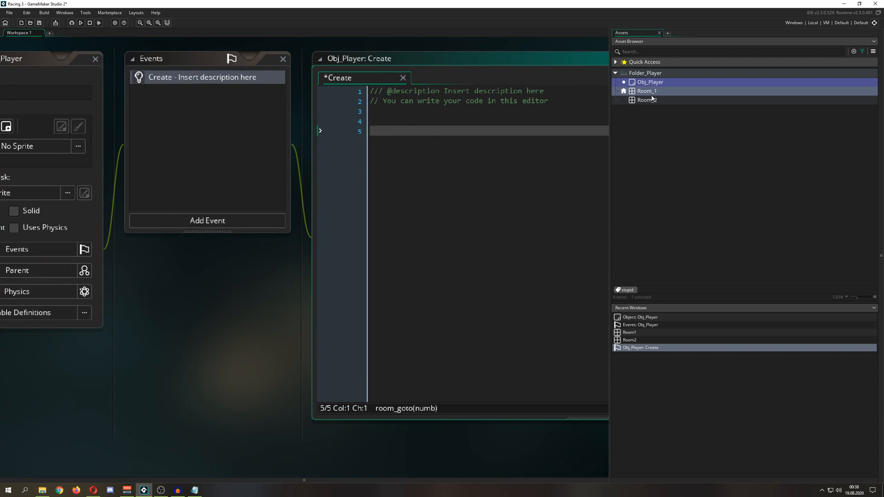
mouse_move(653, 258)
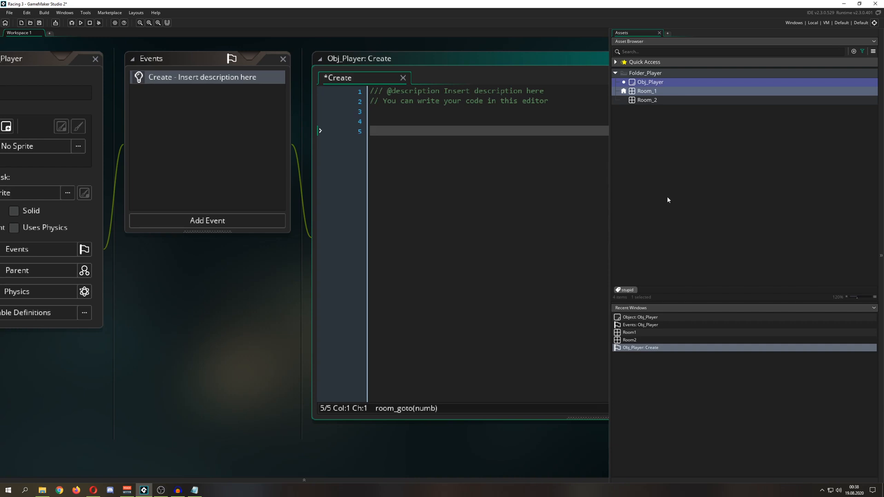
mouse_move(688, 211)
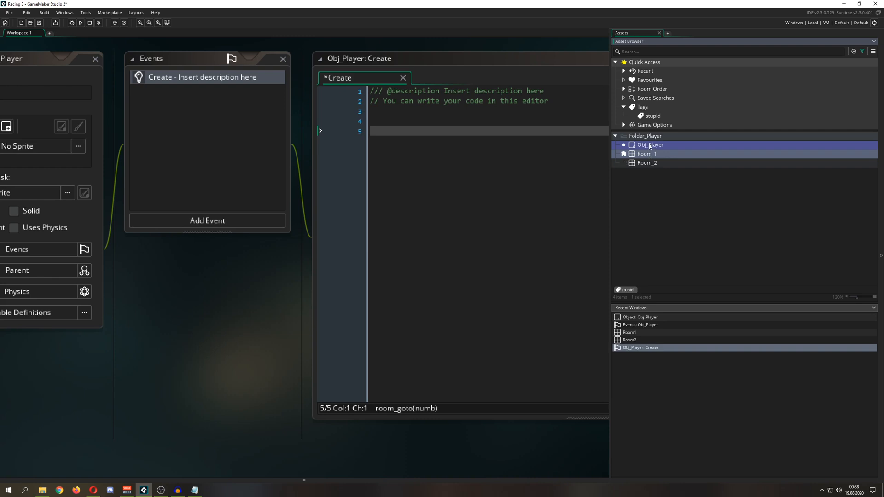
mouse_move(669, 303)
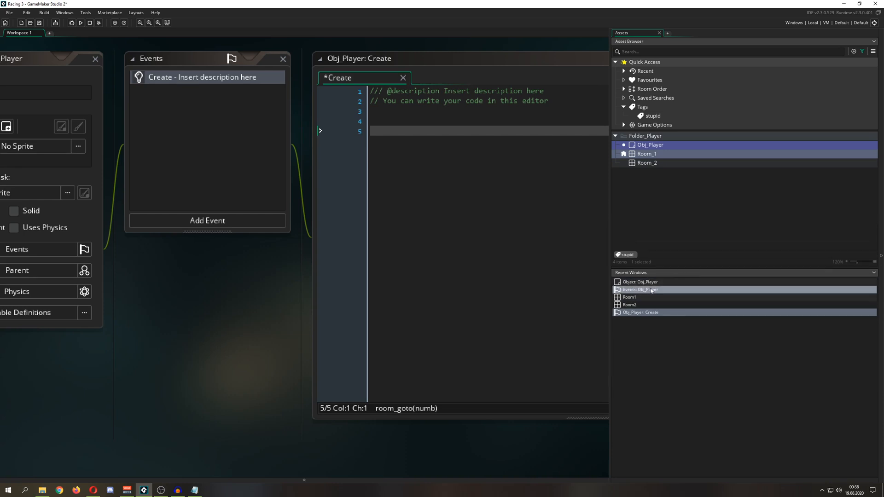
Create Sprite1 in Folder_Player and paint a filled green circle in its image
right_click(650, 145)
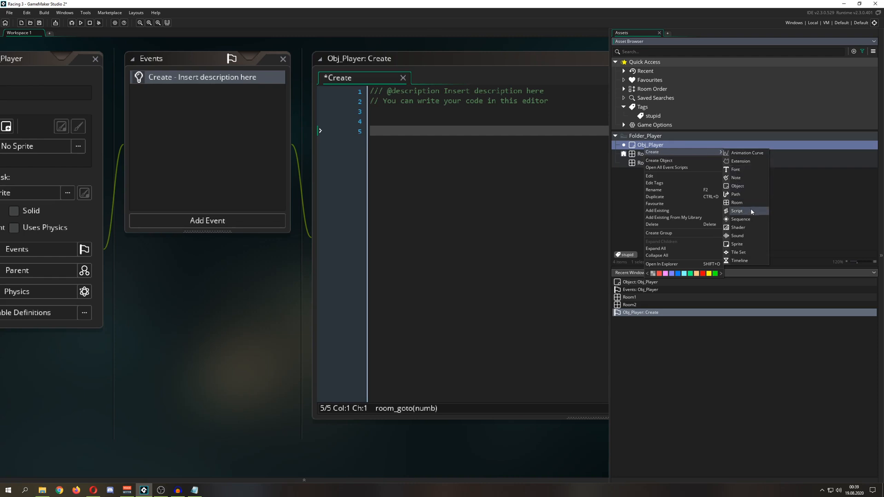
mouse_move(736, 169)
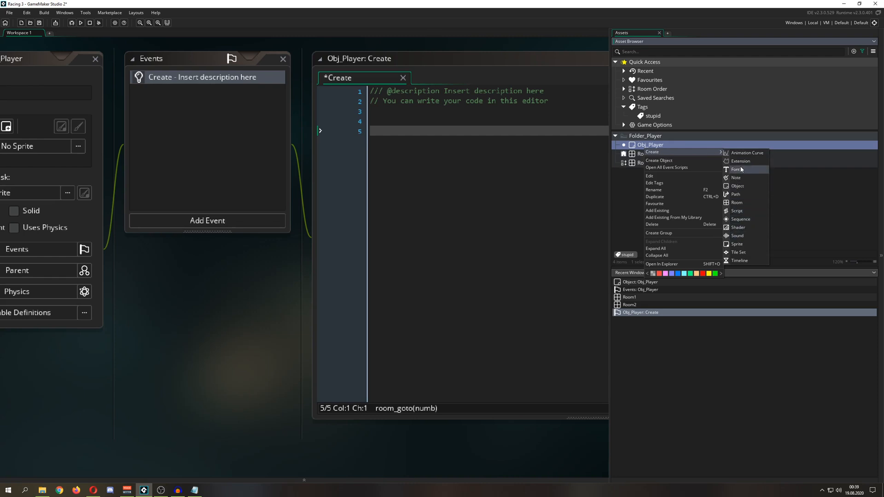
mouse_move(741, 219)
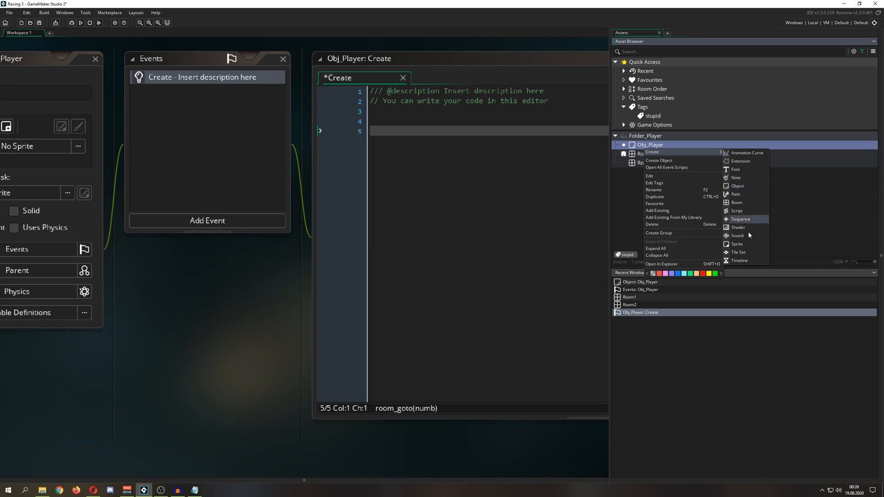
click(736, 243)
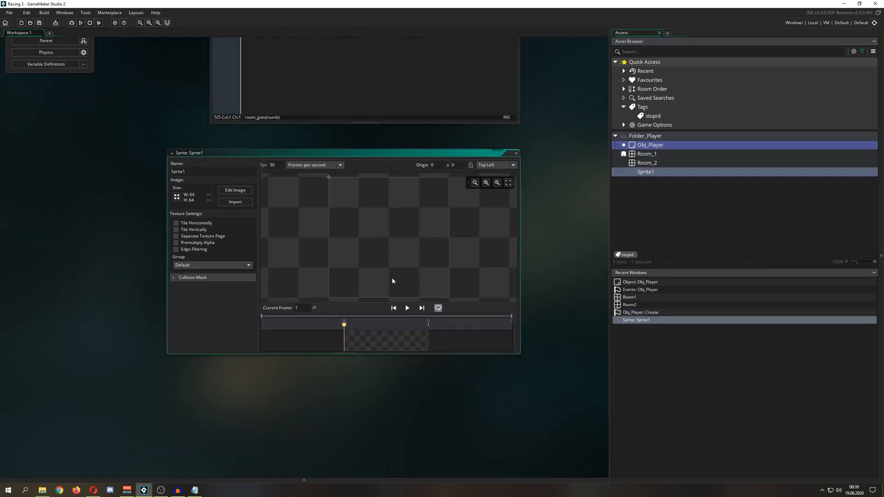
click(234, 190)
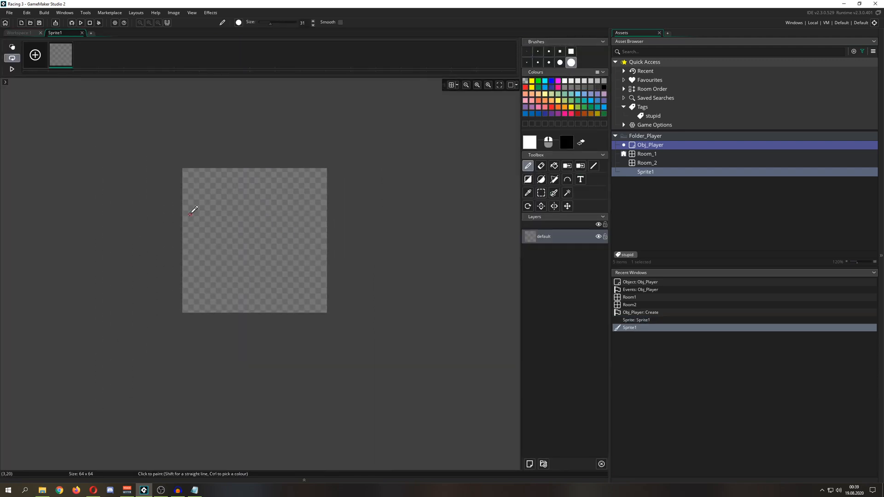
click(301, 262)
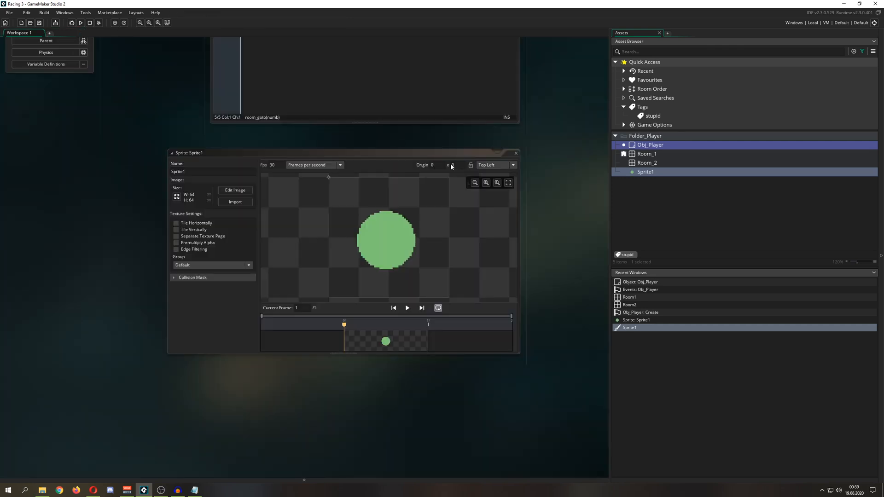
click(516, 153)
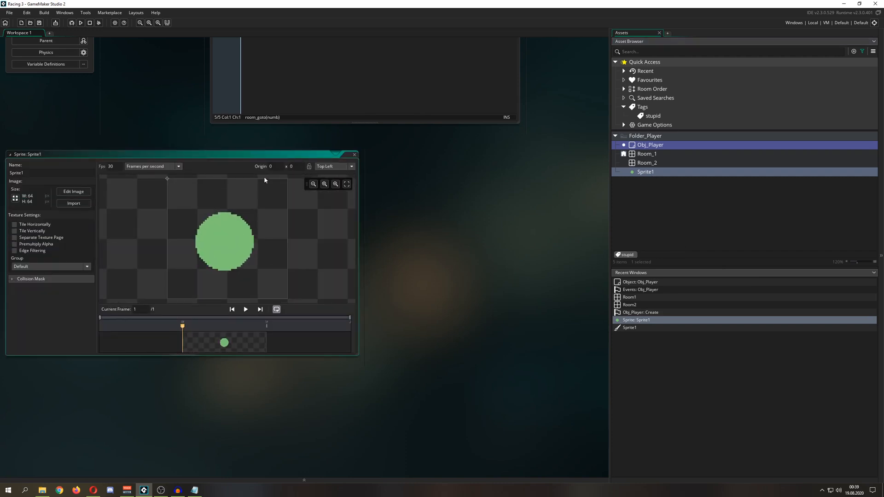
Set Sprite1's origin to the circle centre at 30×34 and show its collision mask settings
drag(181, 154, 282, 150)
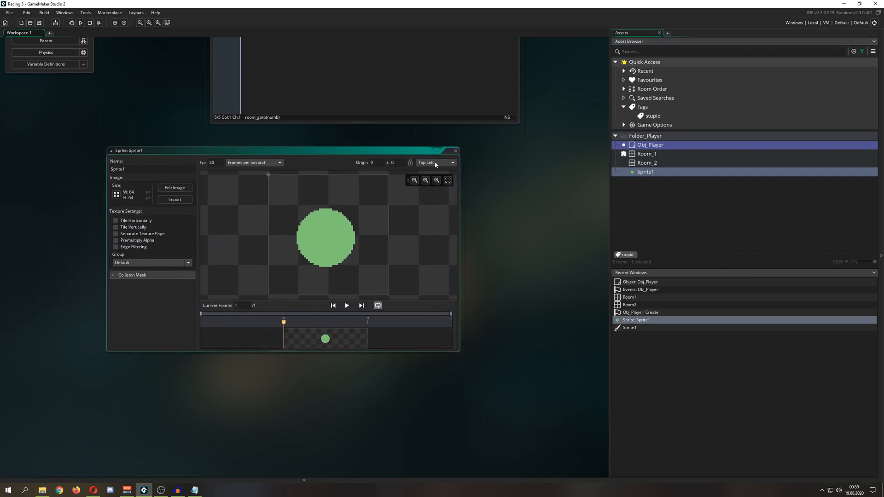
click(451, 163)
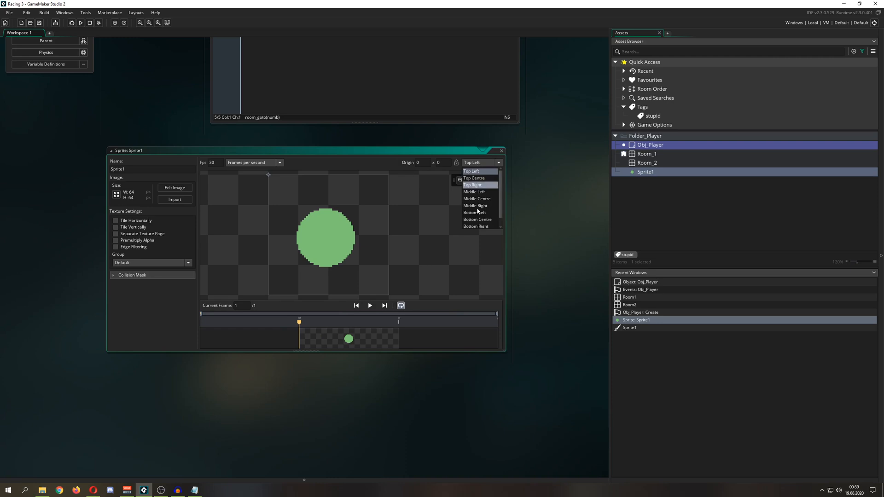
click(476, 199)
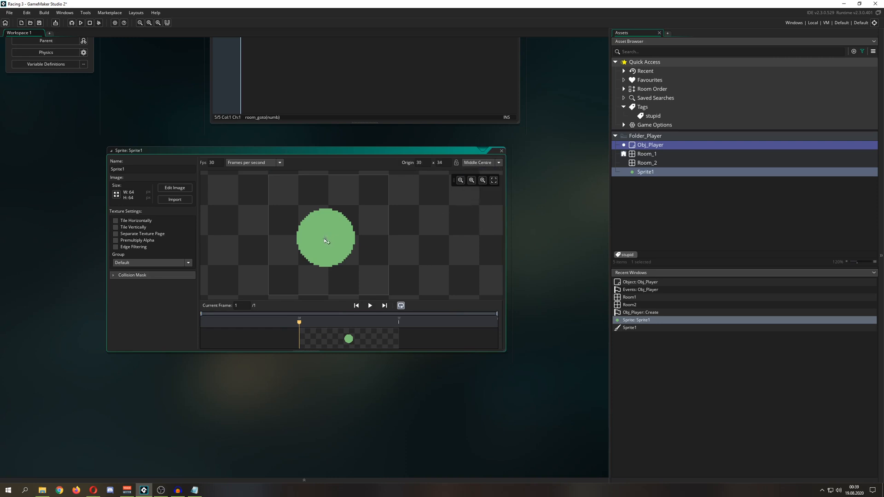
click(370, 304)
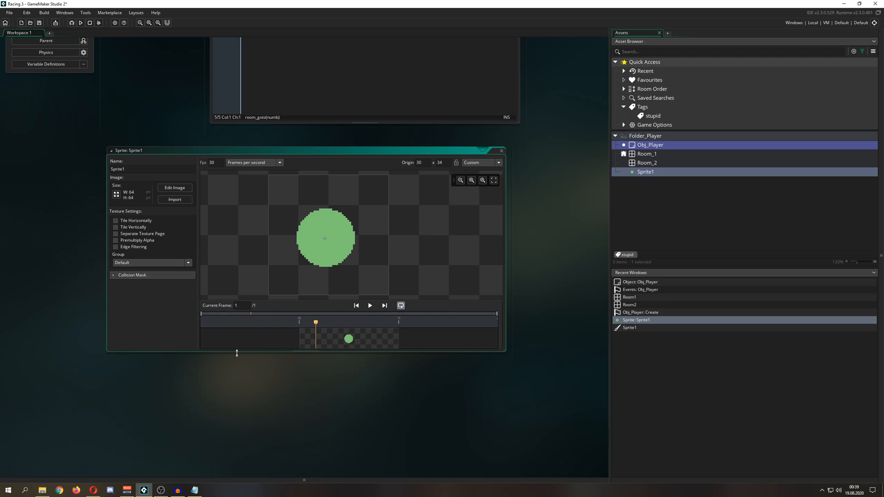
mouse_move(400, 306)
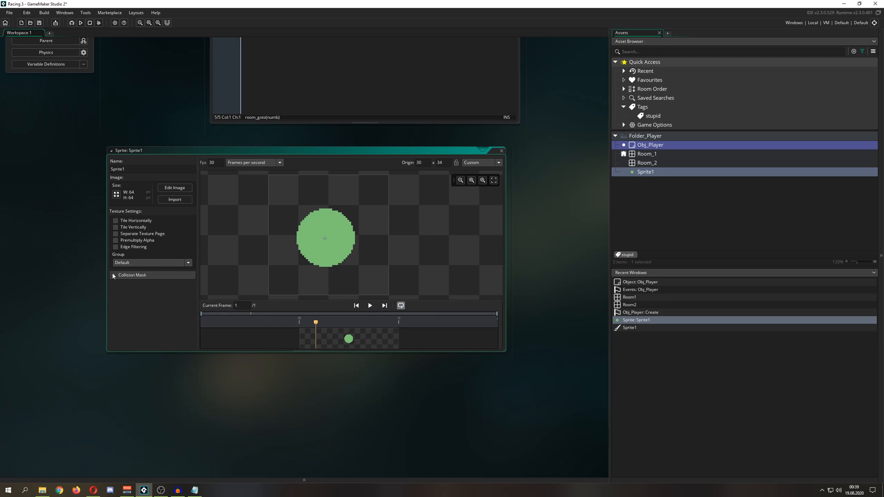
click(133, 276)
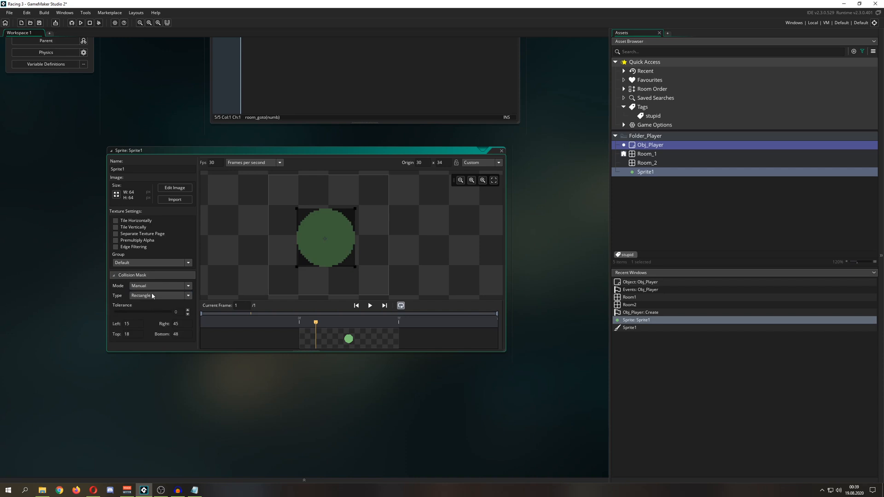
mouse_move(221, 297)
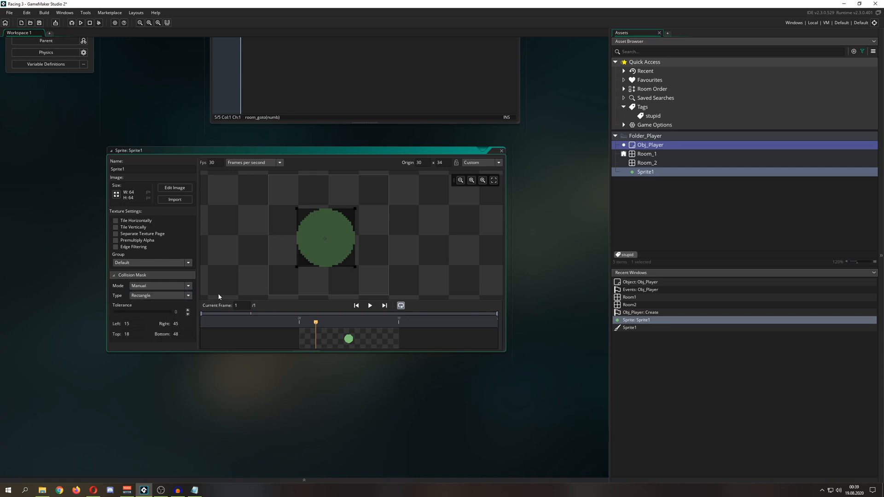
mouse_move(161, 255)
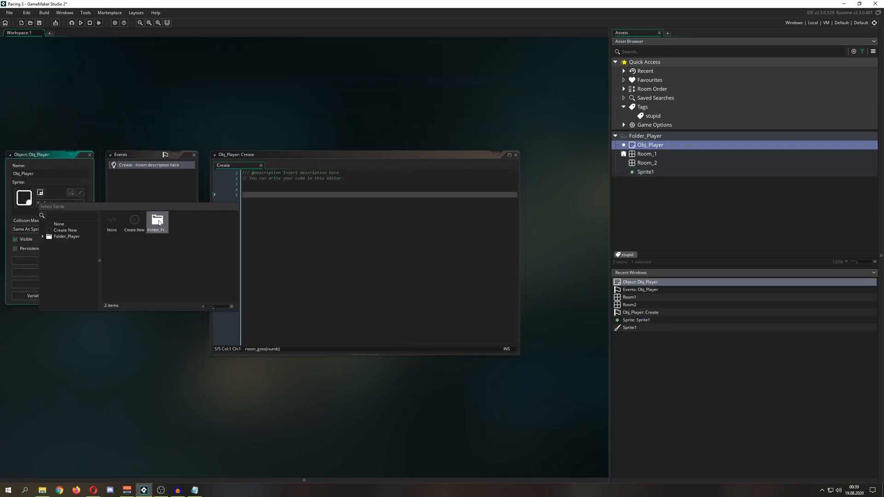
Pick Sprite1 from Folder_Player as Obj_Player's sprite
click(157, 219)
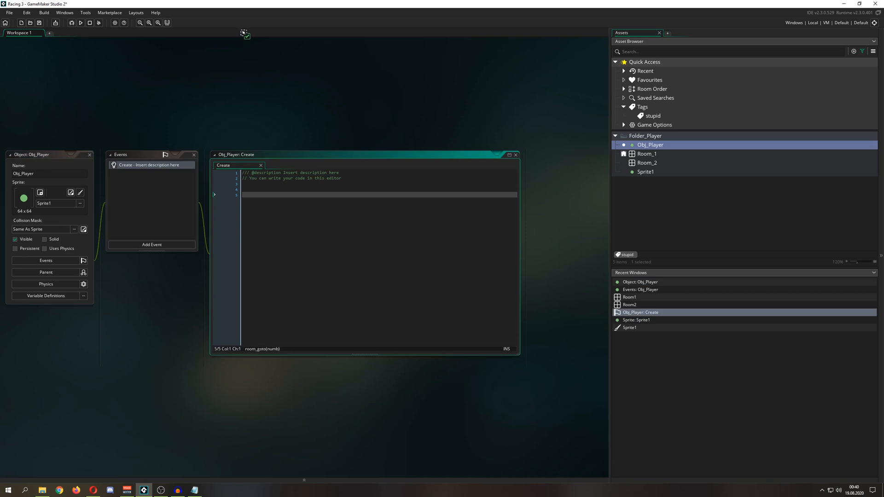
Close the Obj_Player Create code window, remove the 'stupid' tag filter, and select Sprite1
click(515, 155)
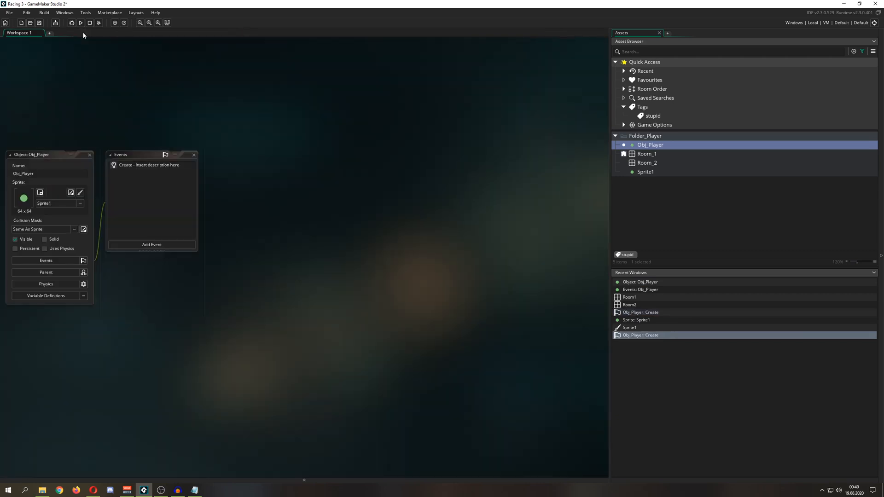
mouse_move(630, 328)
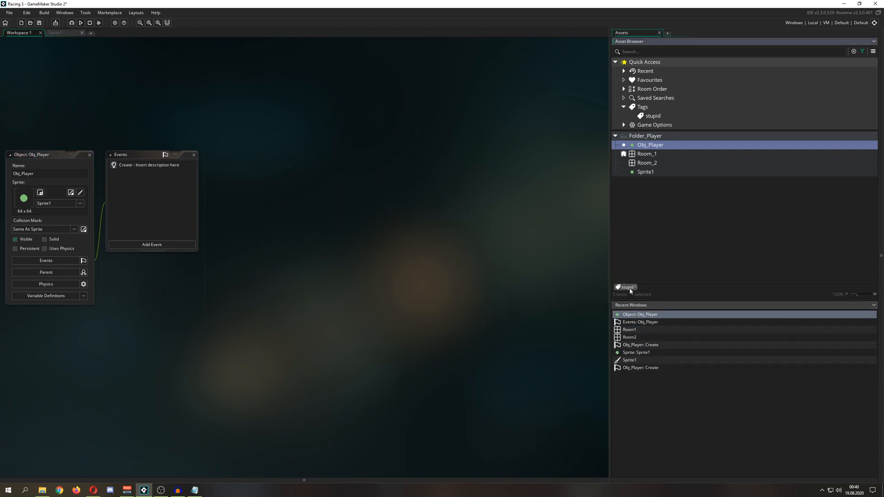
click(630, 329)
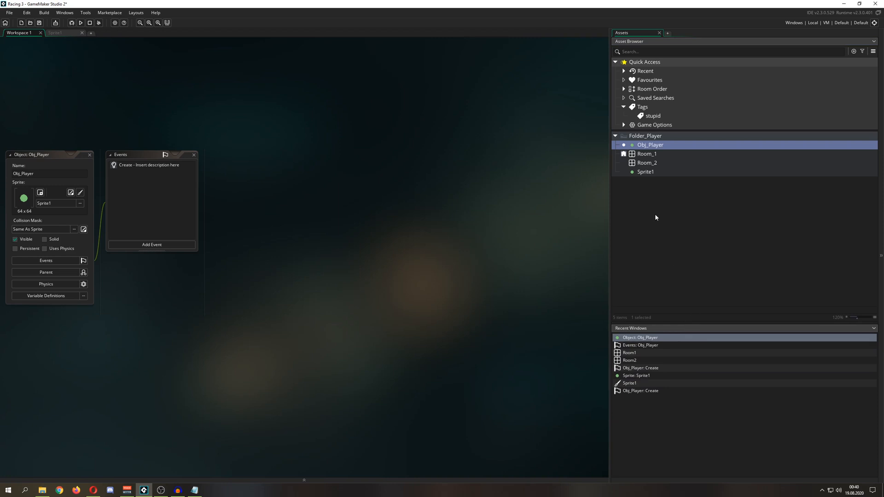
mouse_move(646, 141)
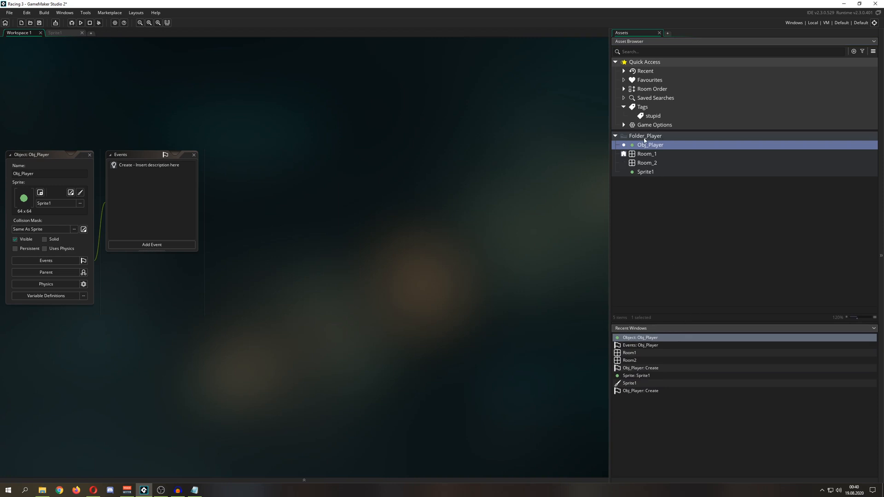
click(645, 172)
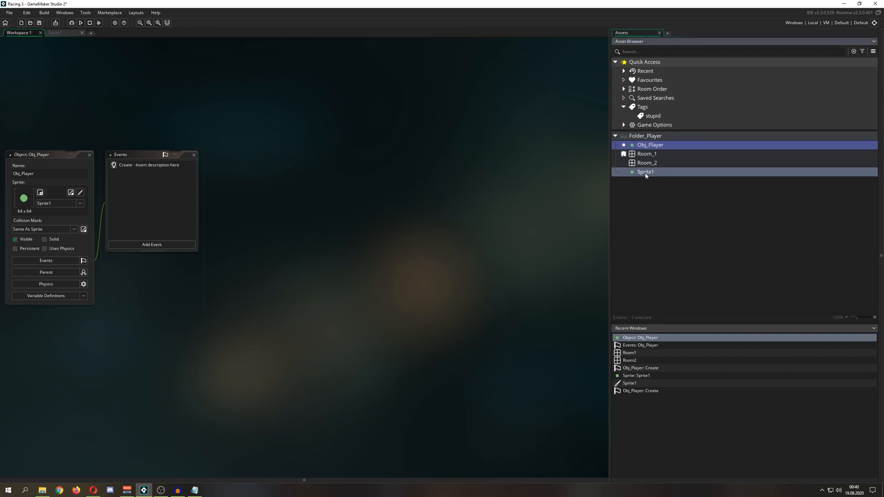
right_click(646, 172)
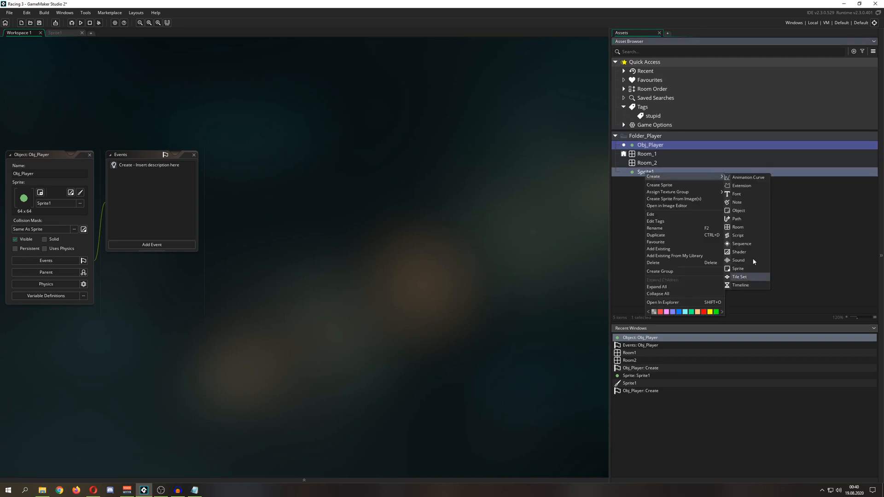
mouse_move(739, 236)
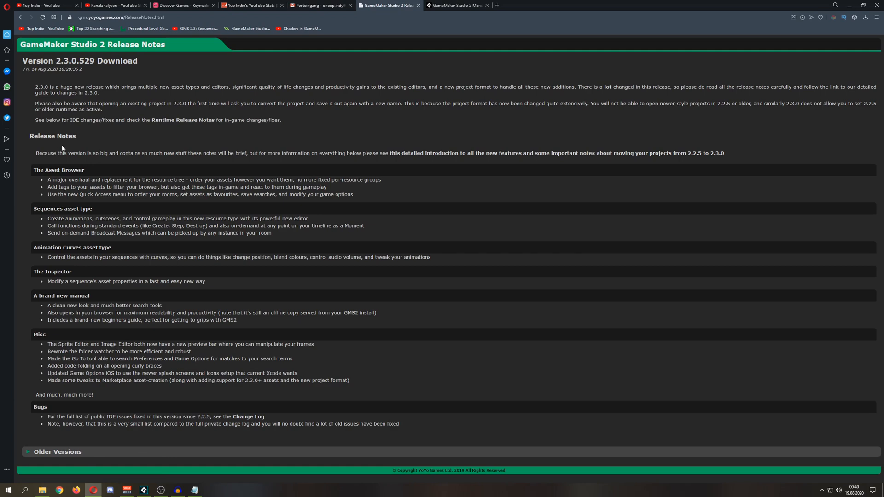
mouse_move(307, 236)
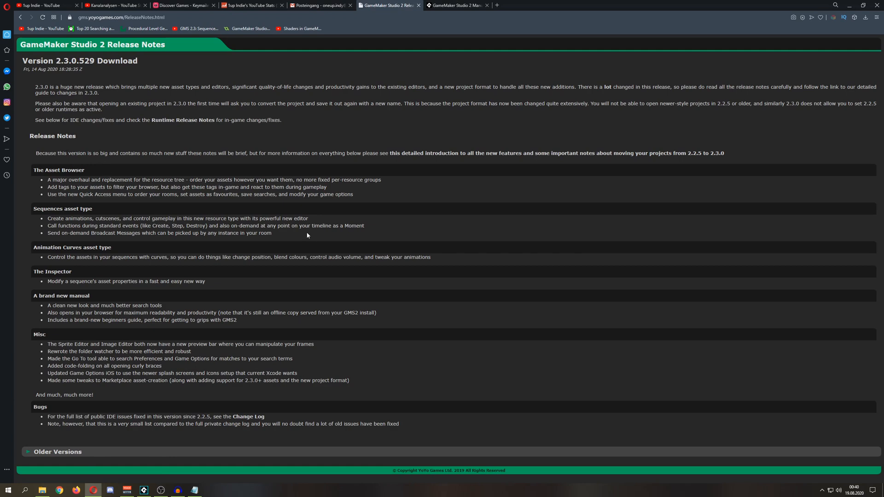
mouse_move(303, 233)
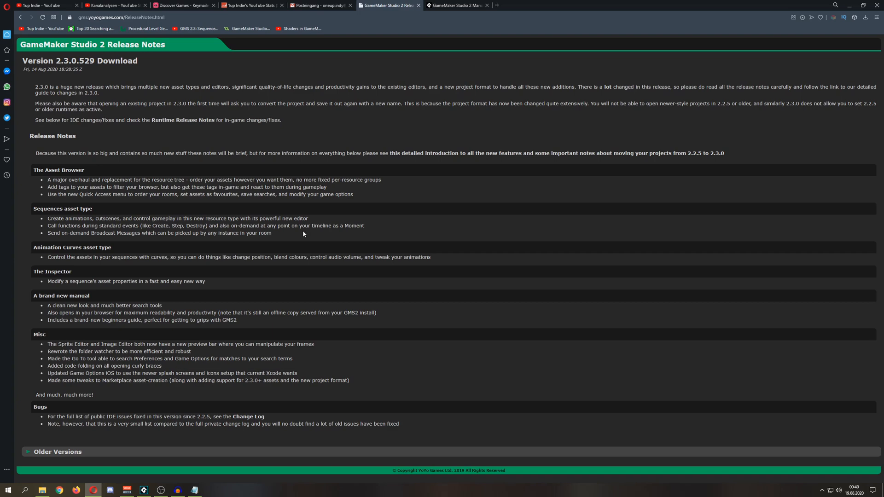
mouse_move(282, 218)
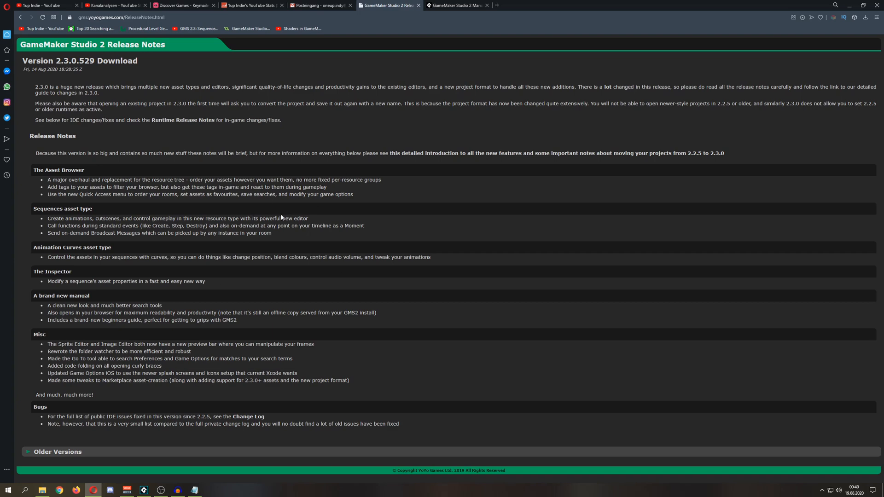
Highlight the Sequences asset type feature lines in the 2.3.0 release notes
drag(48, 218, 271, 233)
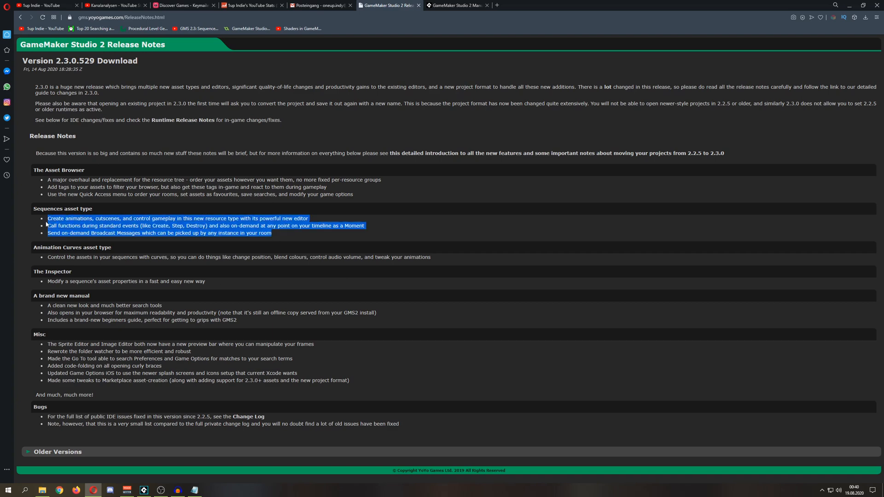
click(283, 236)
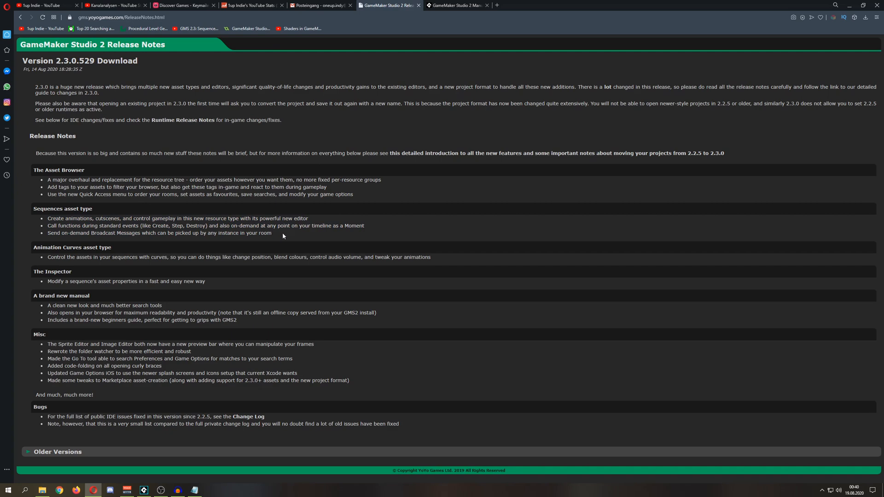
drag(183, 218, 271, 233)
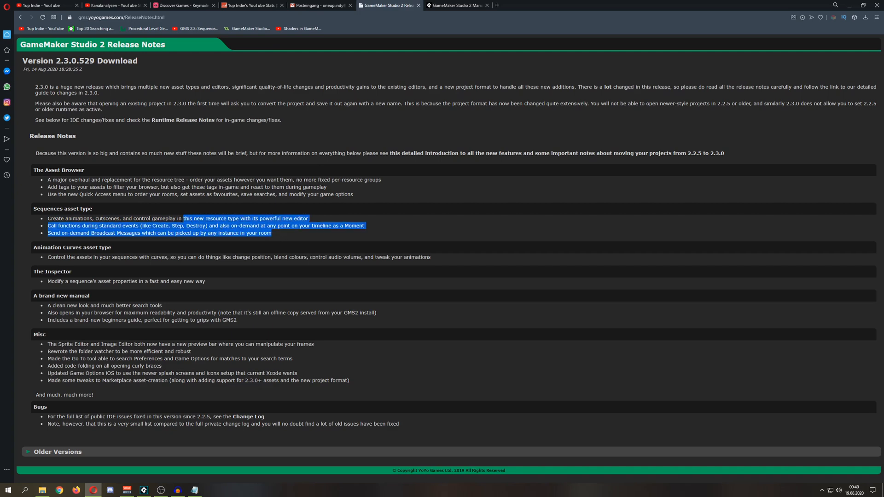
drag(182, 218, 272, 233)
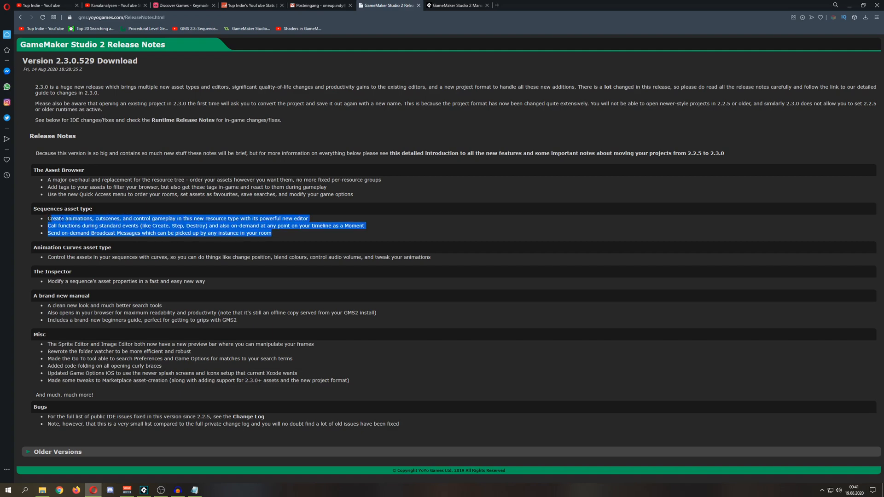
click(215, 226)
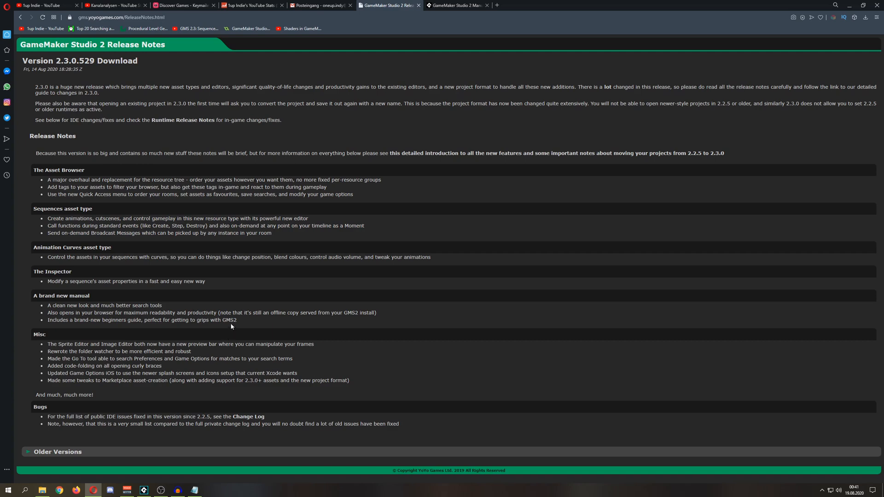
mouse_move(291, 275)
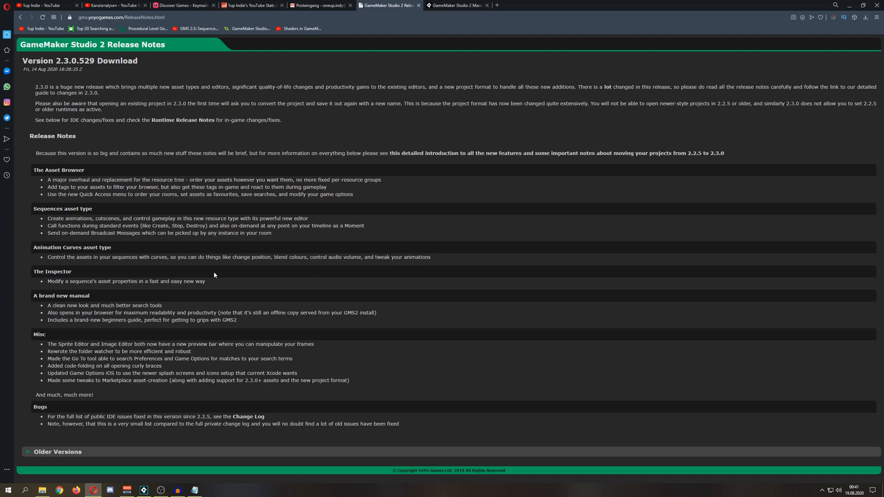
mouse_move(176, 302)
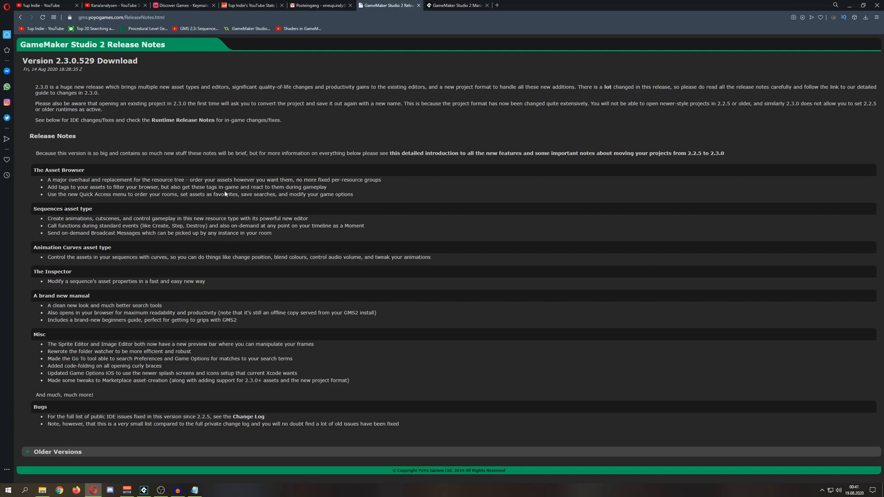
mouse_move(284, 152)
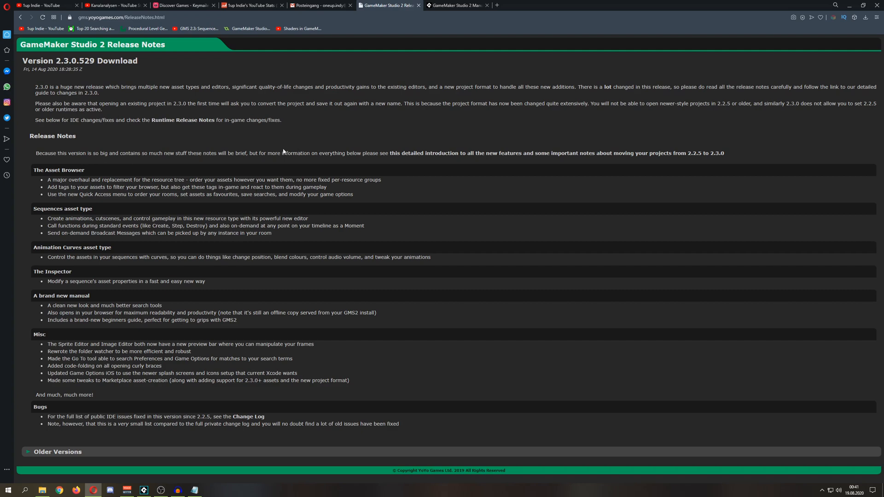
mouse_move(402, 211)
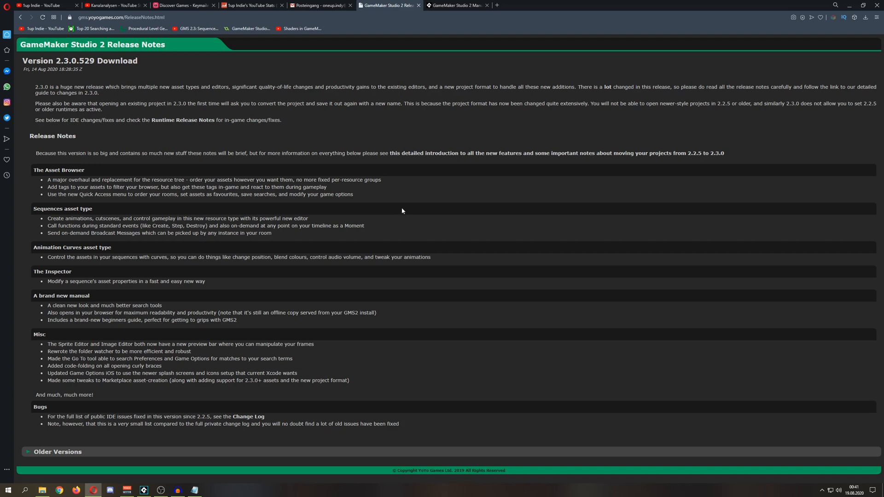
mouse_move(138, 205)
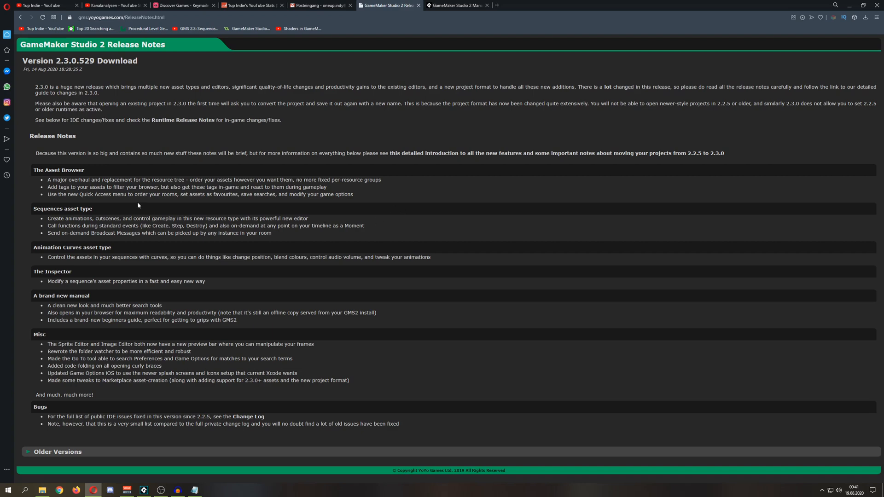
Highlight the asset tags notes, including reacting to tags in-game
double_click(58, 170)
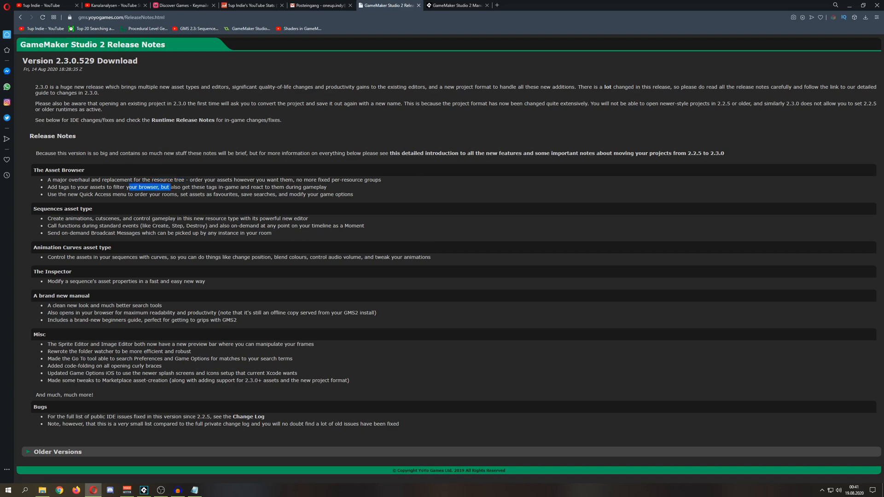
drag(148, 187, 326, 186)
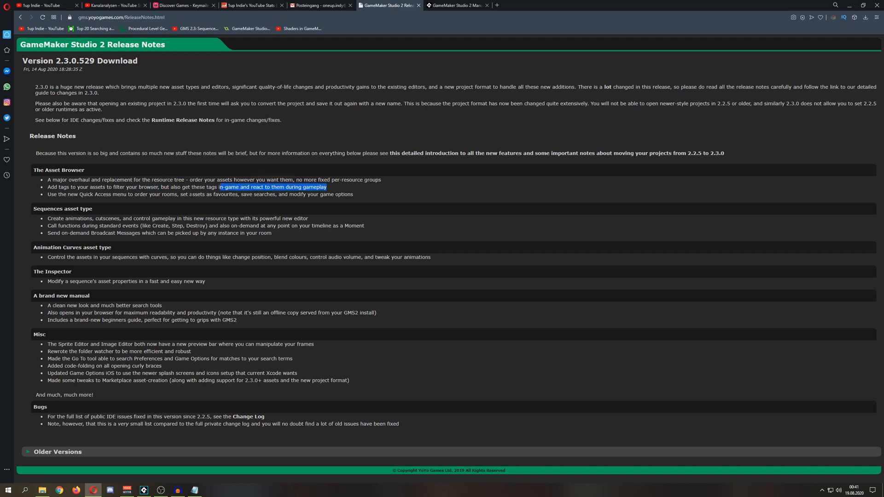
click(288, 225)
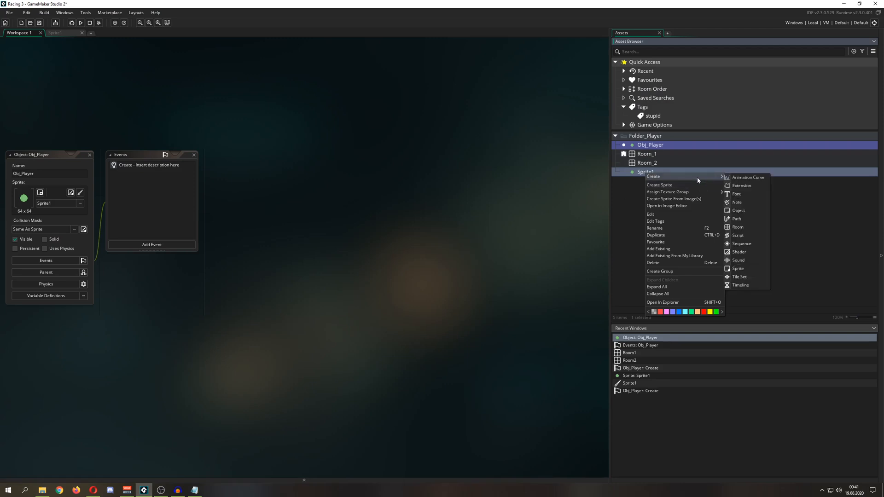
Create Sequence1 in Folder_Player and view it in the sequence editor
click(742, 243)
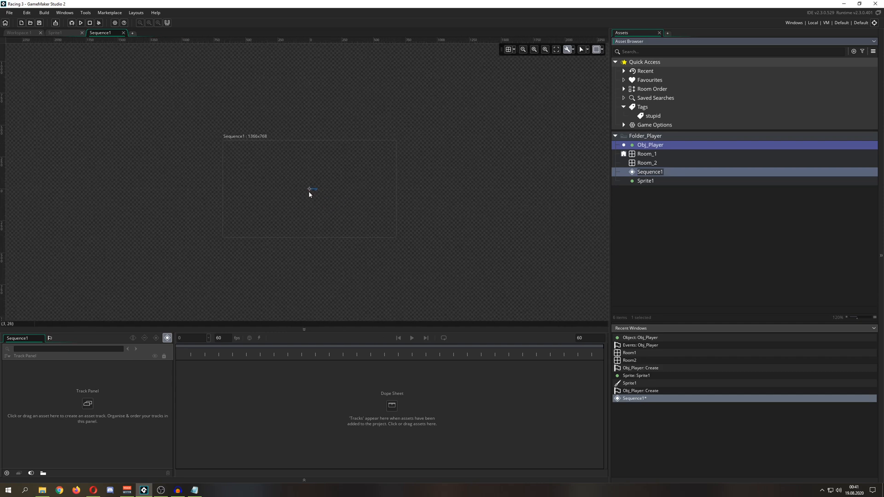
mouse_move(334, 198)
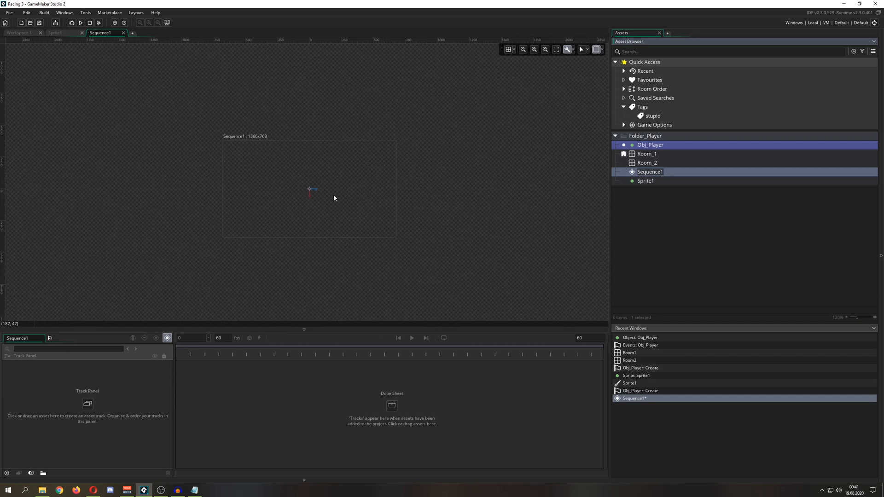
mouse_move(333, 198)
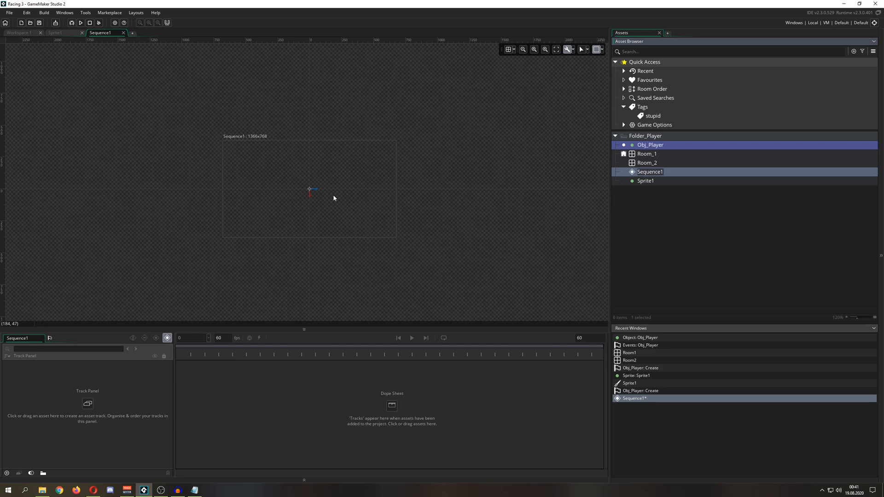
mouse_move(869, 15)
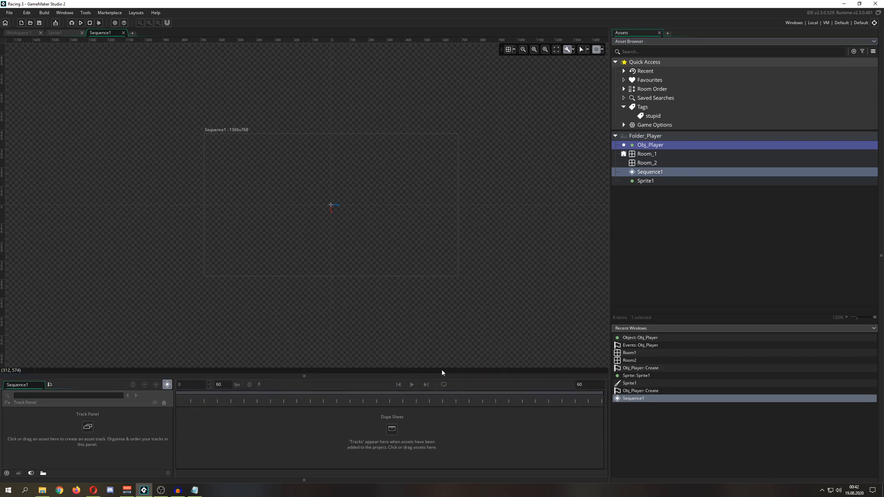
mouse_move(376, 265)
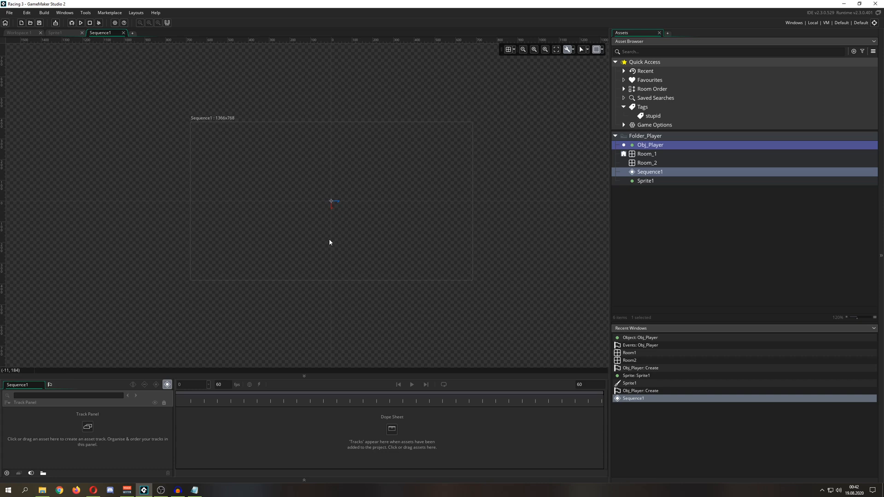
click(569, 49)
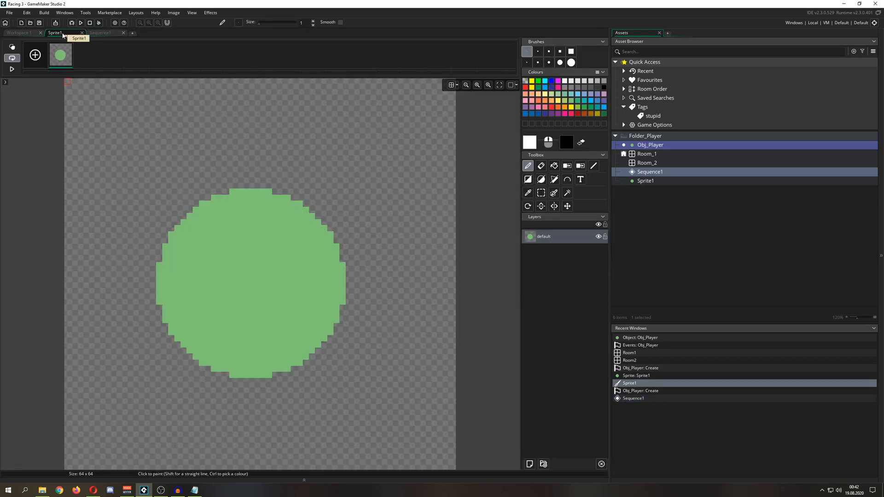
Switch to the Sequence1 tab showing its empty canvas and dope sheet
click(82, 33)
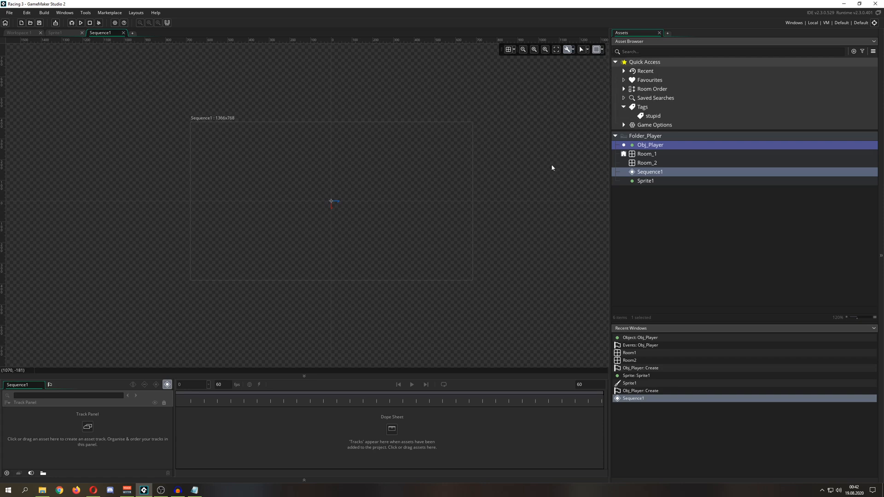
mouse_move(560, 283)
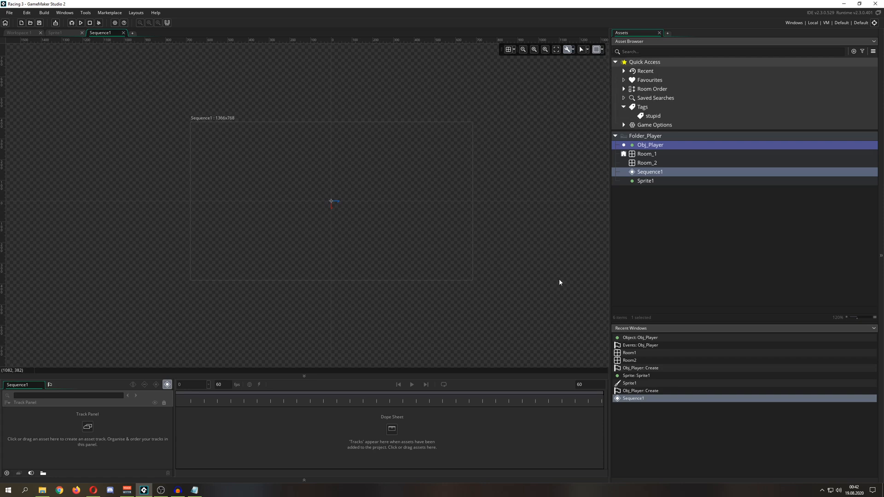
mouse_move(557, 261)
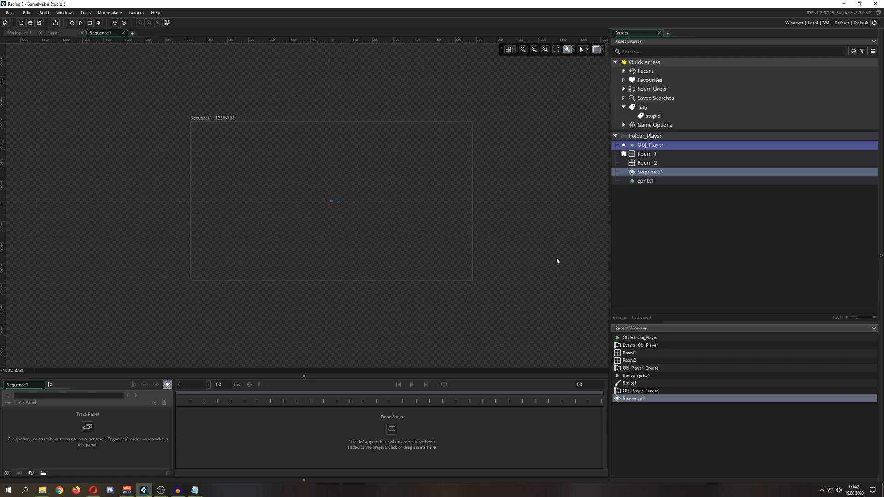
mouse_move(651, 176)
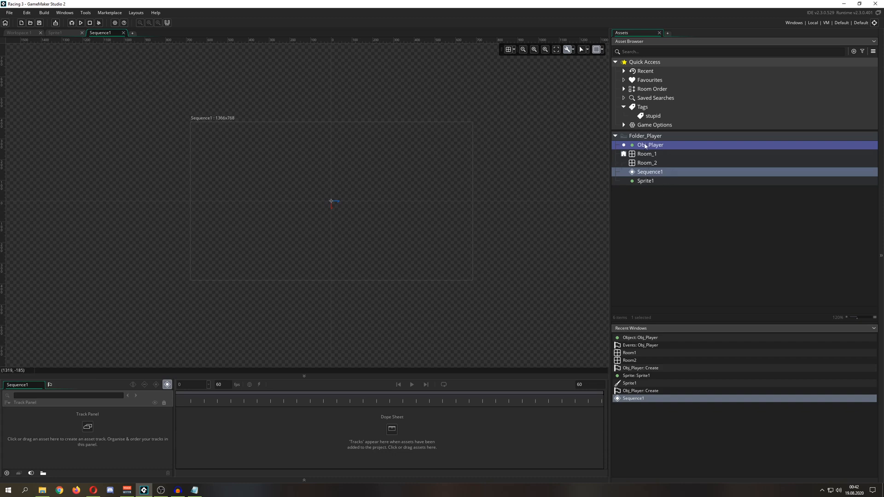
Create AnimationCurve1 with a Smooth curve type, reshape its points, and close the editor
right_click(650, 171)
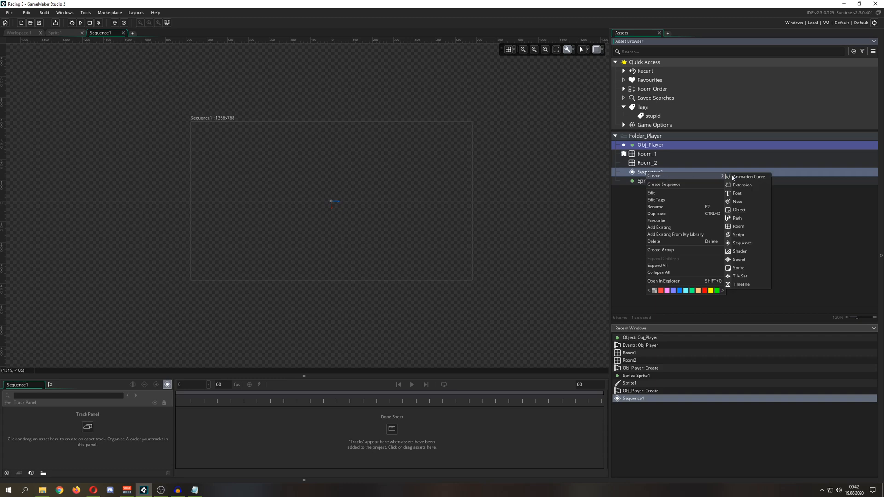
mouse_move(739, 226)
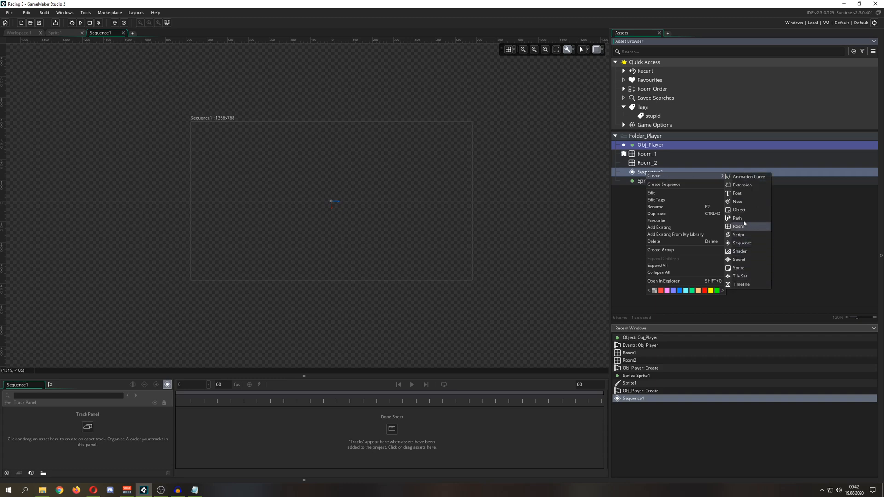
mouse_move(749, 177)
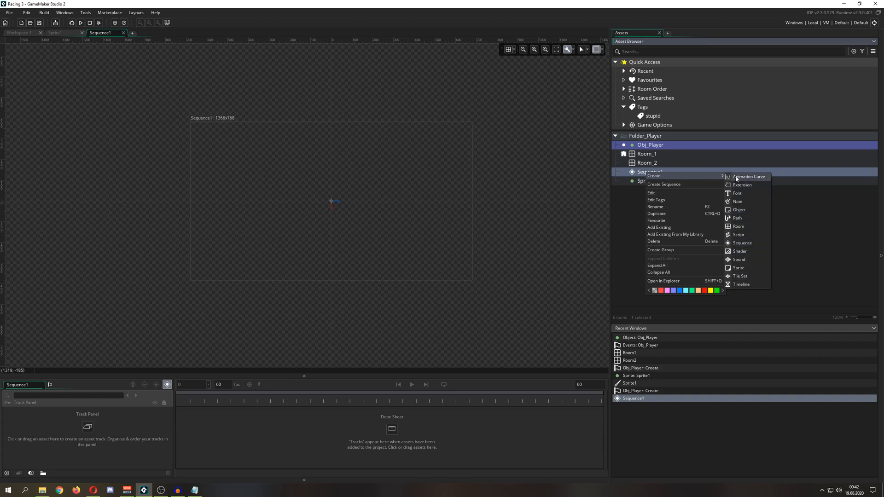
click(749, 176)
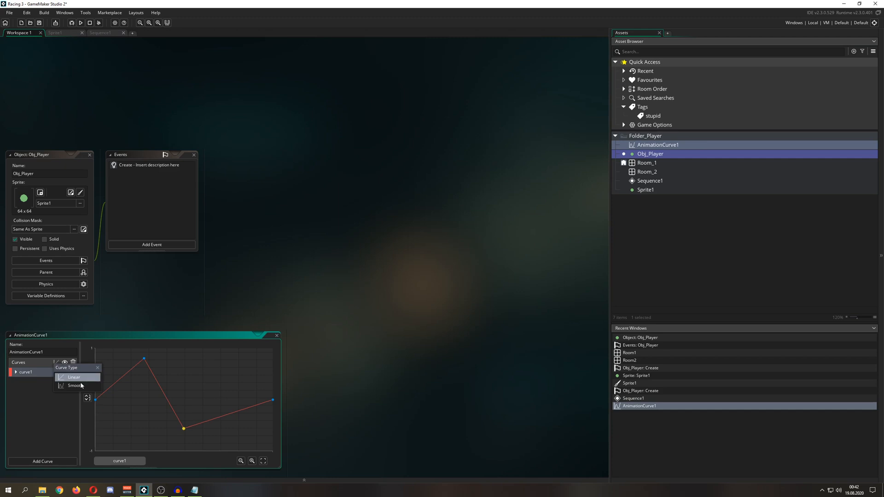
click(75, 385)
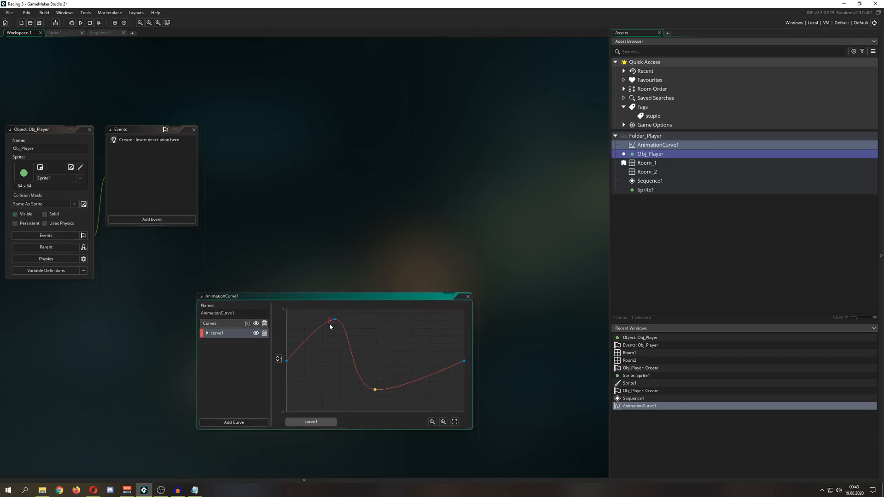
drag(335, 319, 334, 335)
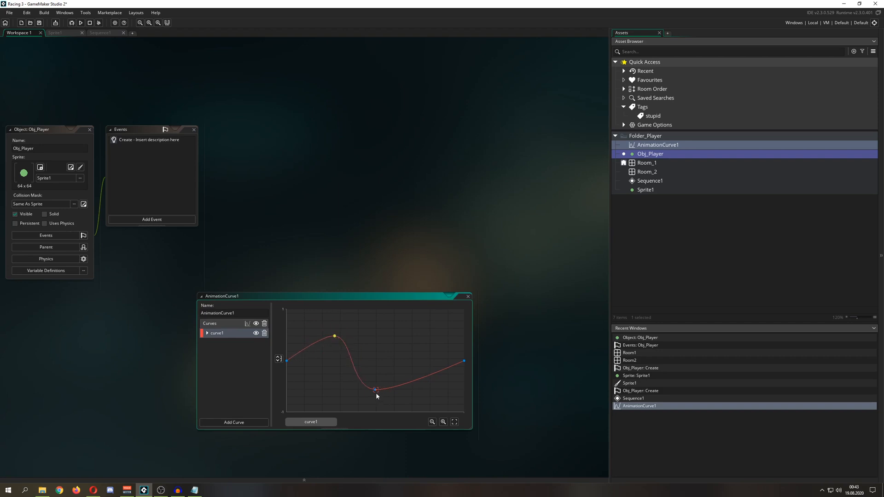
drag(374, 389, 399, 390)
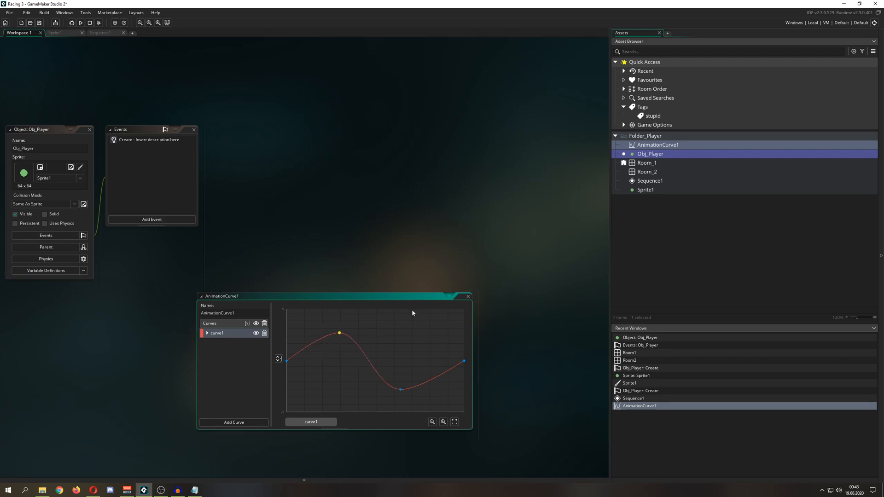
click(467, 296)
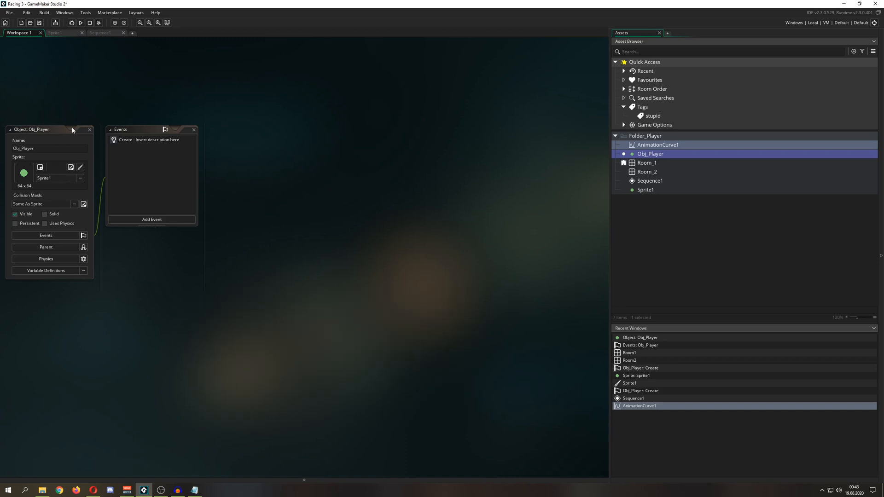
Reposition the Obj_Player window, open its Create event code, and show the editing menu
click(45, 129)
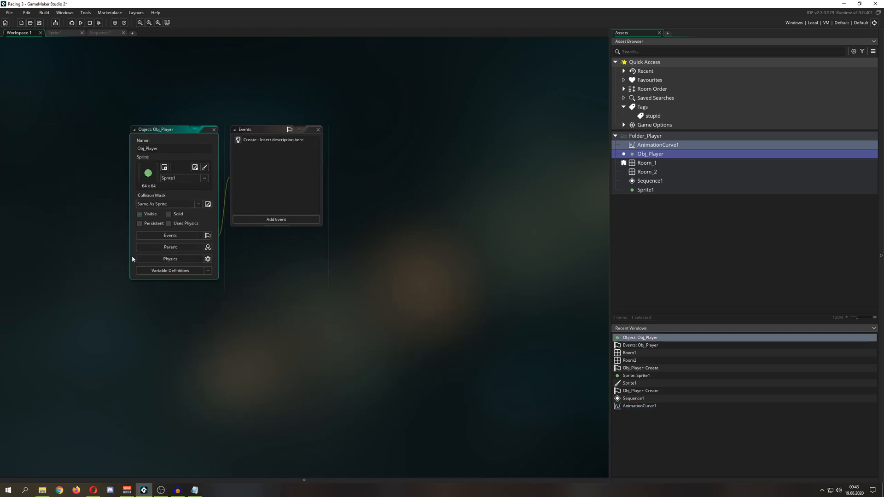
drag(173, 129, 248, 148)
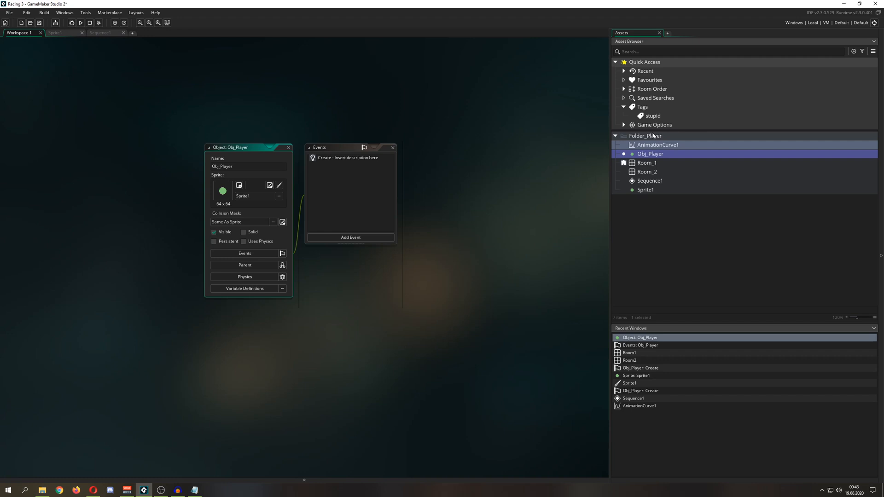
mouse_move(653, 135)
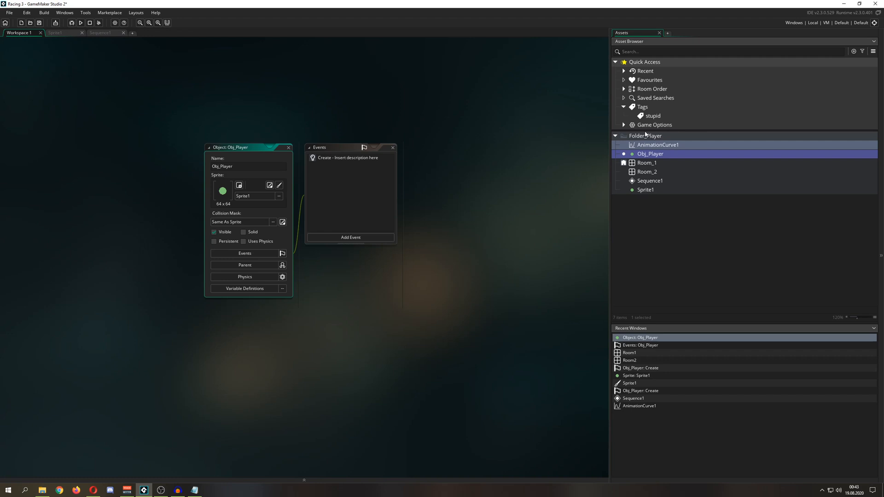
double_click(349, 157)
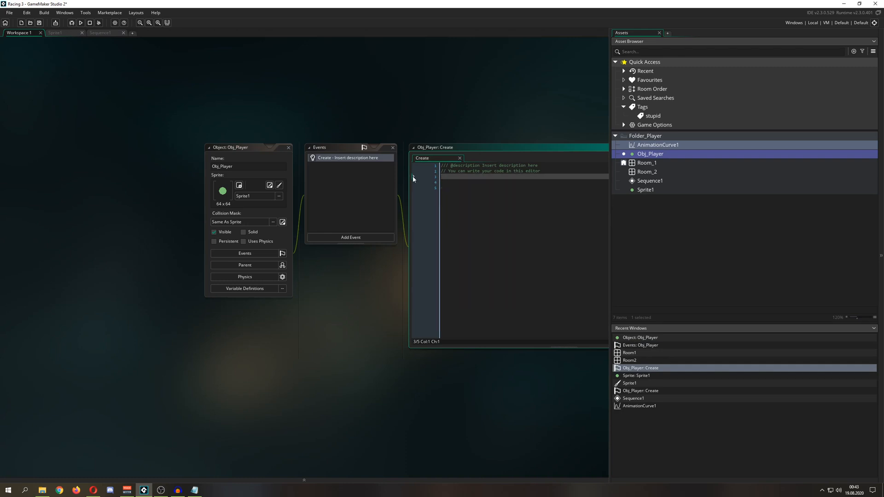
right_click(437, 179)
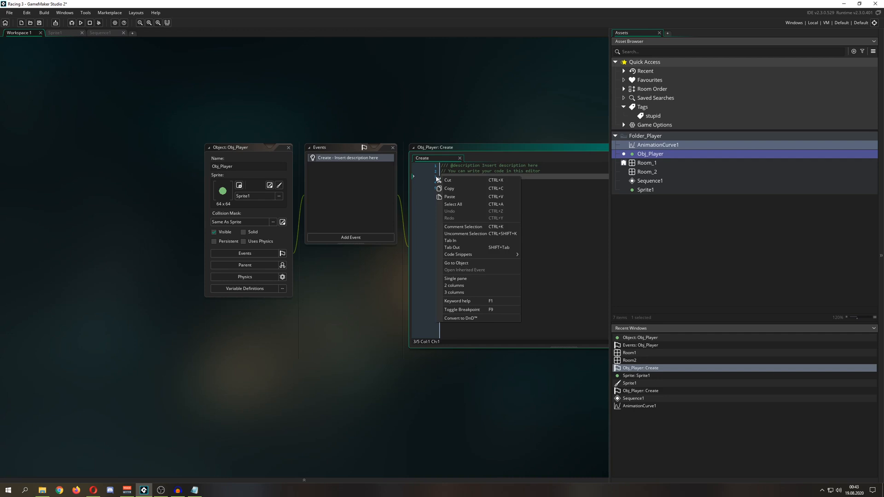
mouse_move(457, 254)
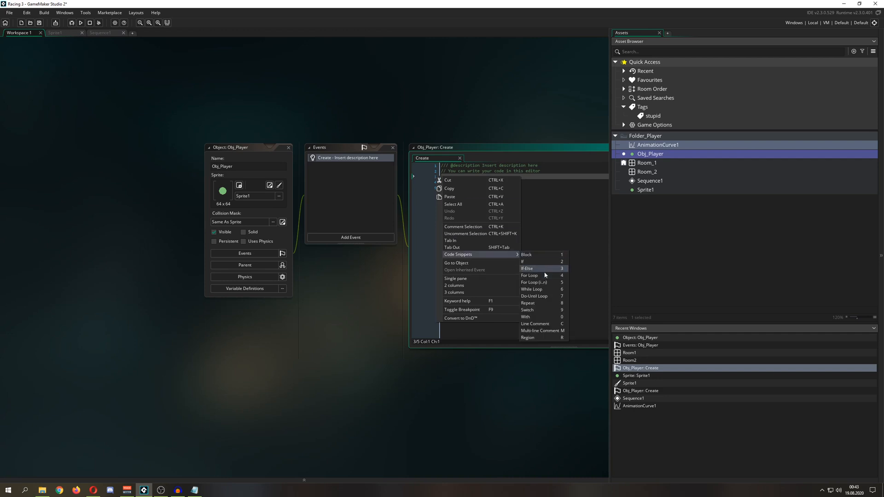
mouse_move(548, 297)
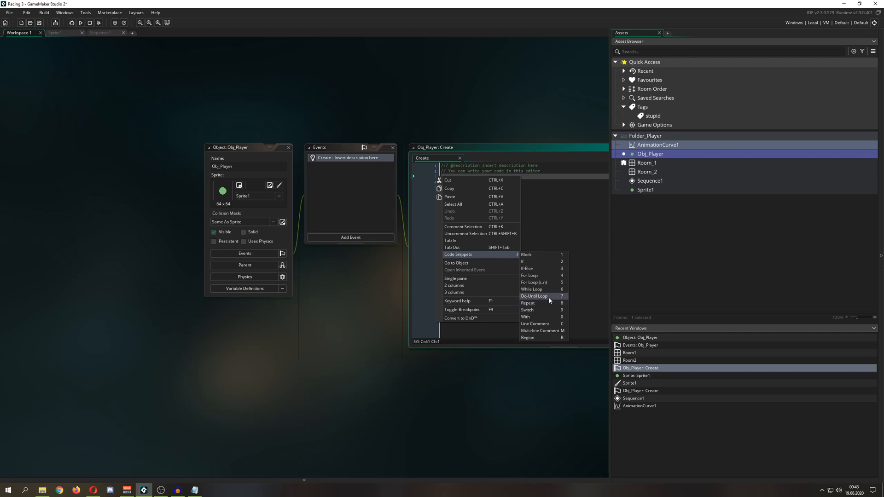
mouse_move(454, 286)
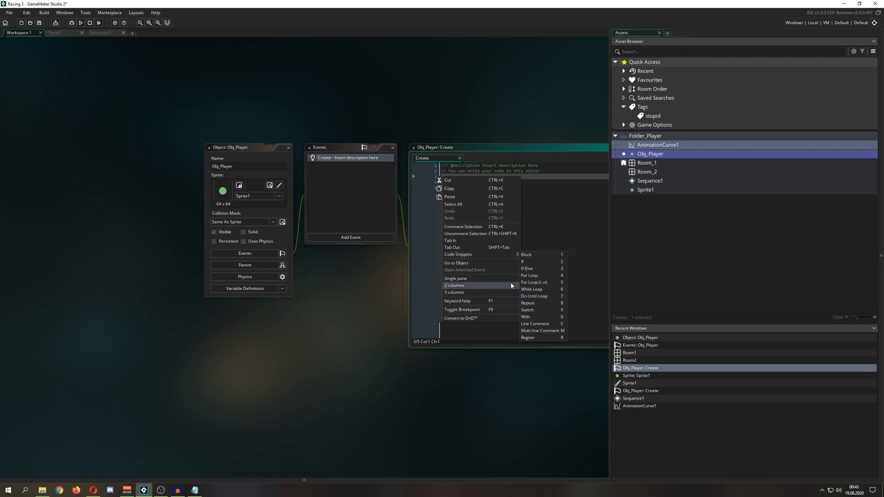
mouse_move(488, 224)
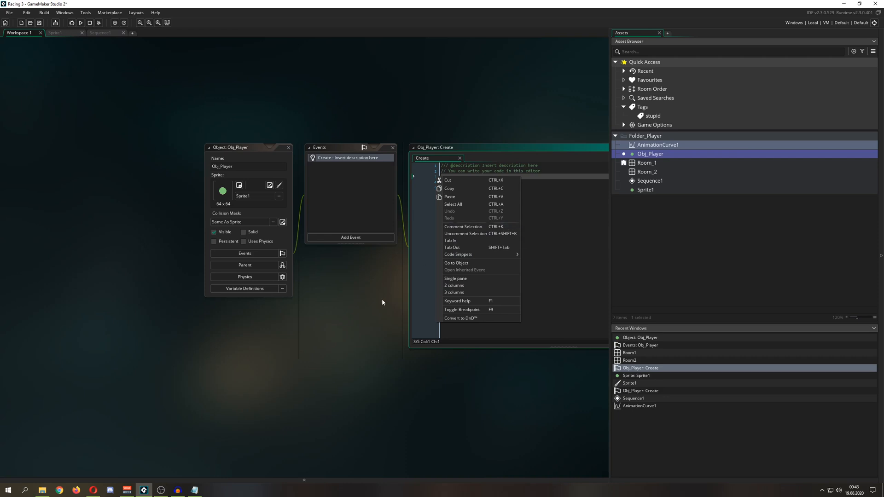
mouse_move(458, 254)
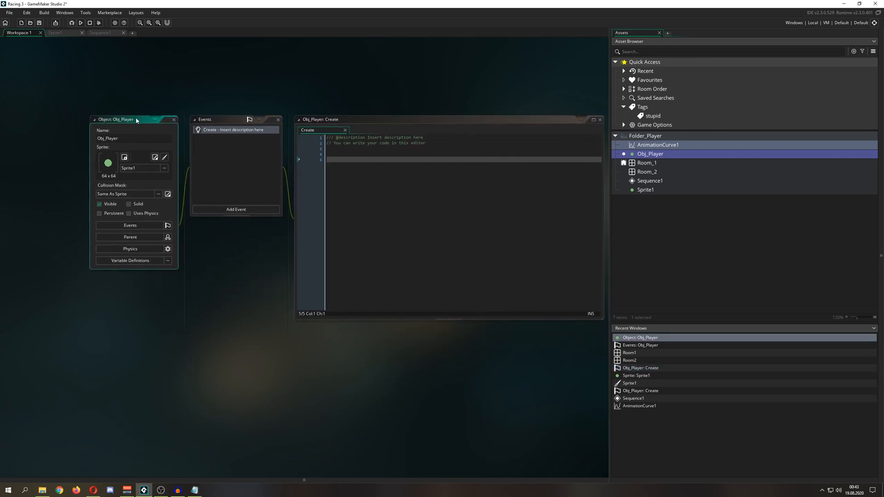
Add a #region/#endregion block and an empty func() {} block to the Create code
text(red)
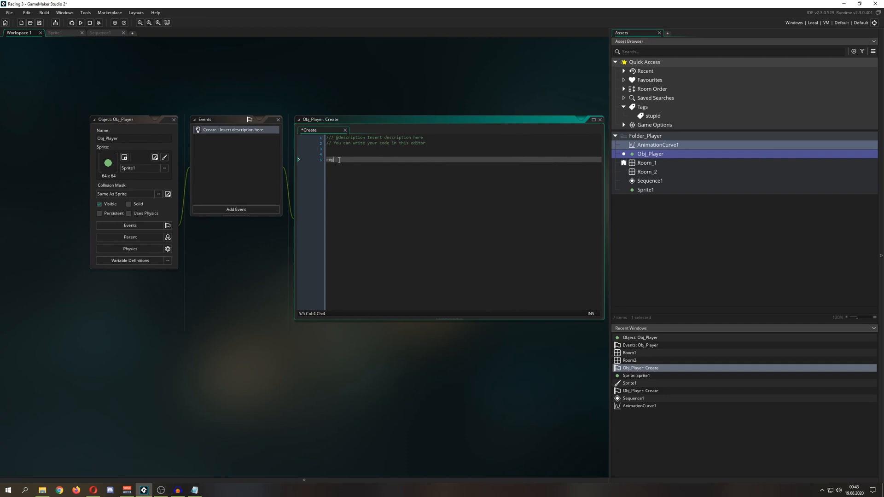
text(#region)
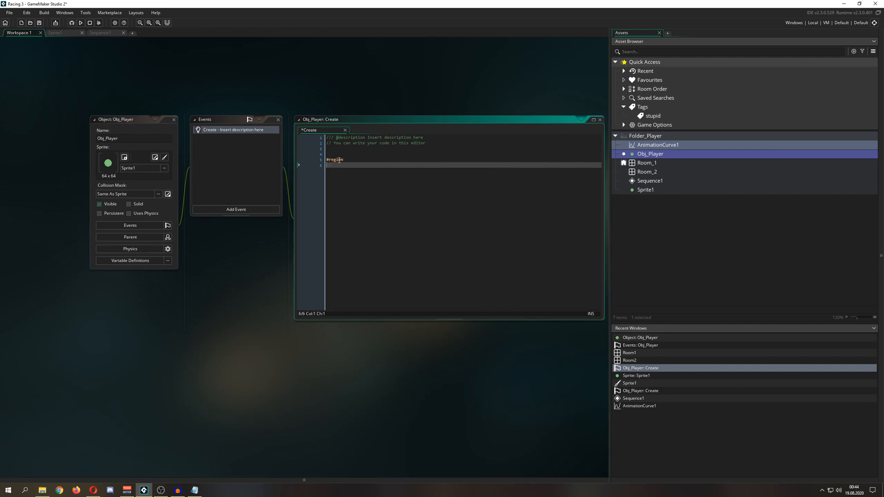
text(rn)
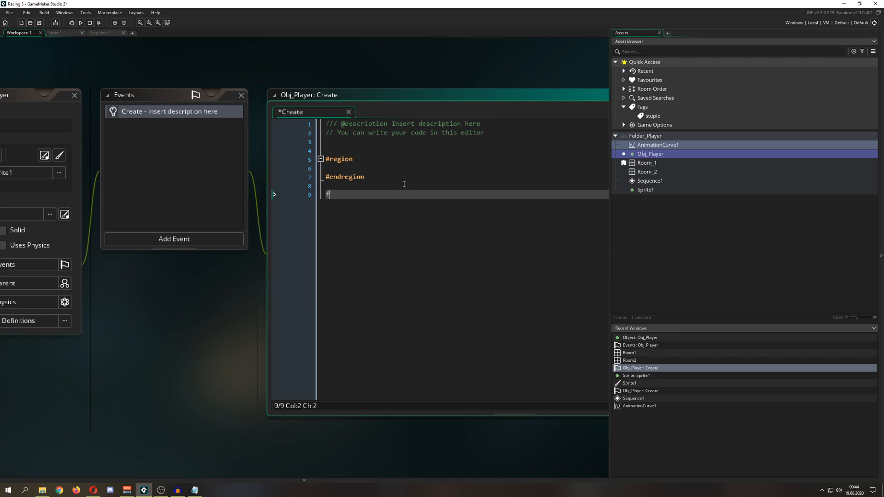
text(u)
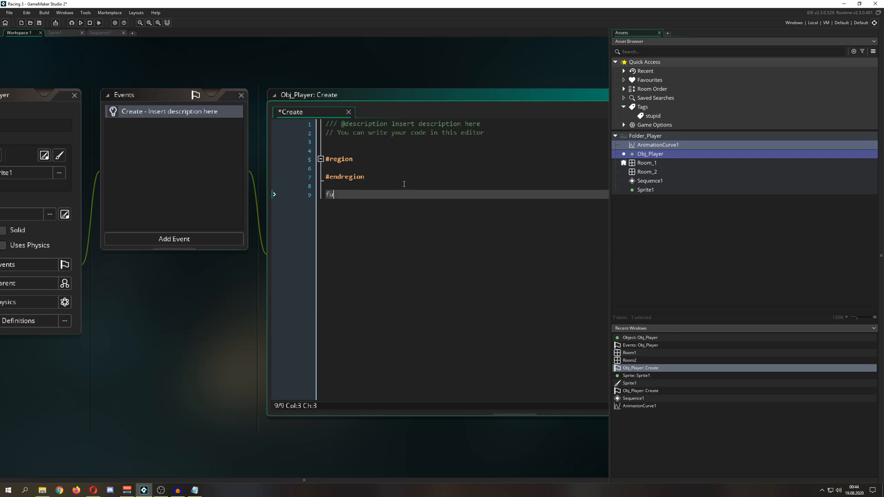
text(nc())
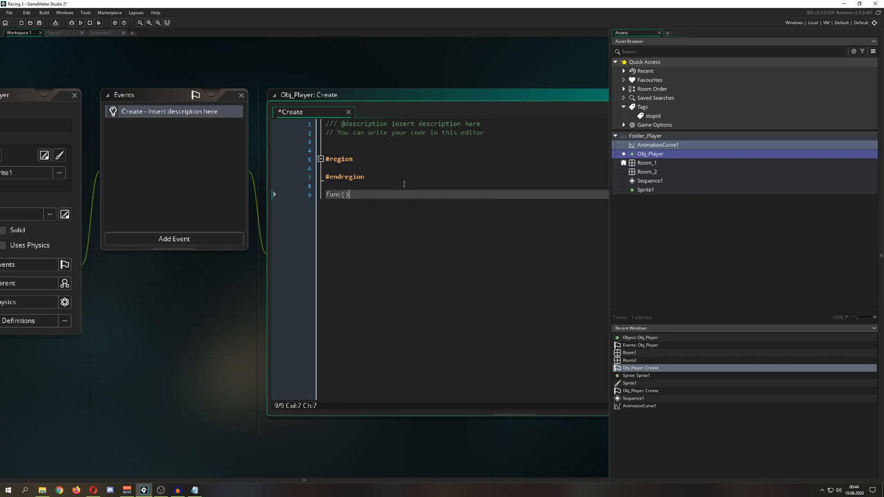
text({})
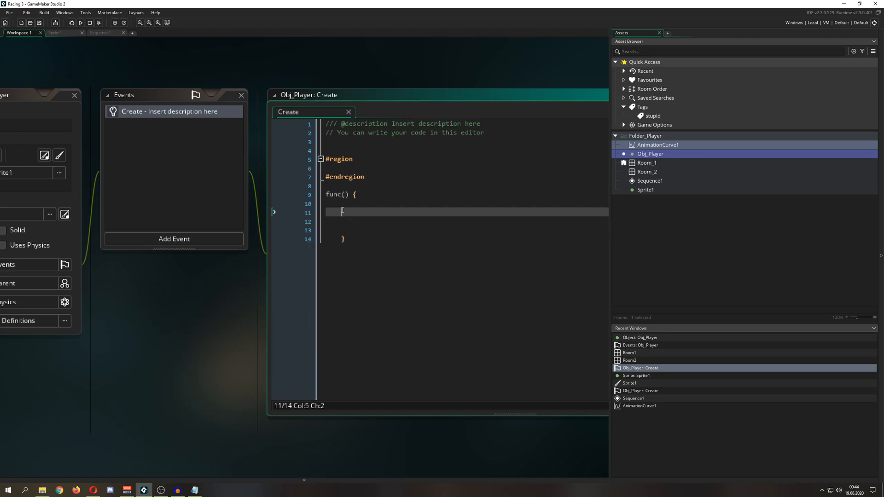
Fold and unfold the region, then name it 'sfdgsgfd'
click(321, 159)
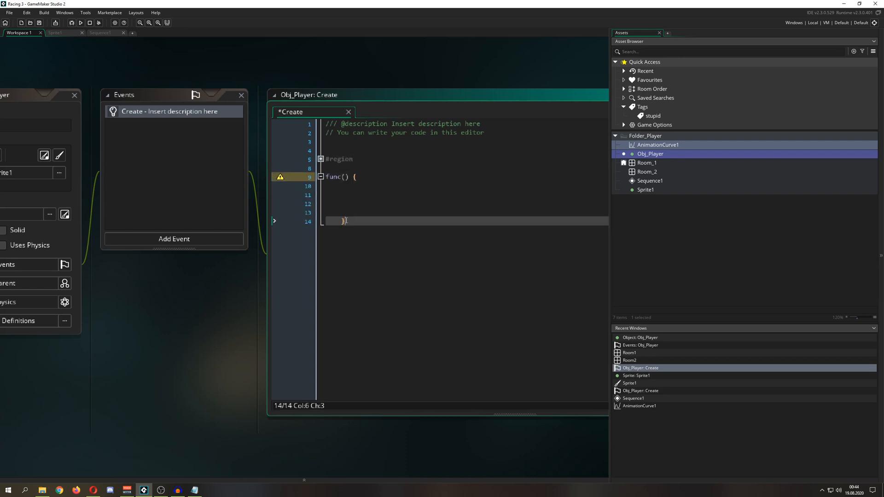
click(321, 177)
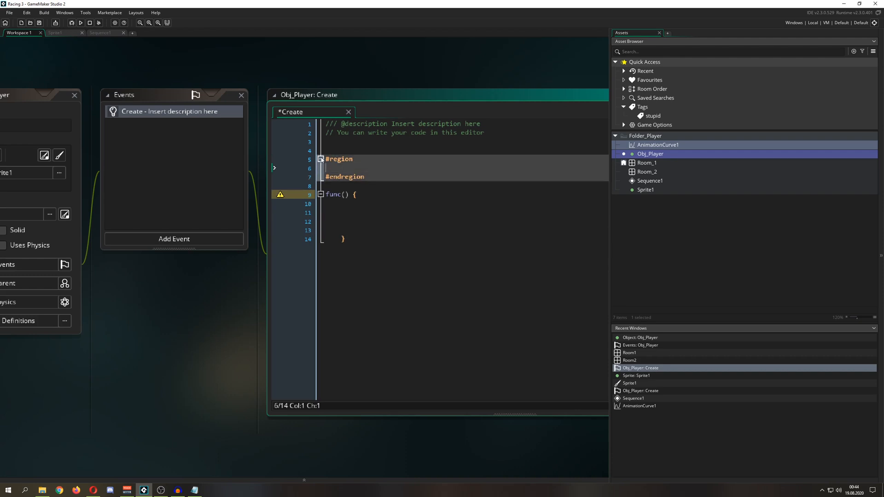
text(lfdgsgfd)
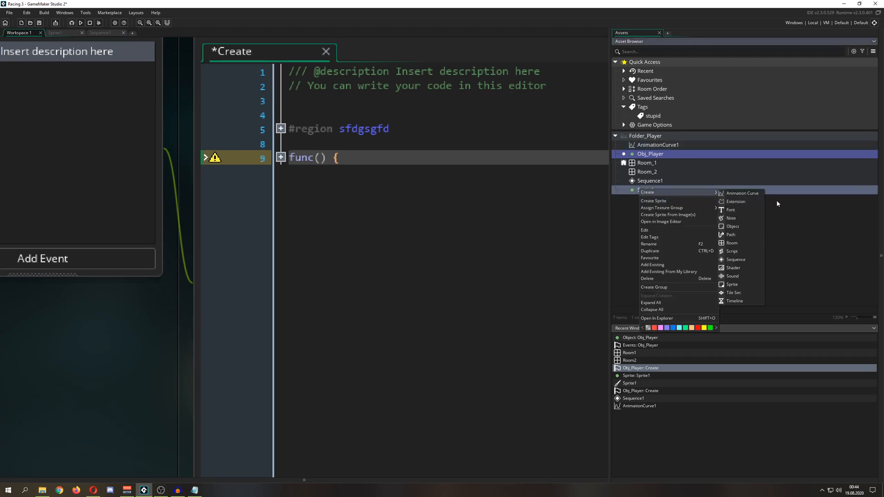
Create a new script in Folder_Player and name its function Banana
click(732, 251)
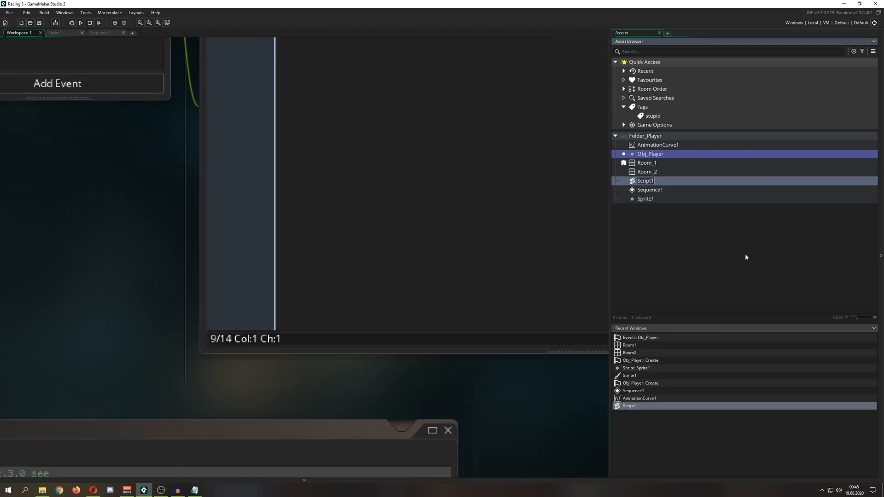
double_click(644, 181)
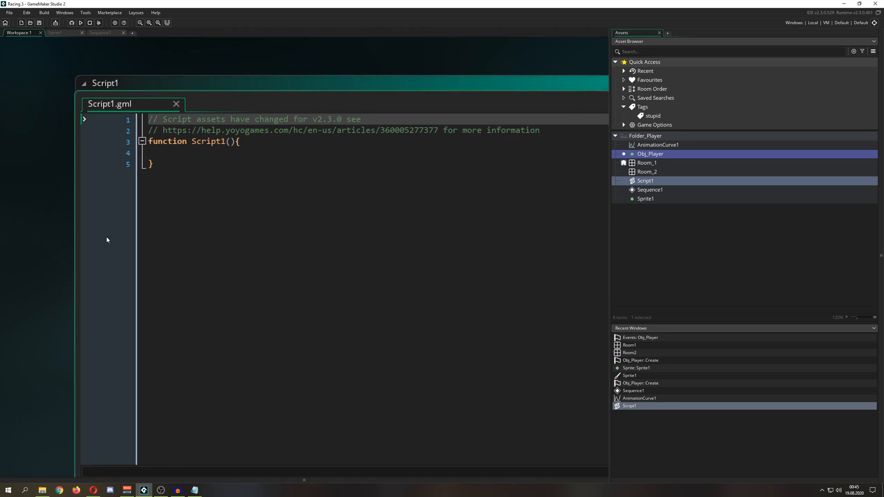
click(178, 119)
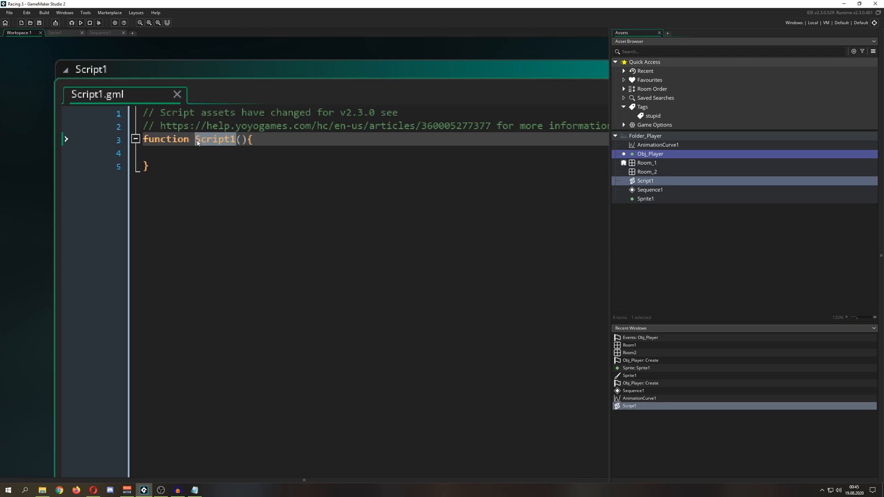
text(Banana)
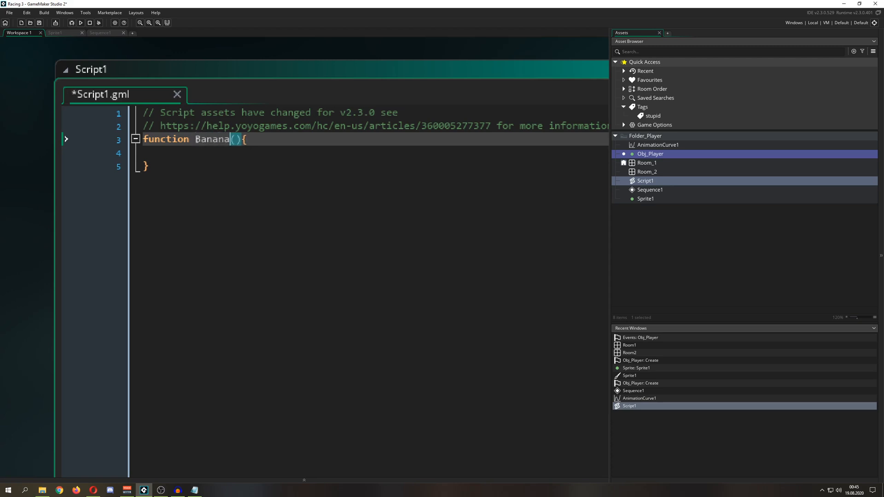
click(650, 190)
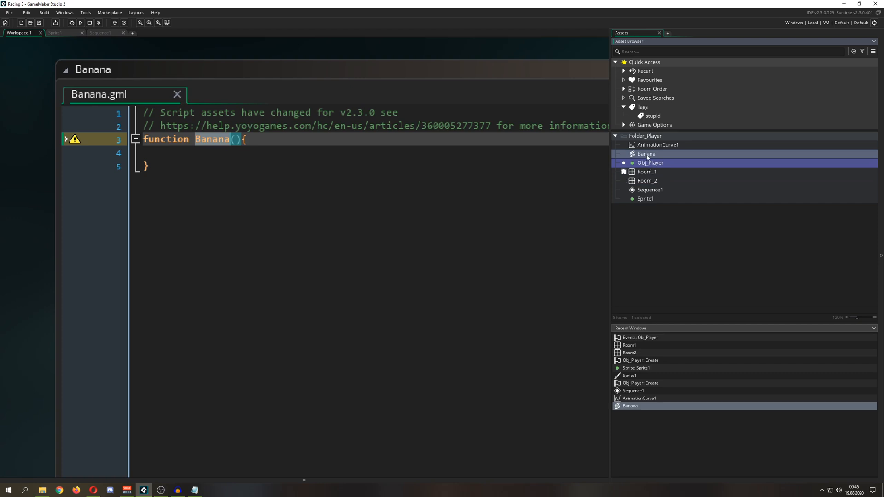
Edit the Banana function body, clearing stray characters, saving, and retyping the opening brace
click(254, 139)
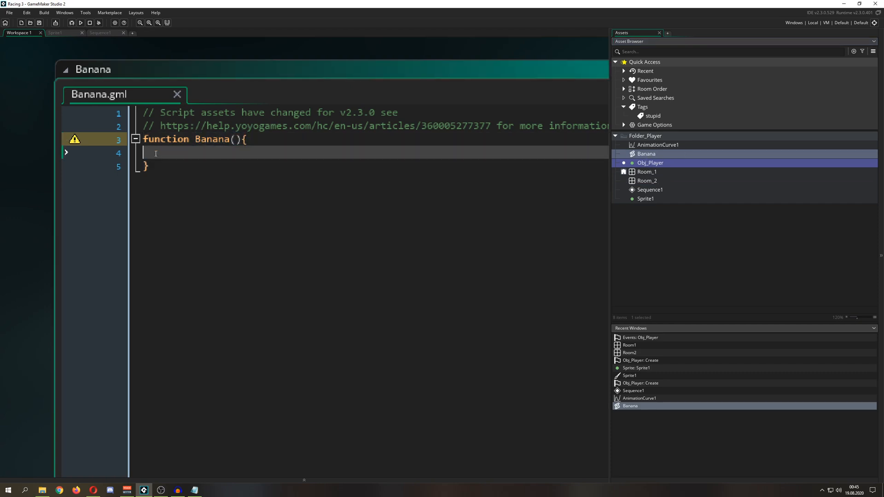
text(dgfdfg)
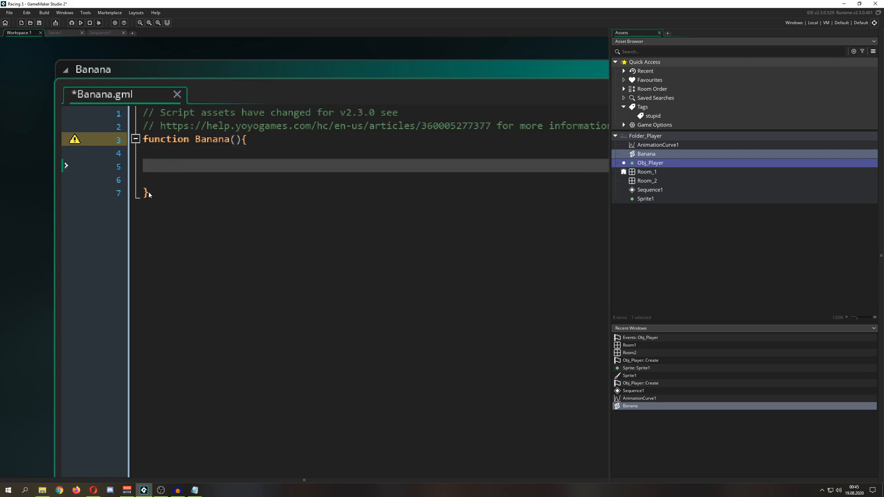
key(ctrl+s)
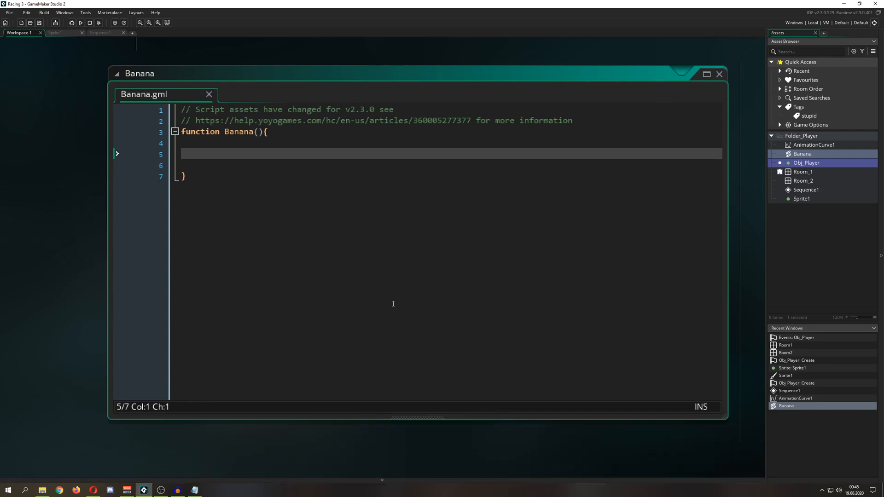
click(267, 131)
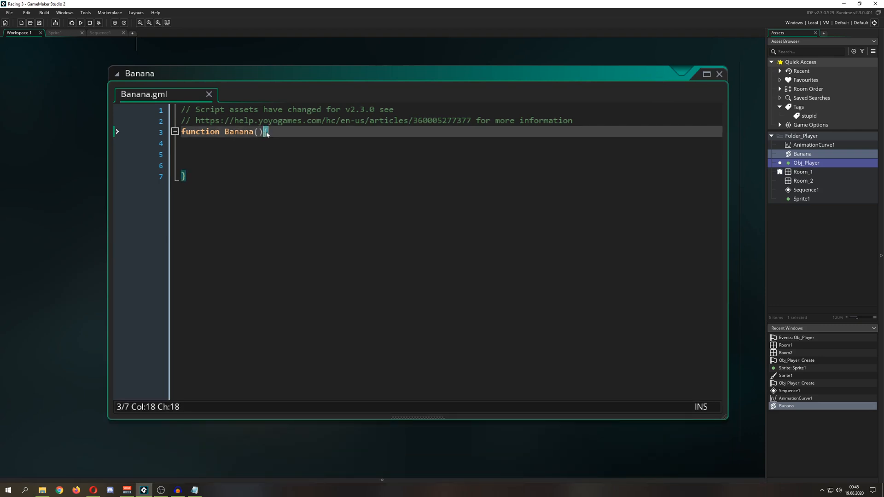
text({)
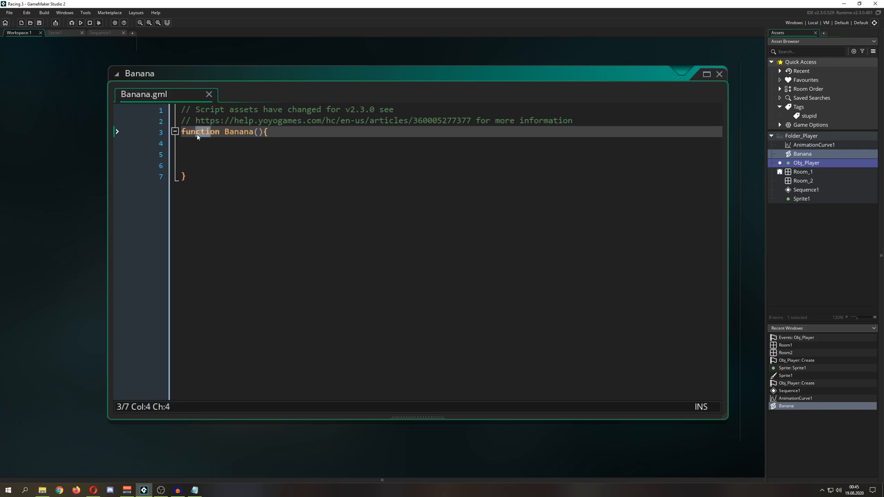
mouse_move(326, 191)
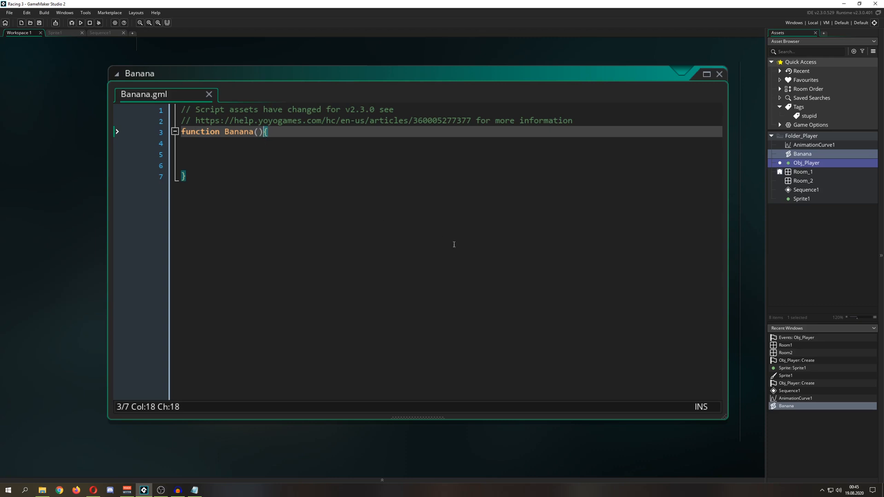
mouse_move(630, 76)
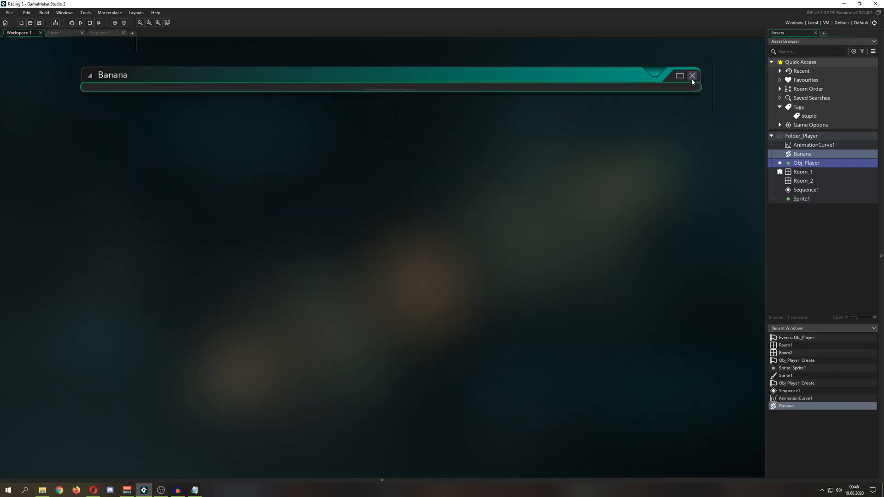
Close the Banana script editor and reopen the Obj_Player object editor
click(692, 76)
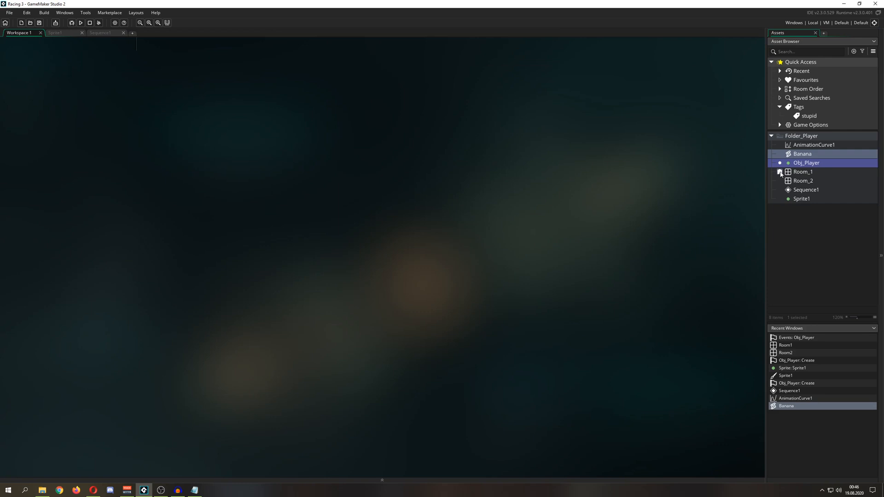
double_click(806, 163)
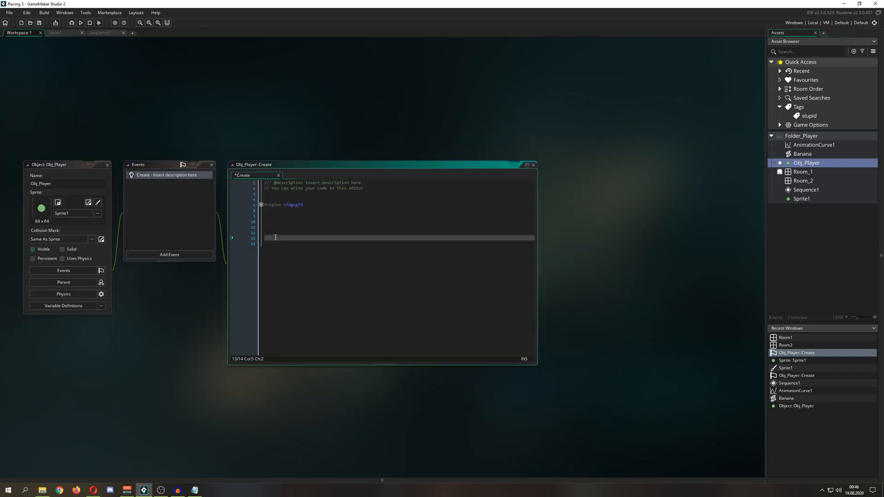
mouse_move(160, 158)
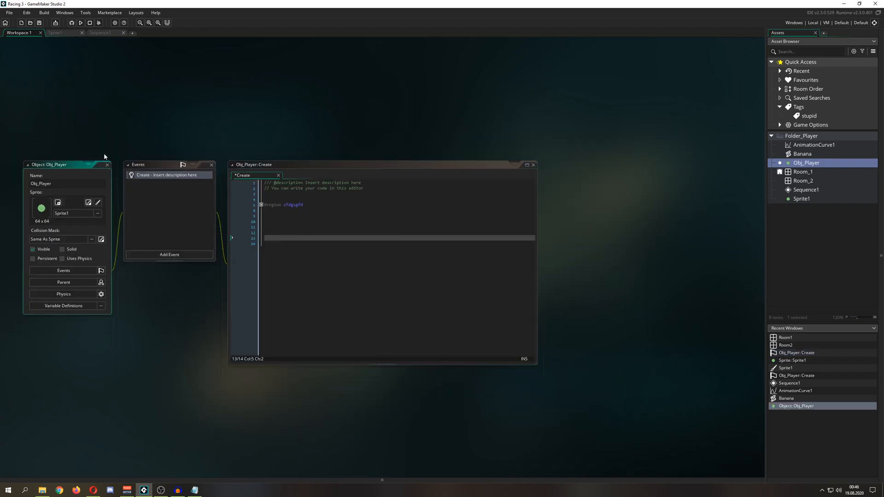
Move the Obj_Player editor windows, focus the Create code, and launch the GameMaker manual
drag(68, 164, 143, 159)
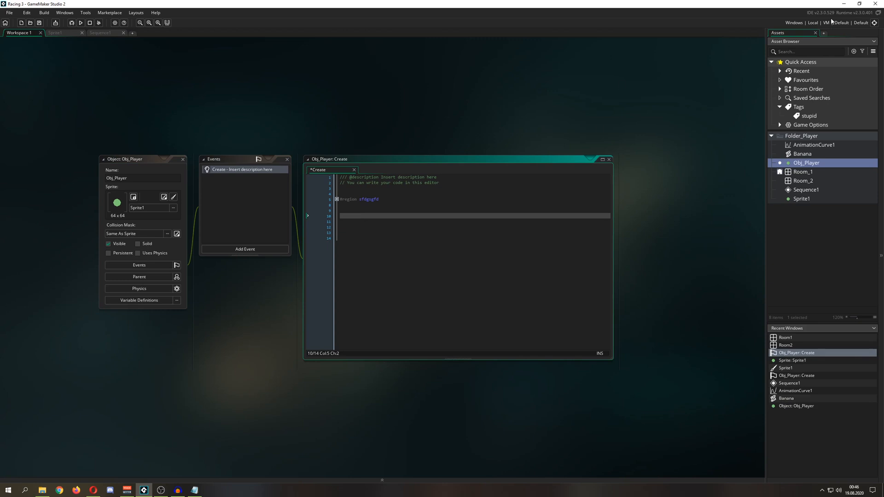
mouse_move(862, 51)
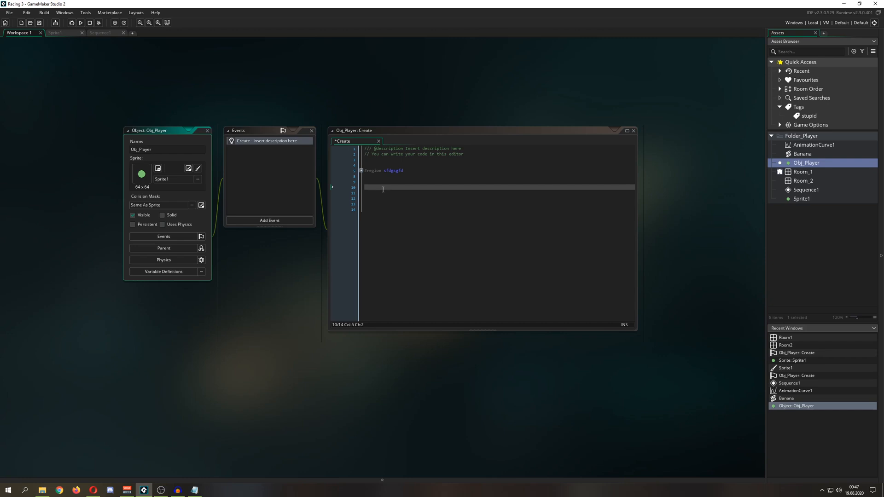
mouse_move(192, 141)
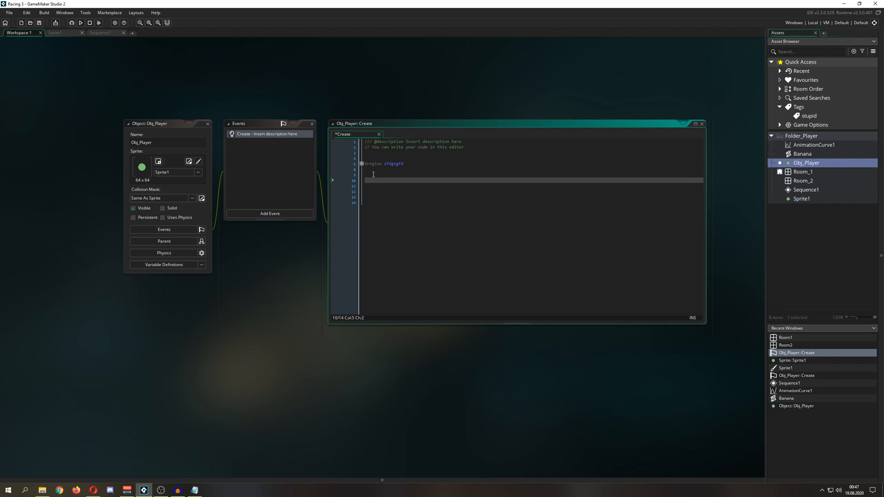
click(367, 181)
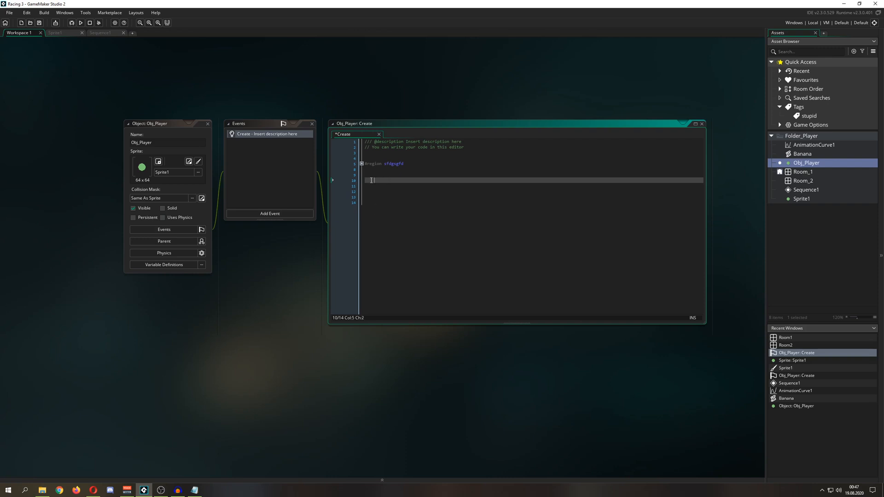
click(166, 123)
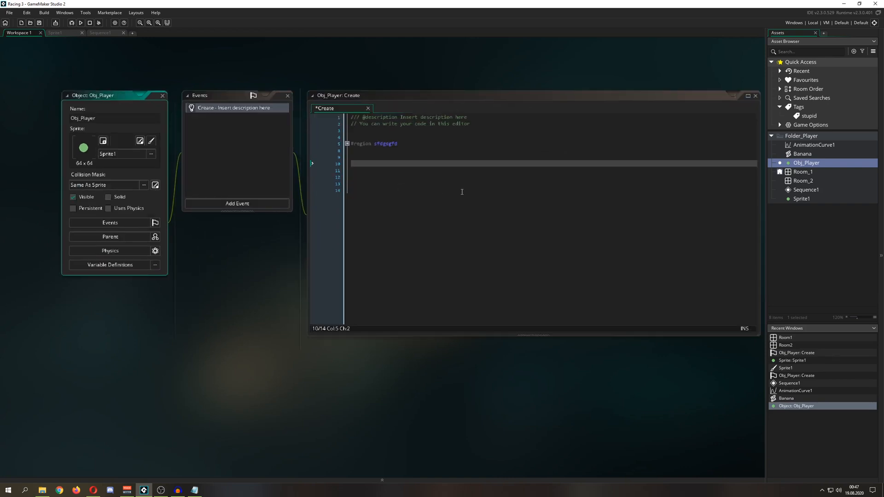
mouse_move(477, 191)
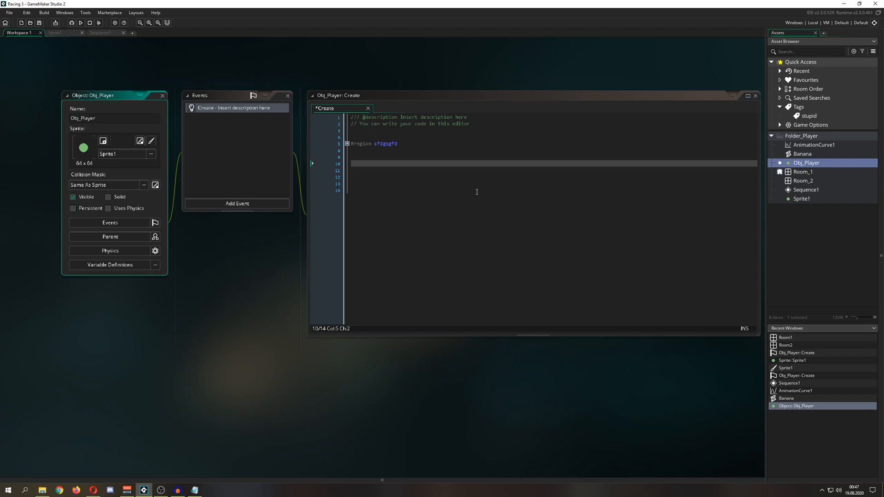
mouse_move(529, 173)
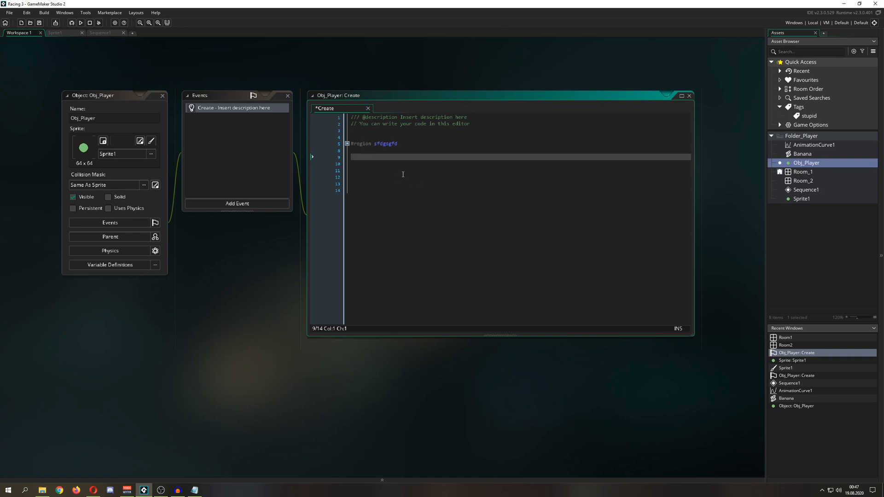
mouse_move(658, 232)
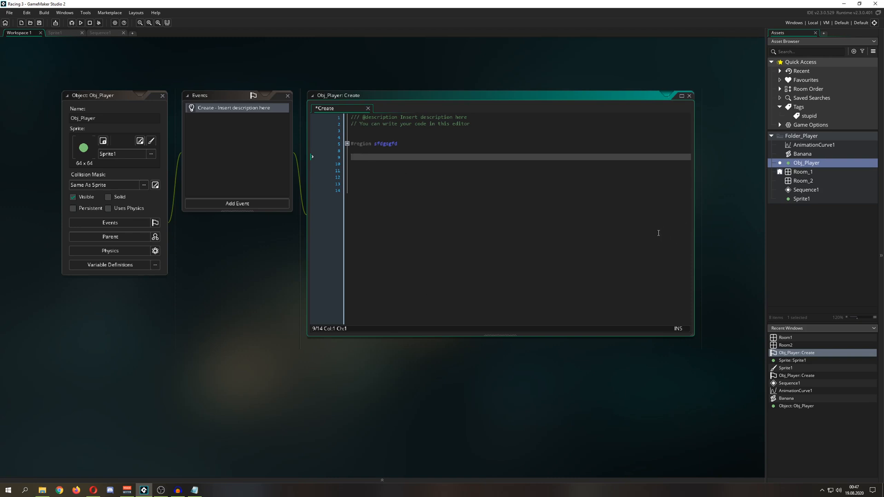
mouse_move(504, 227)
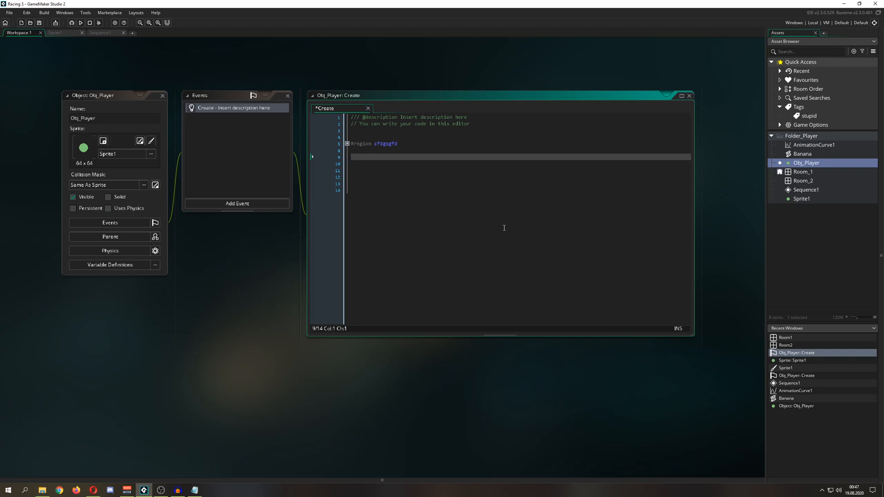
mouse_move(460, 210)
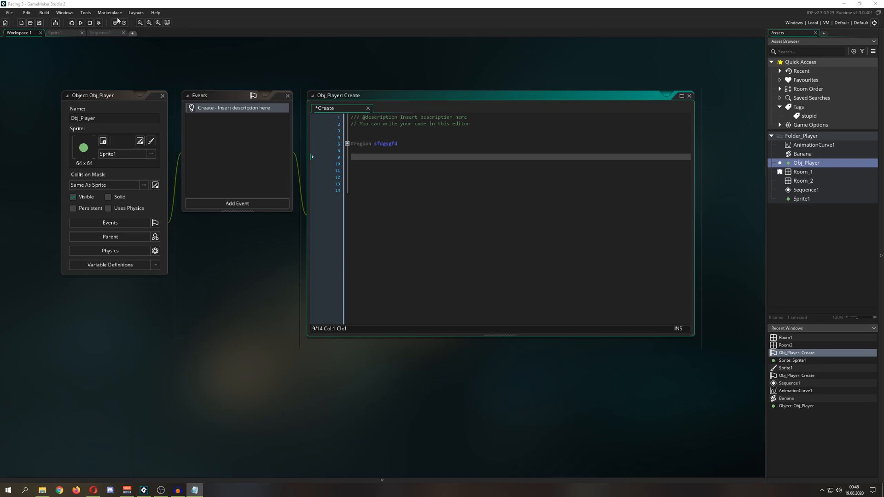
click(110, 12)
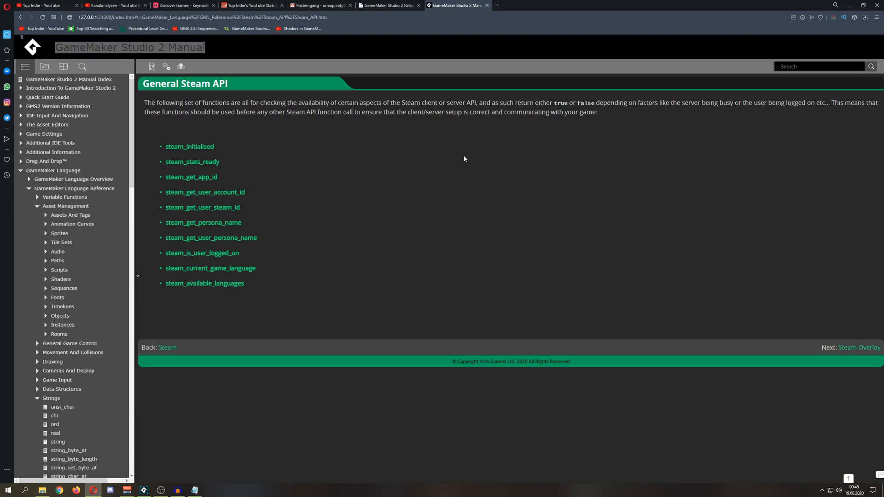
mouse_move(462, 159)
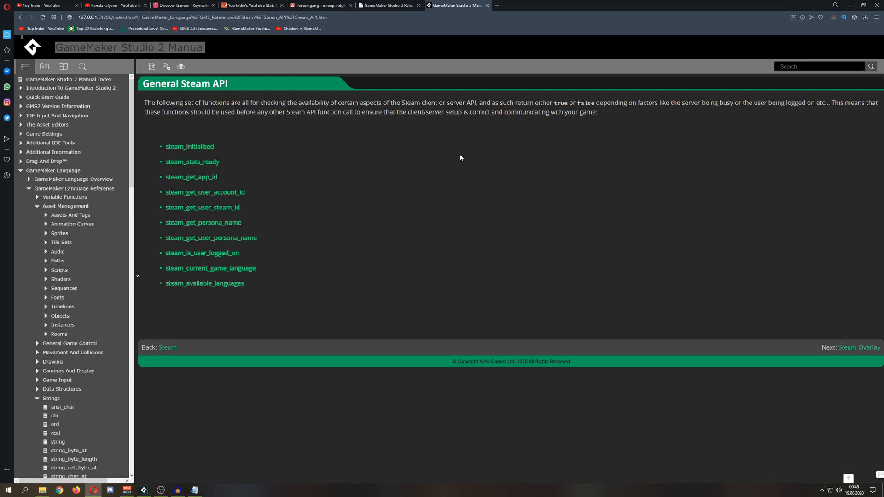
mouse_move(153, 231)
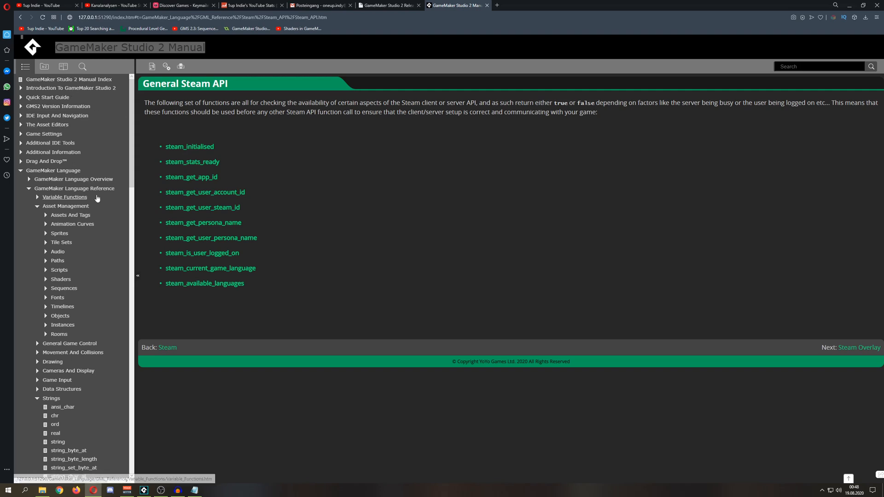
Go to the Drag And Drop™ section in the manual's contents tree
click(46, 161)
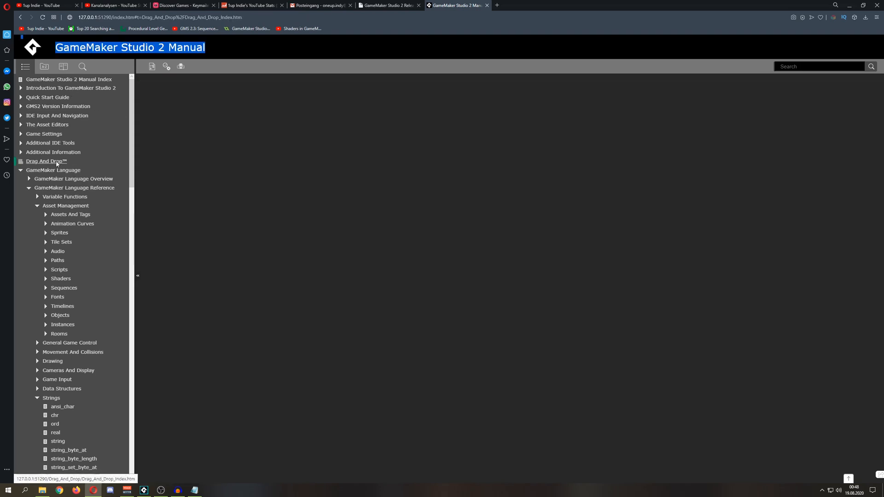
Read through the Drag And Drop™ Overview page, then open the Sprites reference pages
click(46, 160)
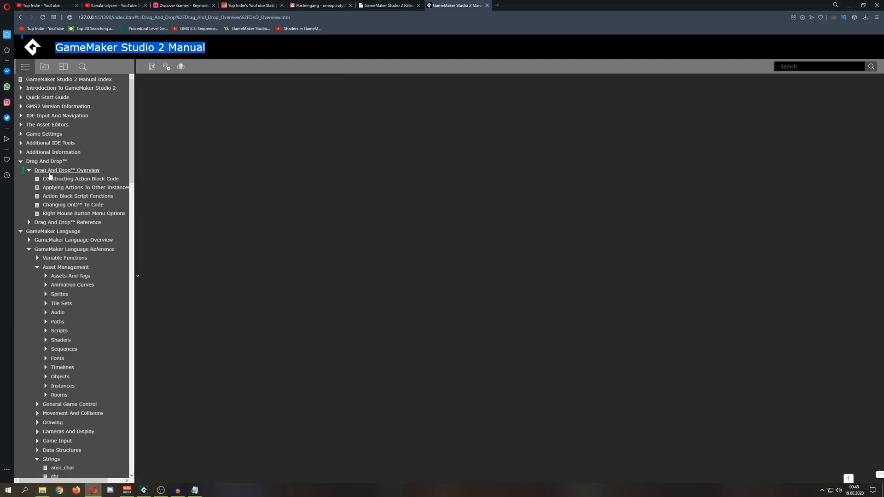
scroll(down, 3)
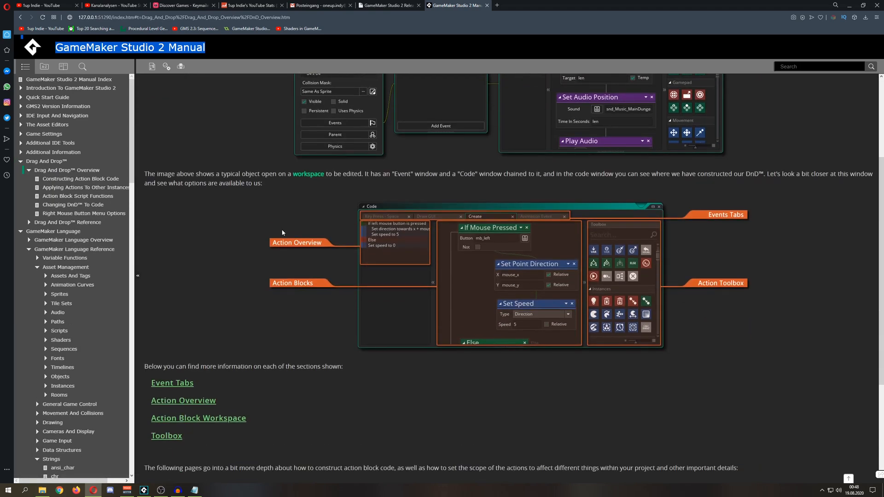
scroll(down, 3)
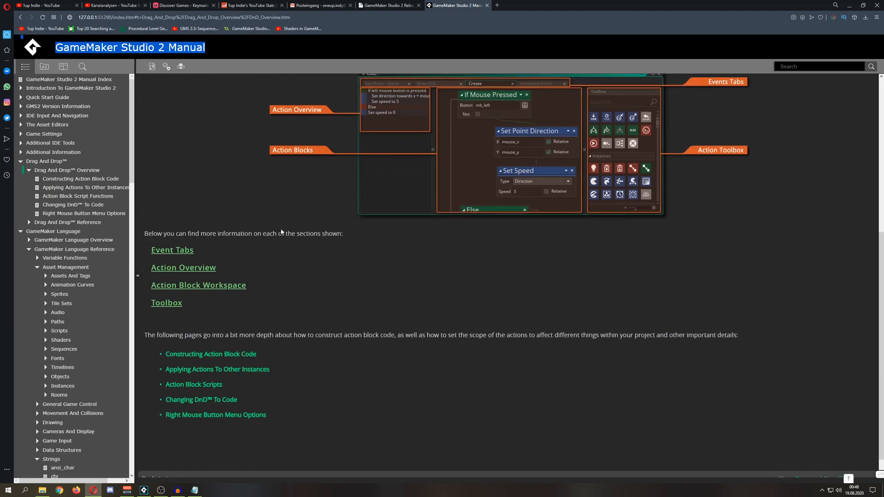
scroll(down, 3)
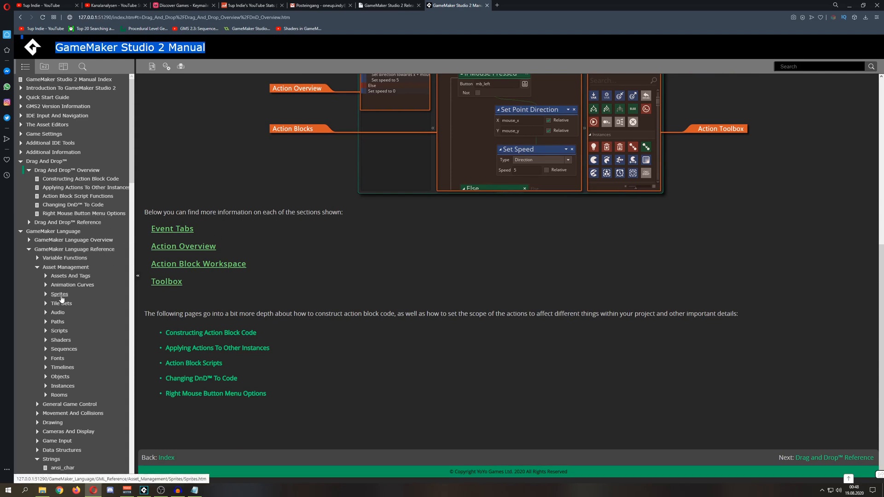
click(60, 294)
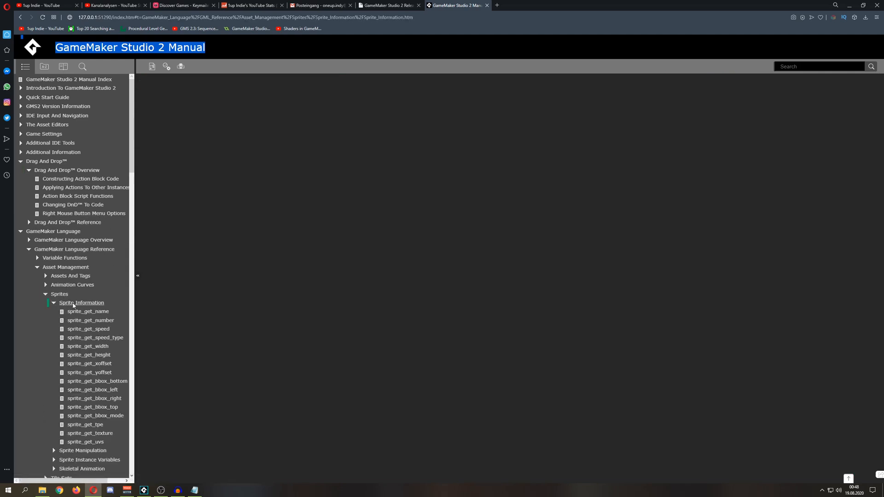
Browse the Sprite Information list and sprite_get_name page, then open the Rooms reference
click(81, 303)
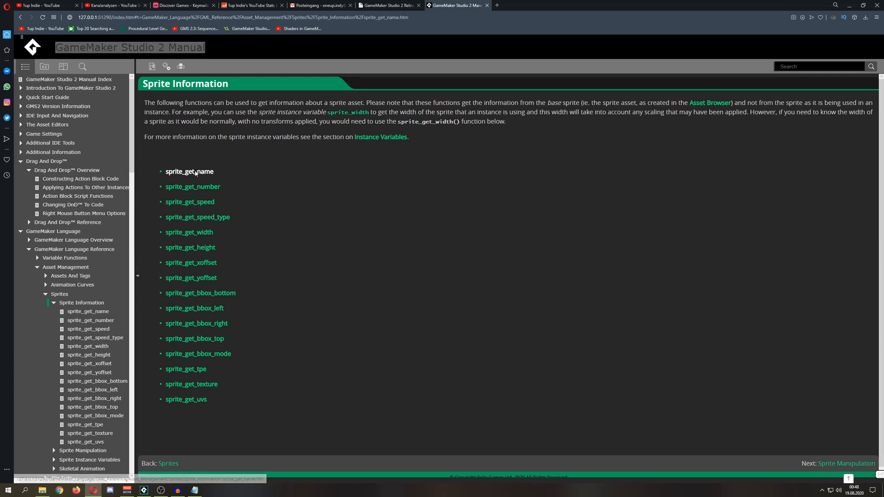
click(189, 172)
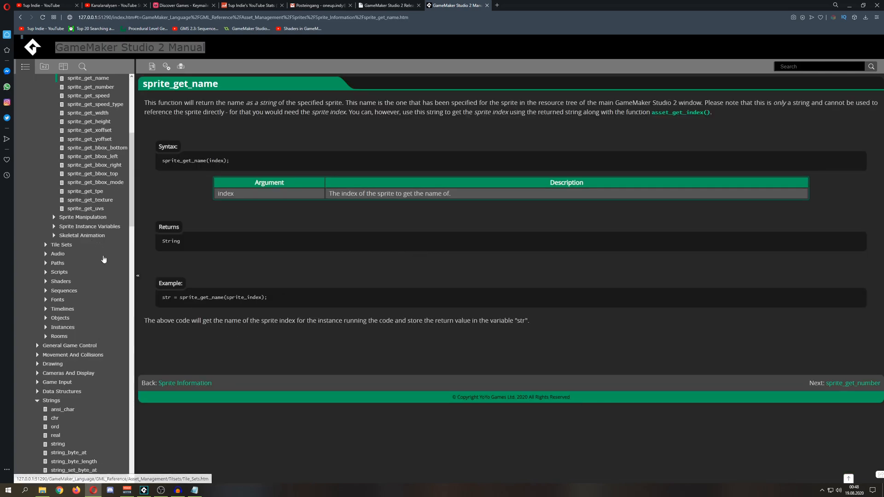
mouse_move(59, 272)
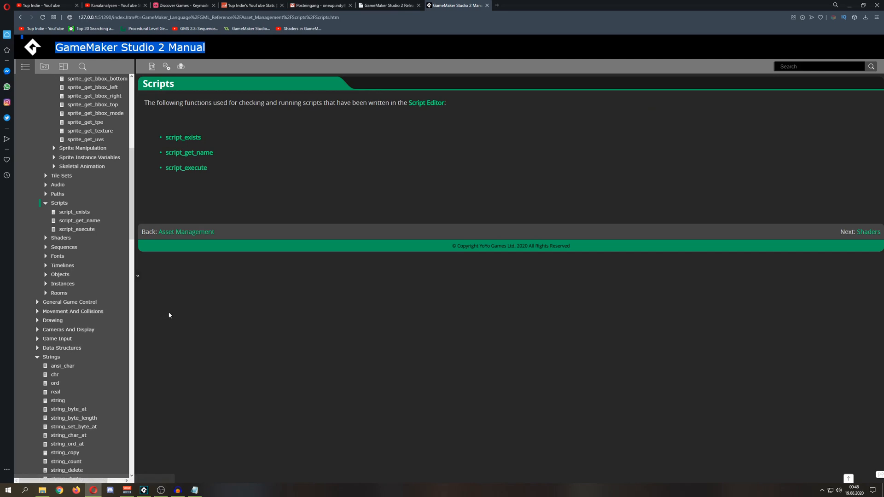
scroll(down, 3)
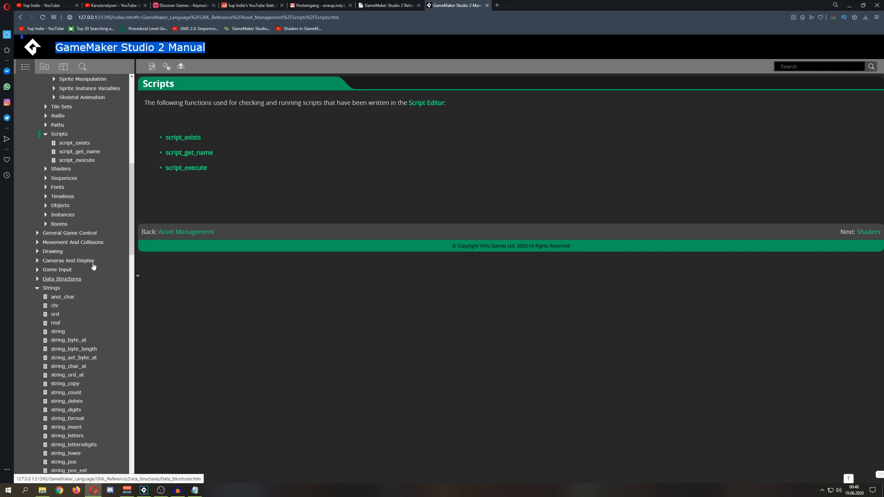
click(59, 224)
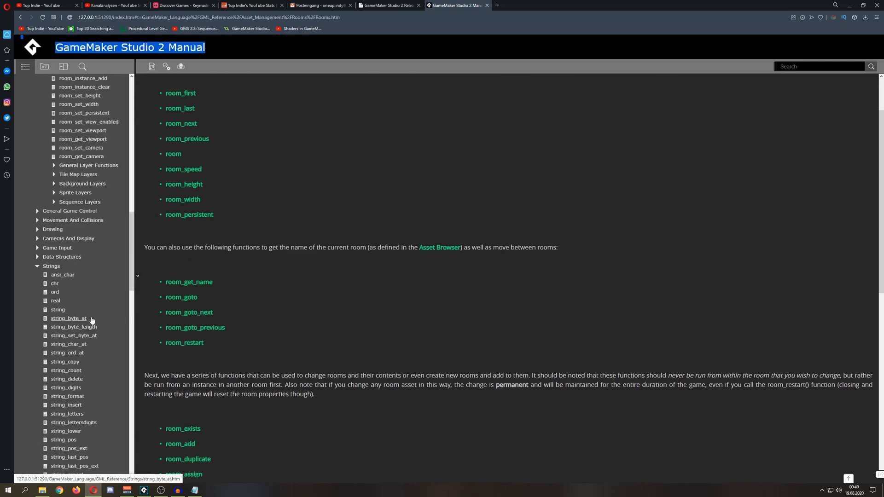
click(51, 266)
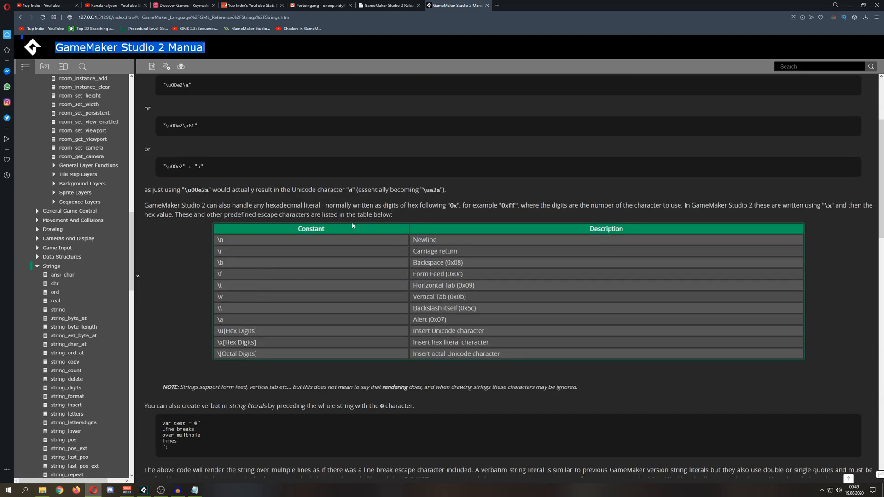
drag(145, 189, 392, 215)
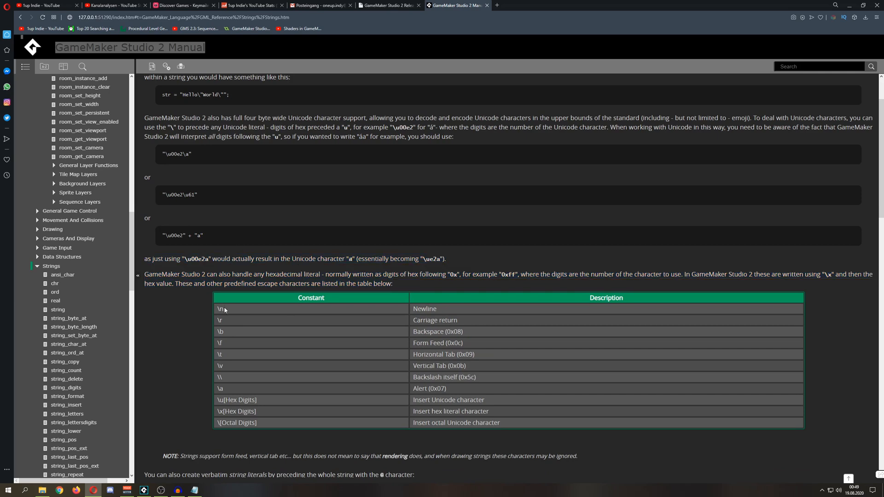
double_click(221, 309)
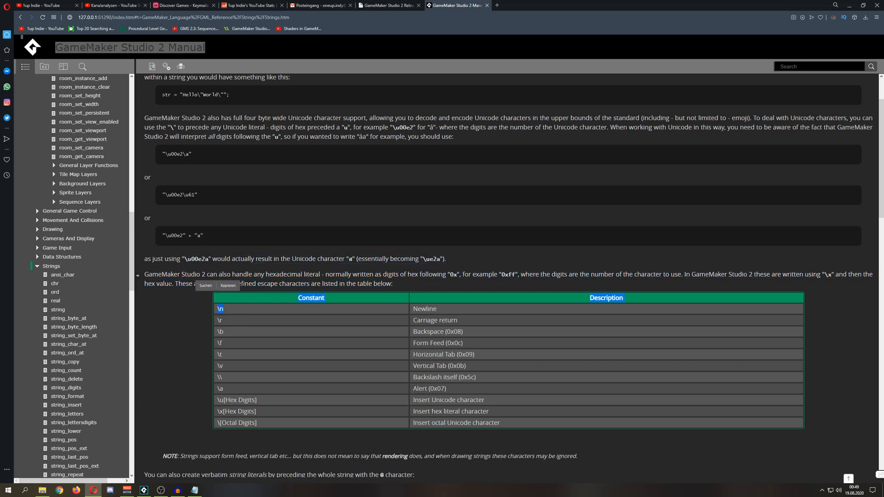
scroll(down, 3)
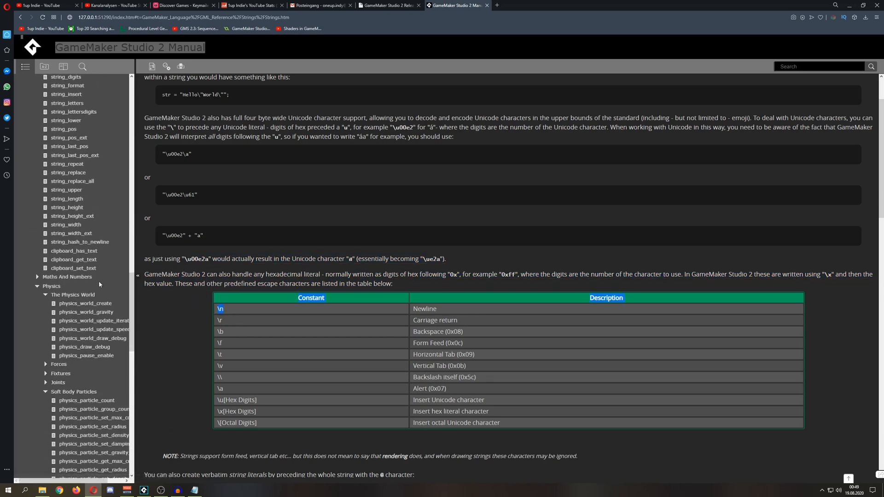
mouse_move(252, 291)
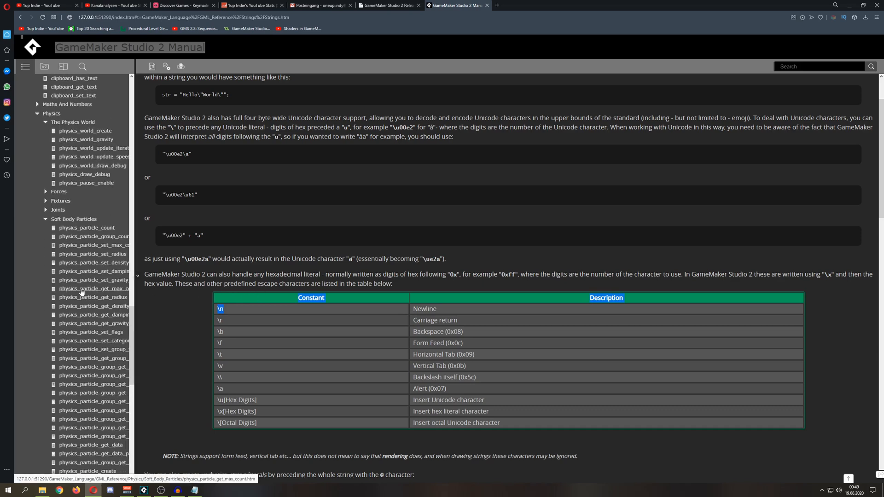
scroll(down, 3)
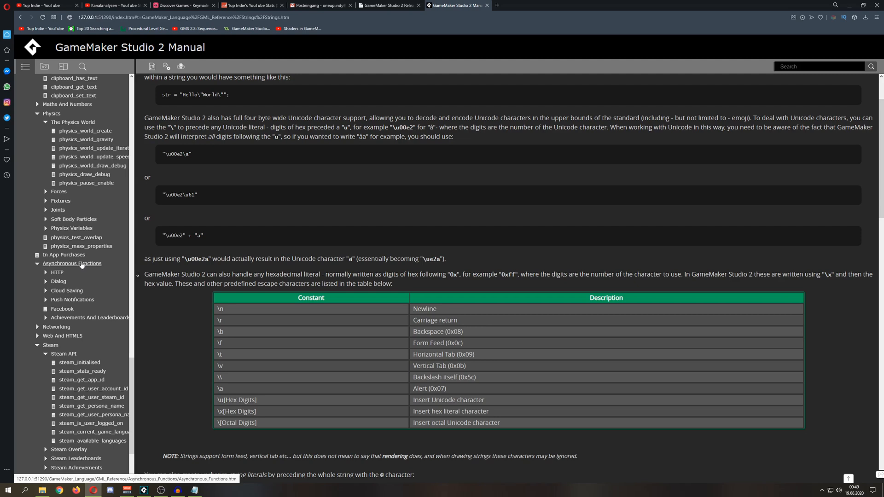
mouse_move(81, 284)
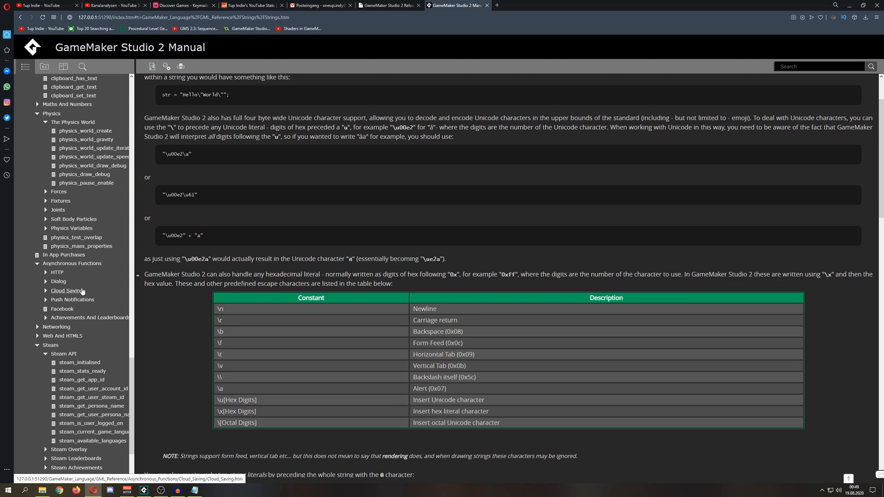
mouse_move(274, 160)
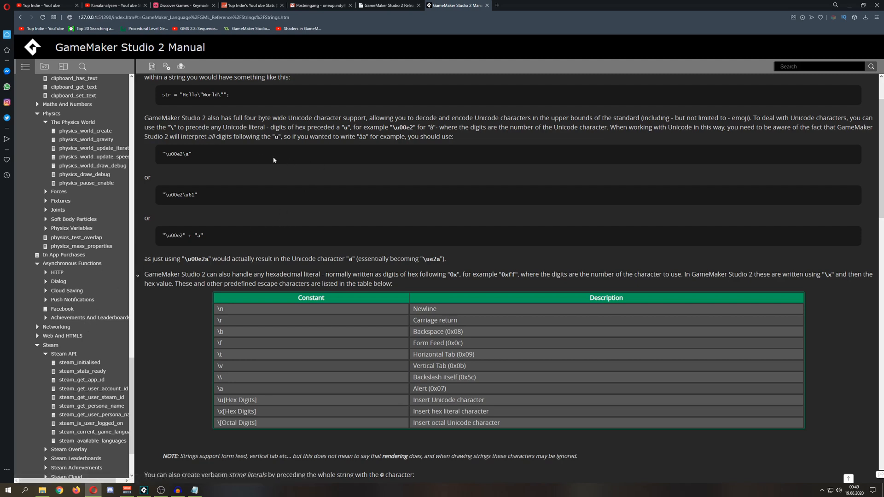
mouse_move(257, 158)
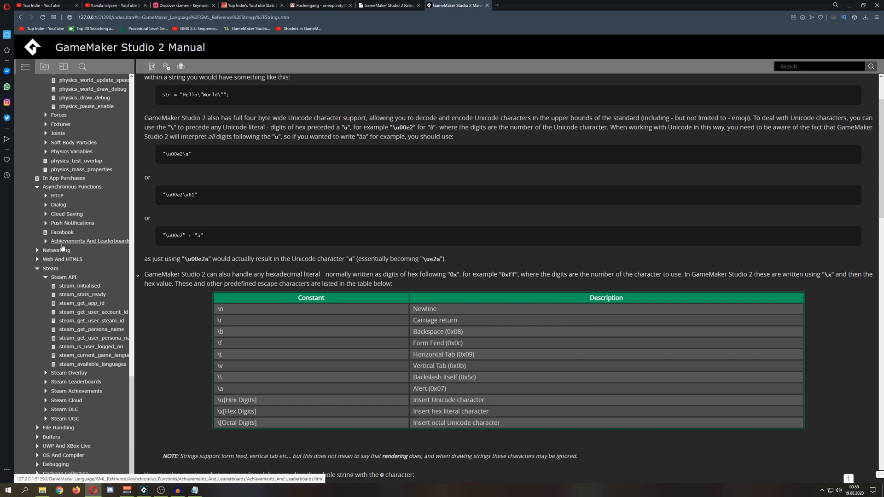
mouse_move(66, 401)
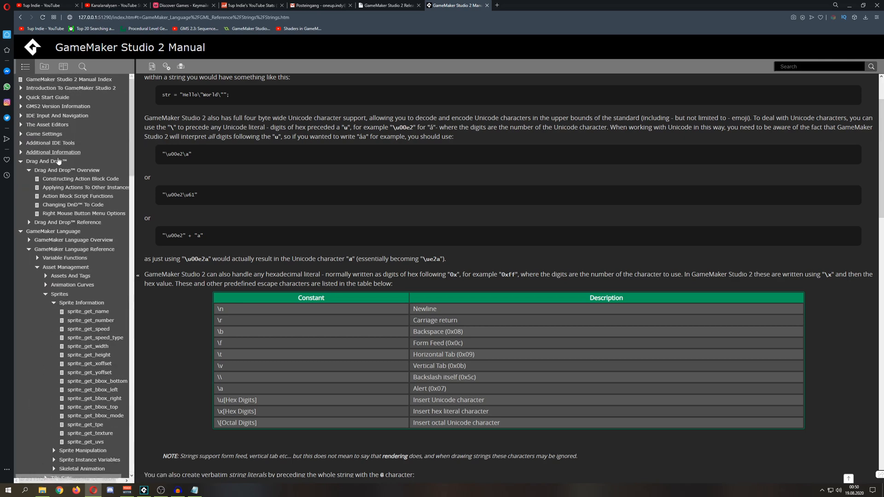
Collapse and re-expand GameMaker Language, scroll the Strings page, then return to GameMaker
click(20, 162)
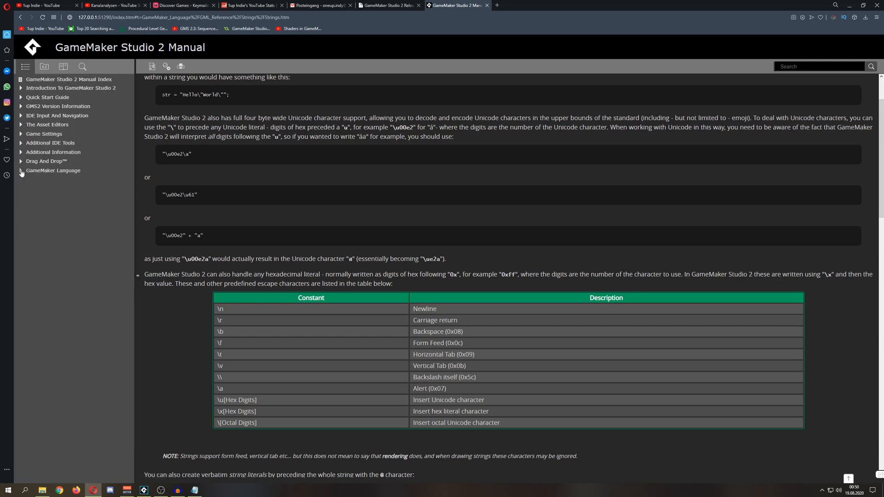
click(20, 171)
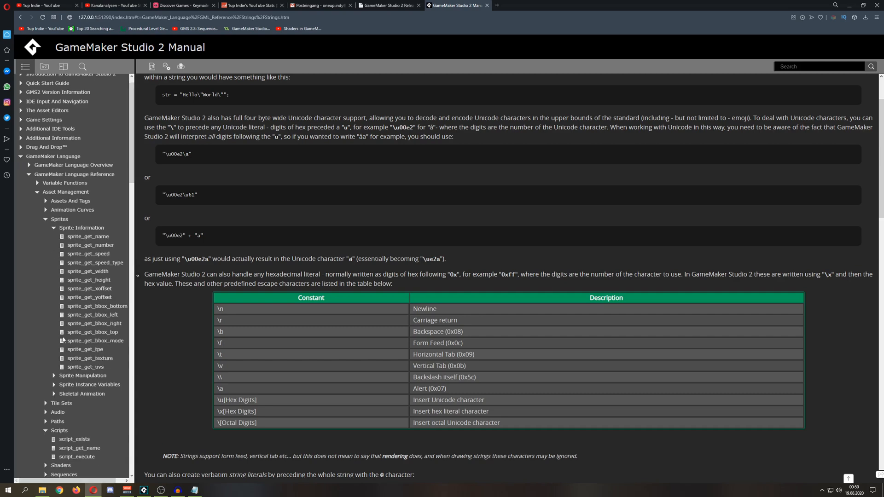
scroll(down, 3)
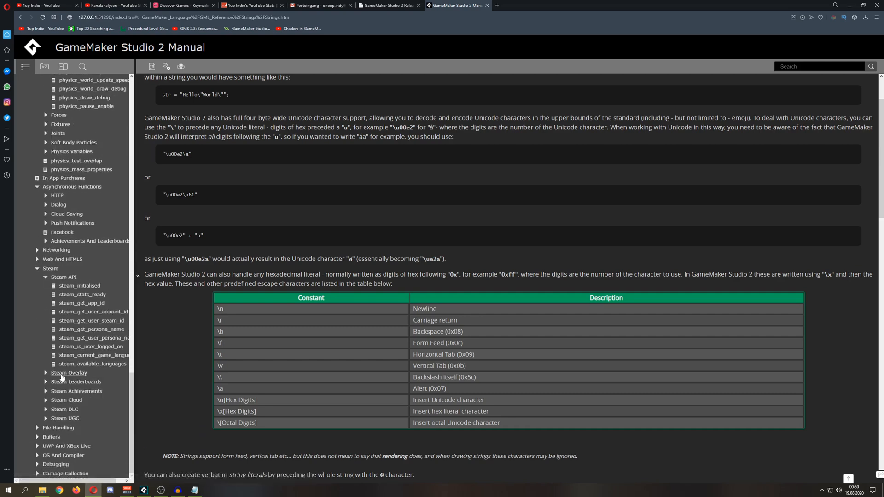
mouse_move(93, 418)
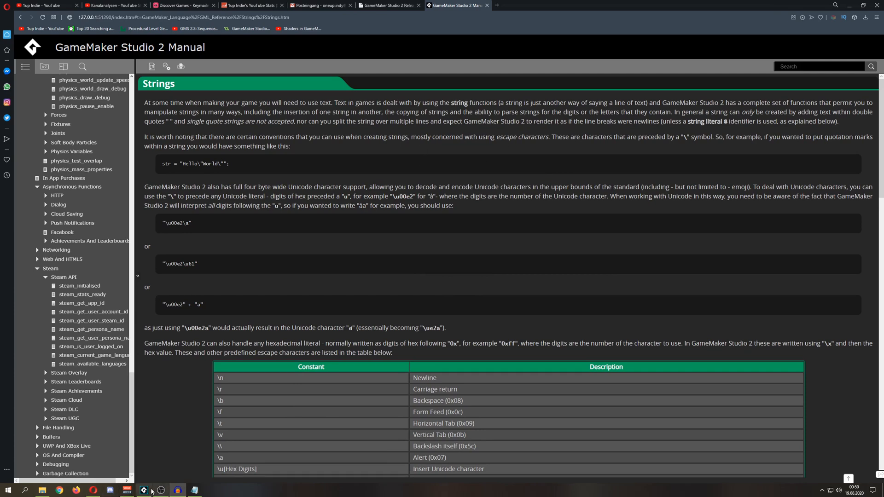
click(143, 490)
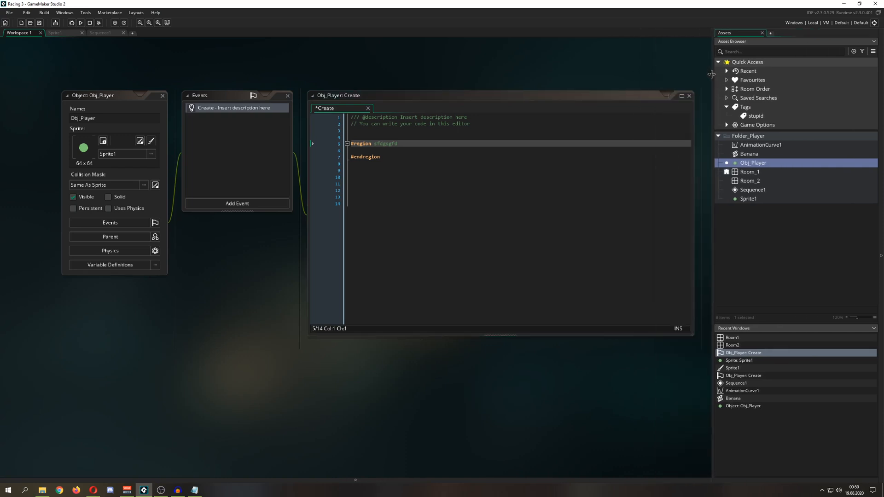
mouse_move(712, 79)
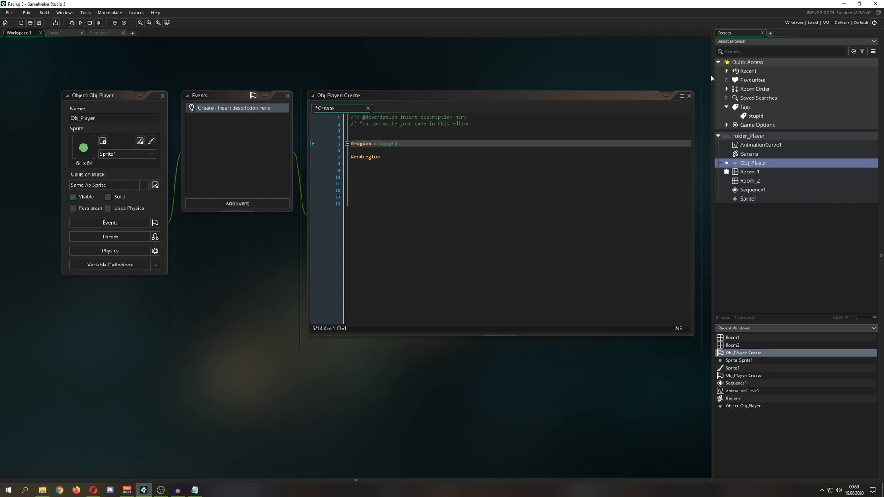
mouse_move(706, 76)
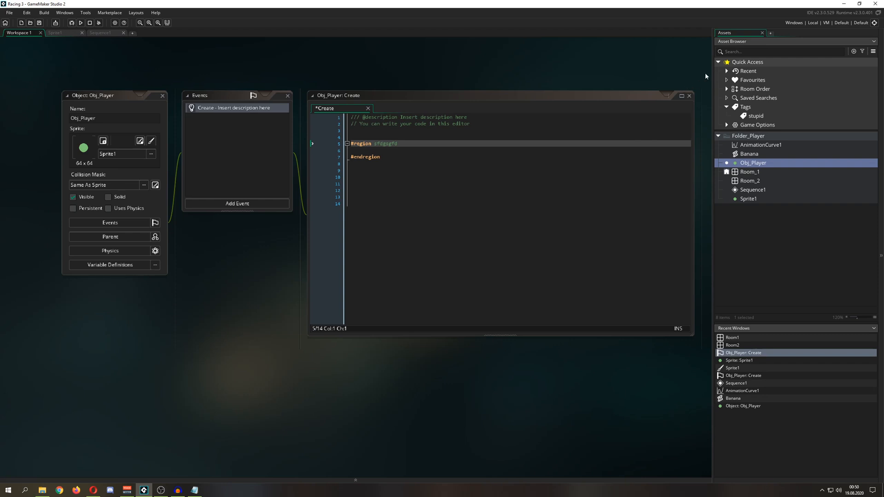
mouse_move(712, 70)
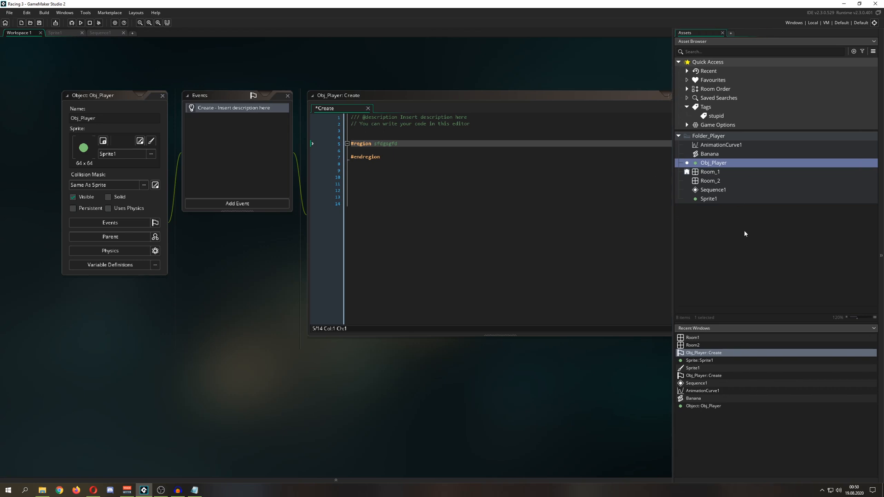
Bring up the asset options menu for Room_2 in the Asset Browser
right_click(711, 181)
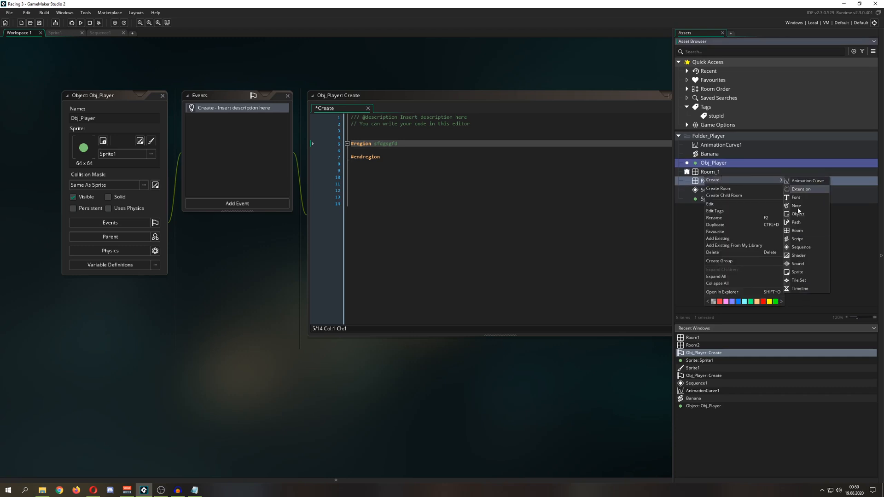
mouse_move(797, 230)
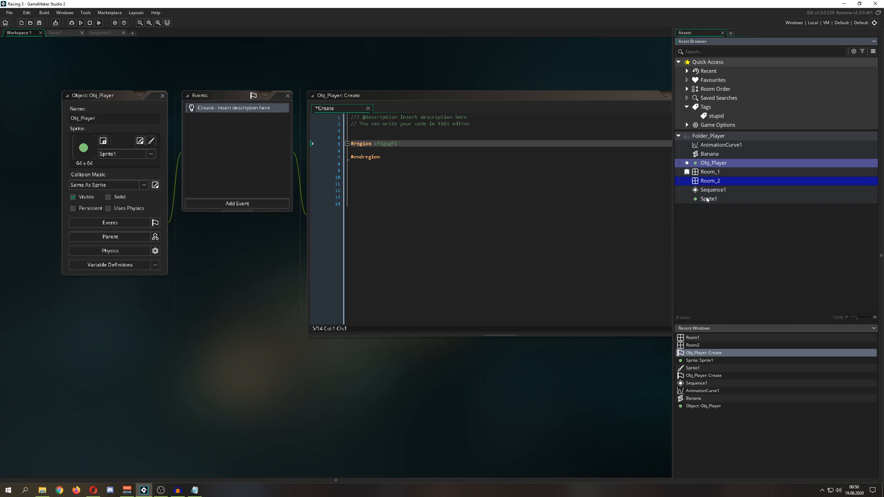
mouse_move(292, 112)
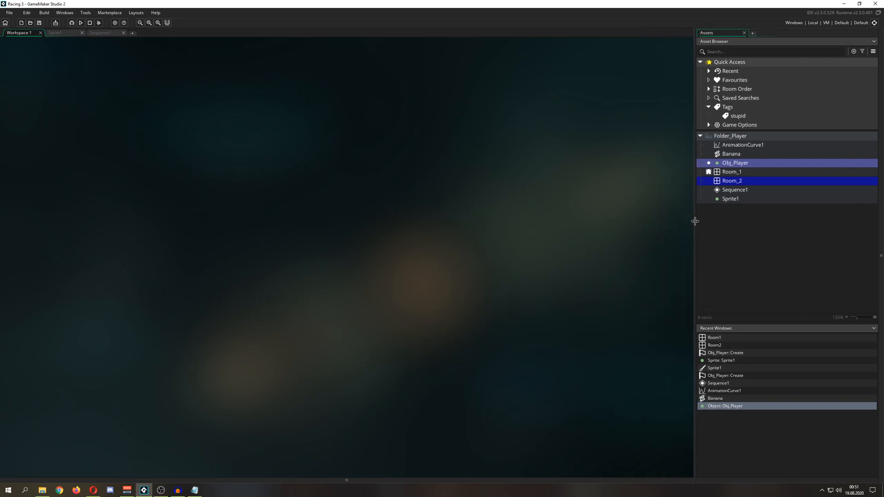
mouse_move(660, 223)
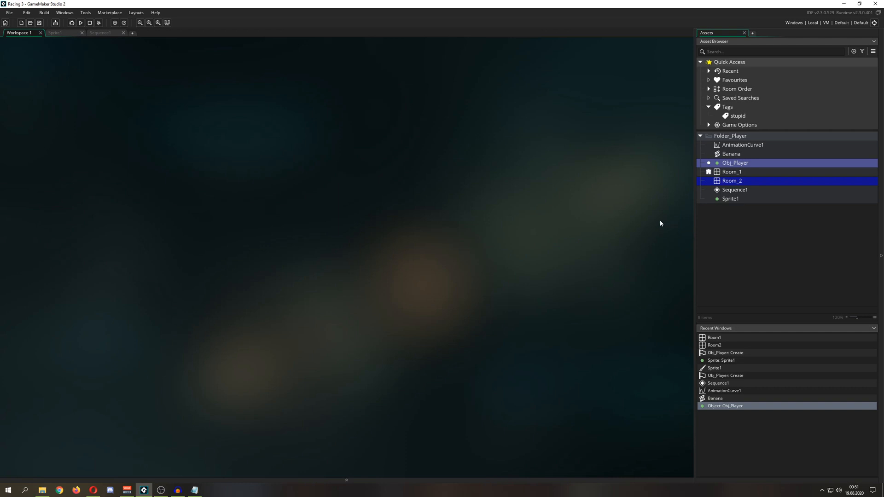
mouse_move(694, 243)
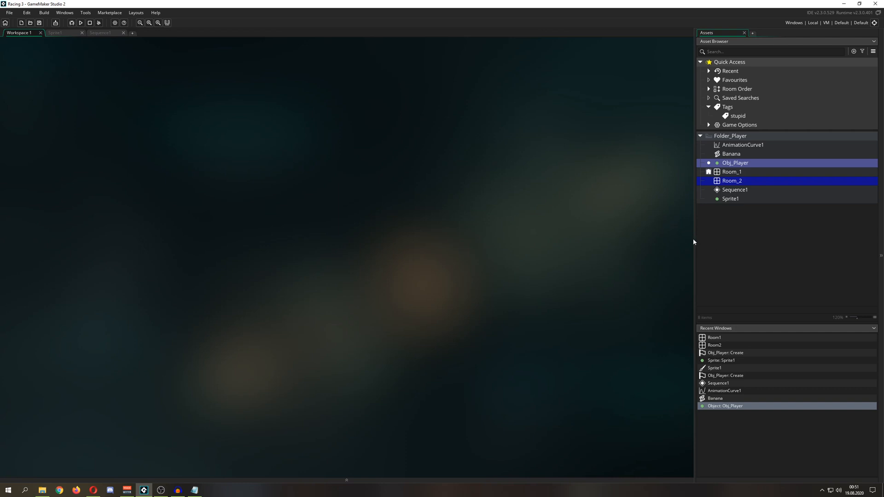
mouse_move(695, 237)
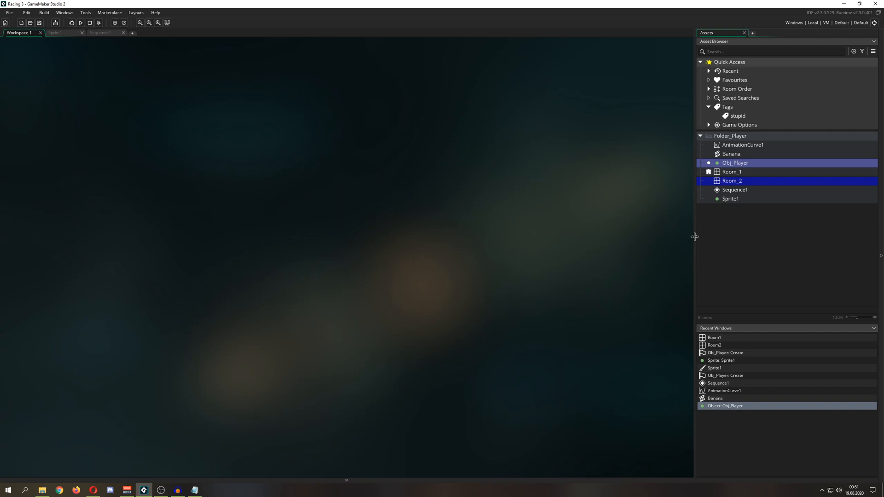